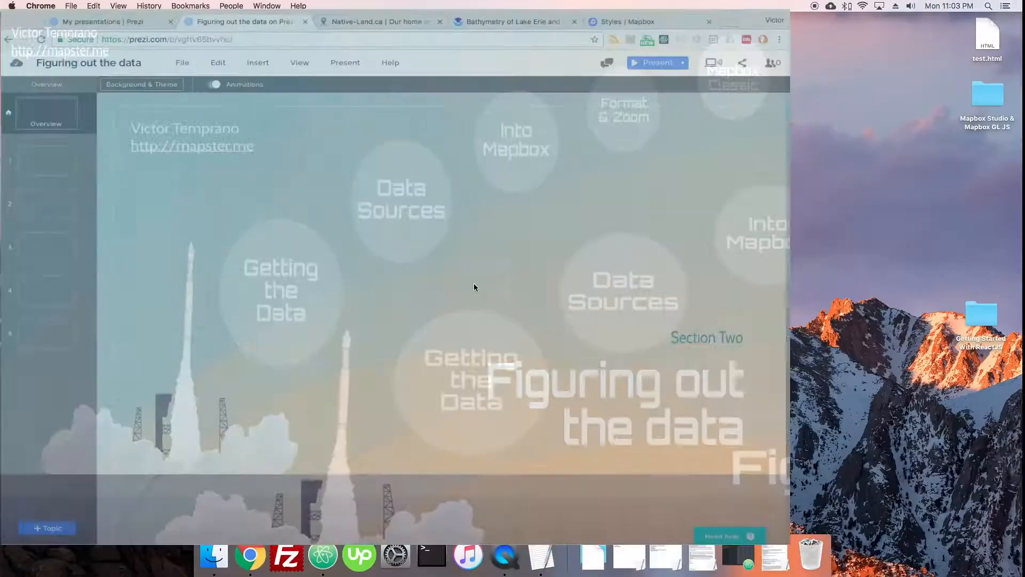
Switch from the Prezi presentation to the Mapbox sign-in browser tab.
{"action": "left_click", "coordinate": [628, 21]}
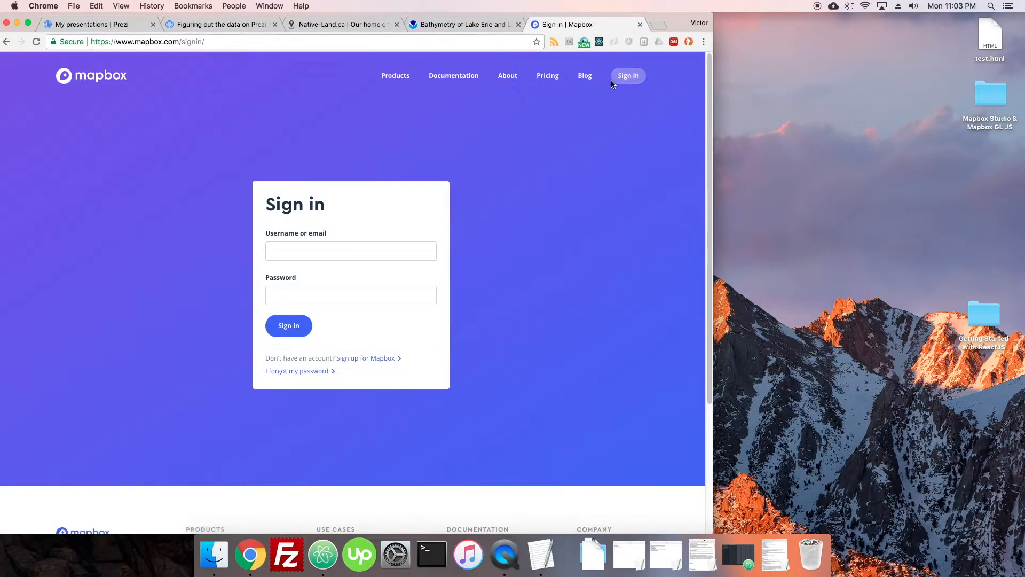
{"action": "mouse_move", "coordinate": [568, 75]}
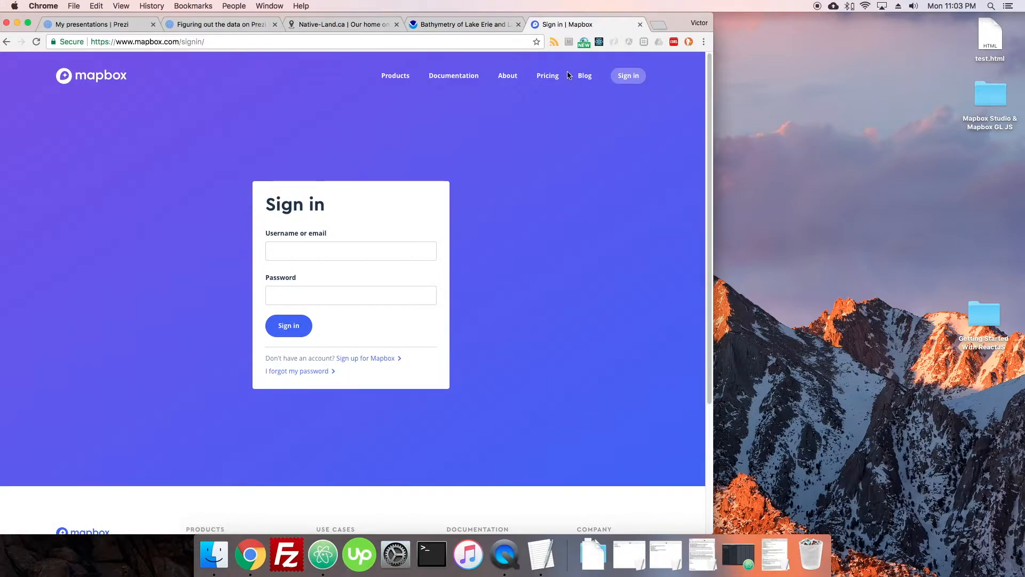
Review the Plans & Pricing page's pay-as-you-go, commercial and enterprise plans, ending back at the top.
{"action": "left_click", "coordinate": [547, 75]}
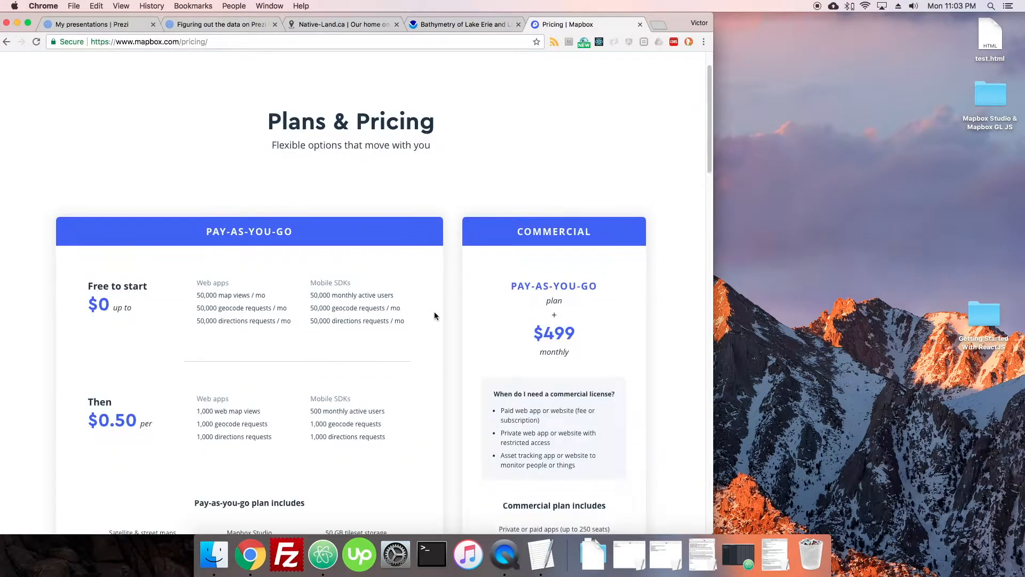
{"action": "scroll", "scroll_direction": "down", "scroll_amount": 3}
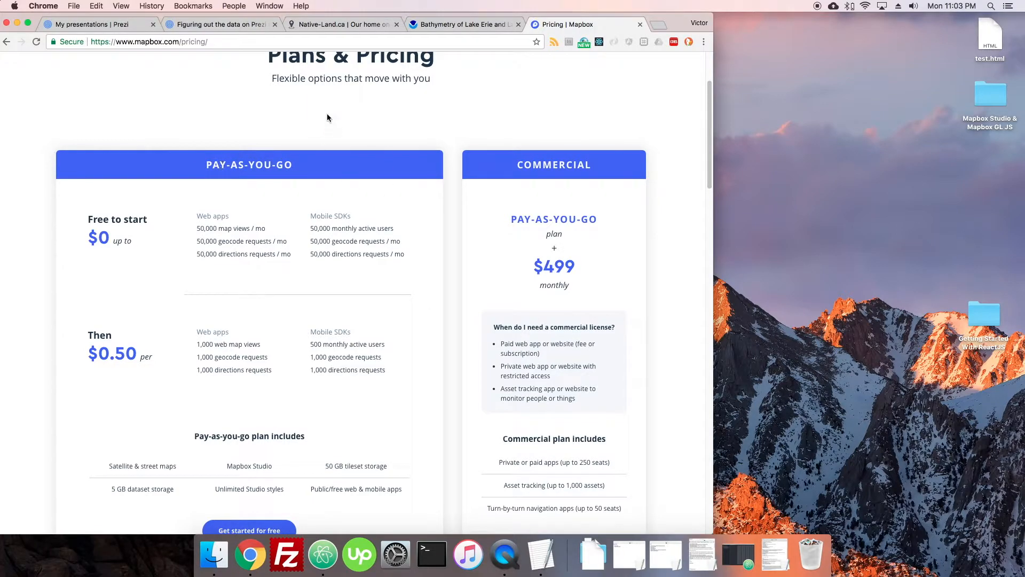
{"action": "scroll", "scroll_direction": "down", "scroll_amount": 3}
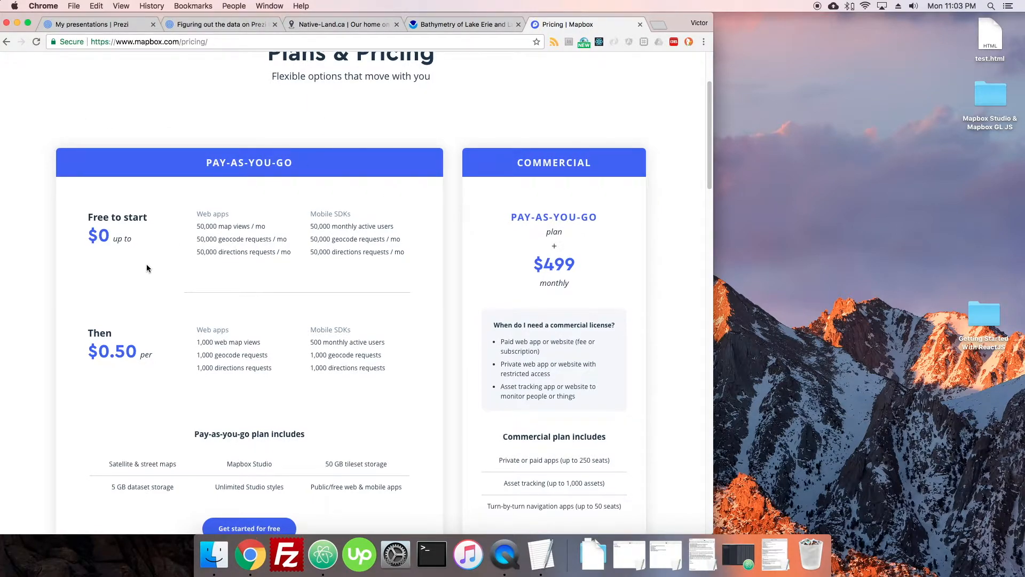
{"action": "scroll", "scroll_direction": "down", "scroll_amount": 3}
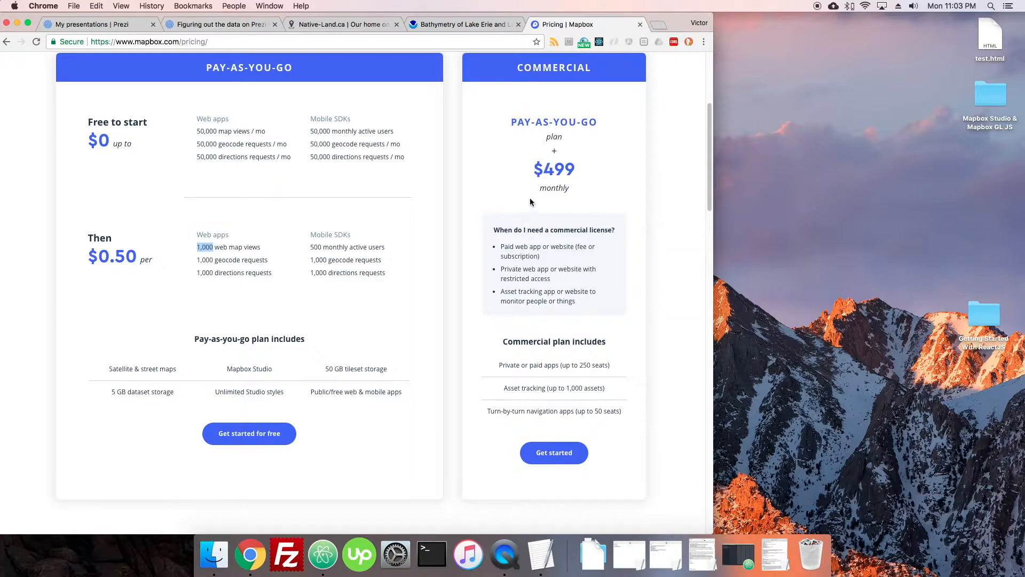
{"action": "mouse_move", "coordinate": [254, 333]}
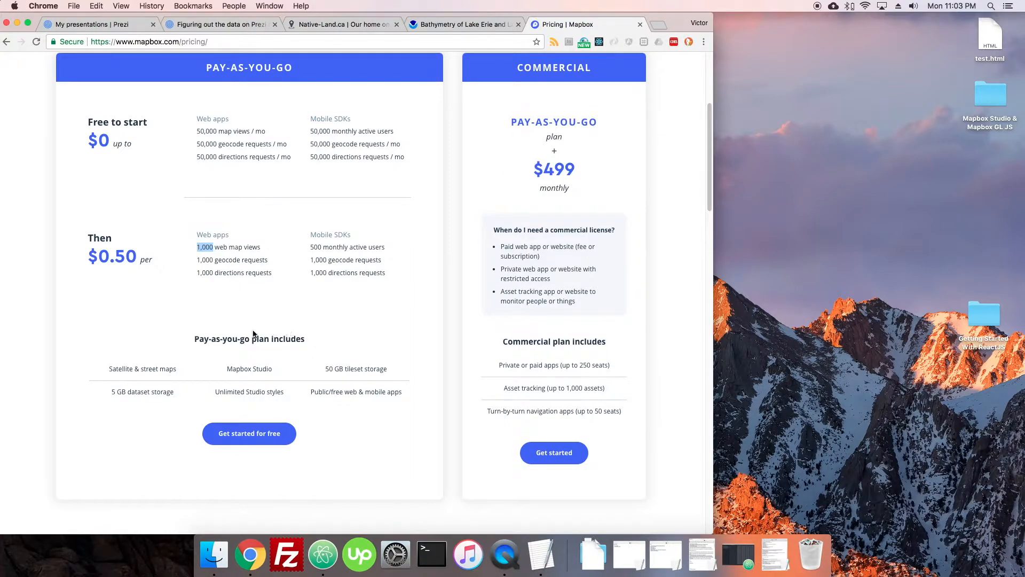
{"action": "scroll", "scroll_direction": "down", "scroll_amount": 3}
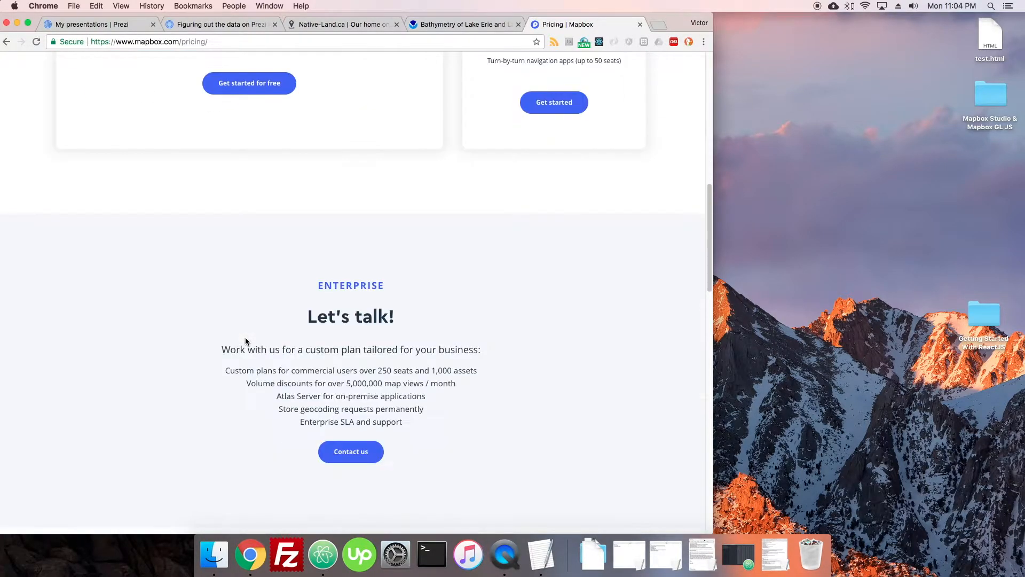
{"action": "scroll", "scroll_direction": "up", "scroll_amount": 3}
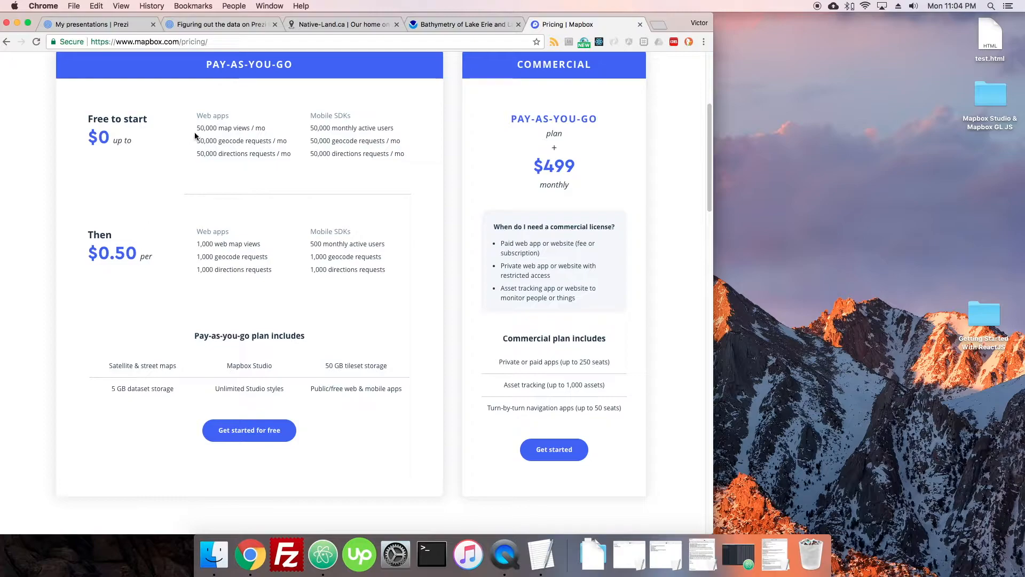
{"action": "mouse_move", "coordinate": [174, 306]}
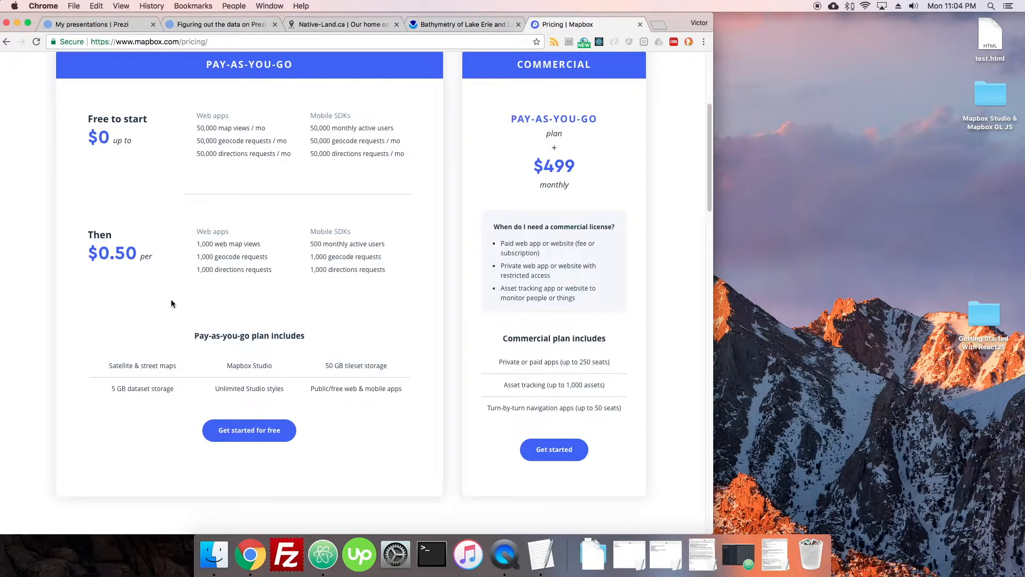
{"action": "scroll", "scroll_direction": "up", "scroll_amount": 3}
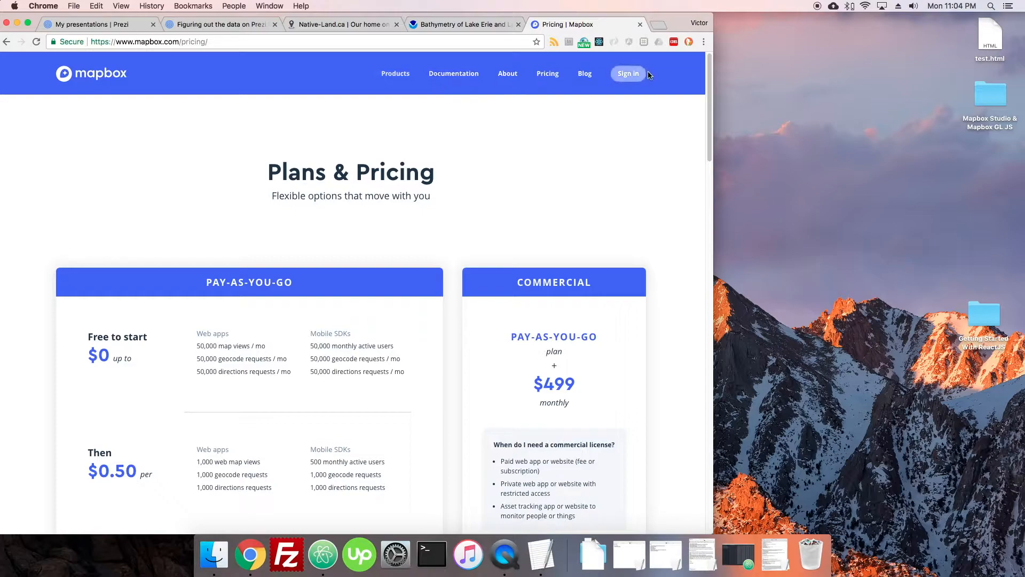
Glance through the Documentation menu's SDK and API links, then go to Sign in.
{"action": "left_click", "coordinate": [453, 72]}
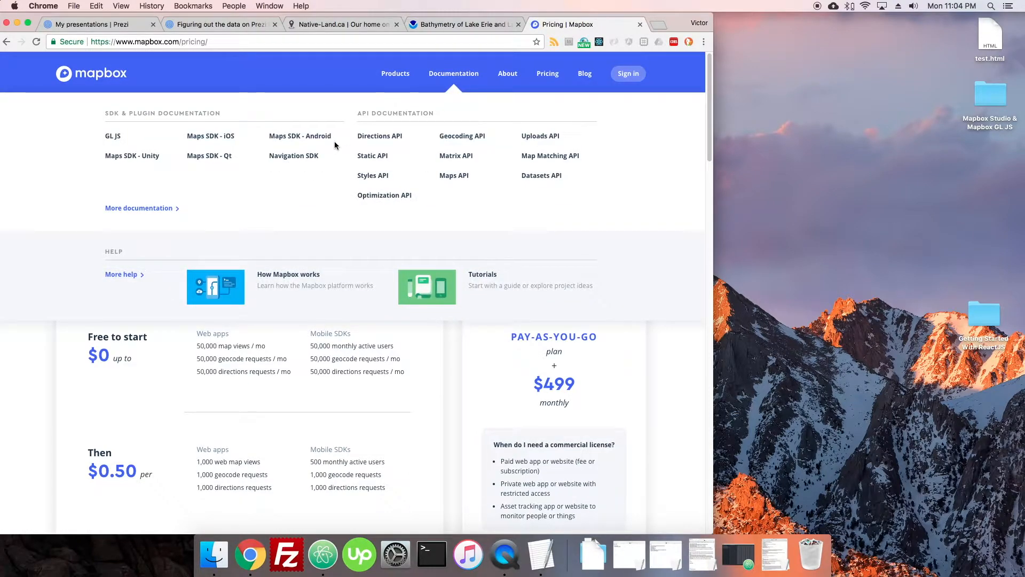
{"action": "mouse_move", "coordinate": [387, 166]}
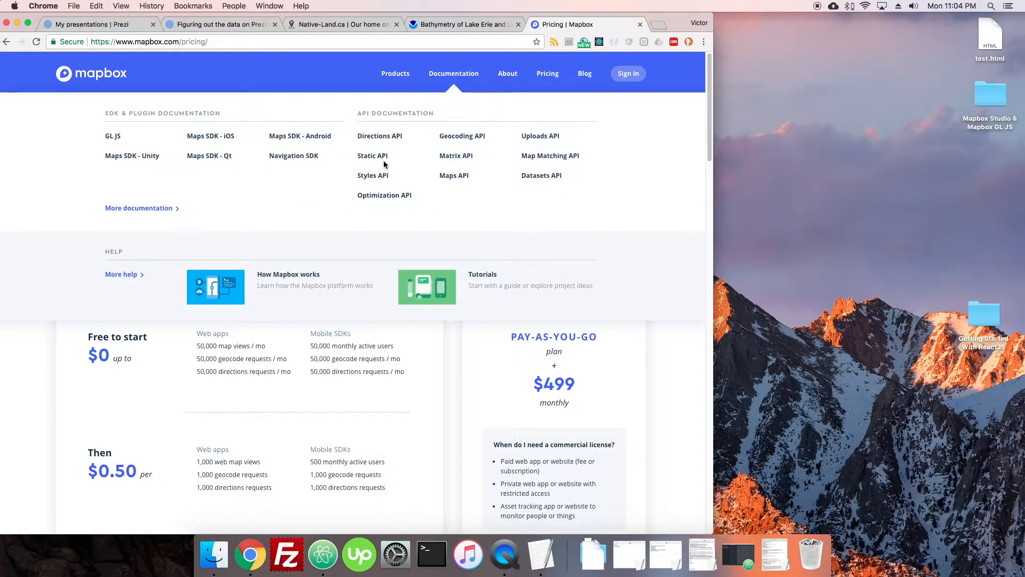
{"action": "mouse_move", "coordinate": [410, 183]}
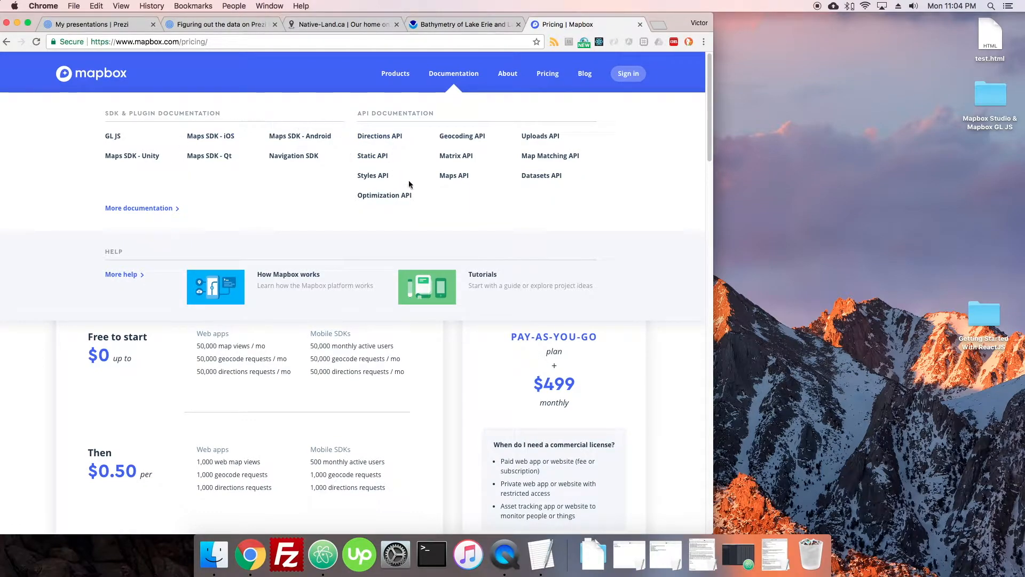
{"action": "left_click", "coordinate": [628, 72]}
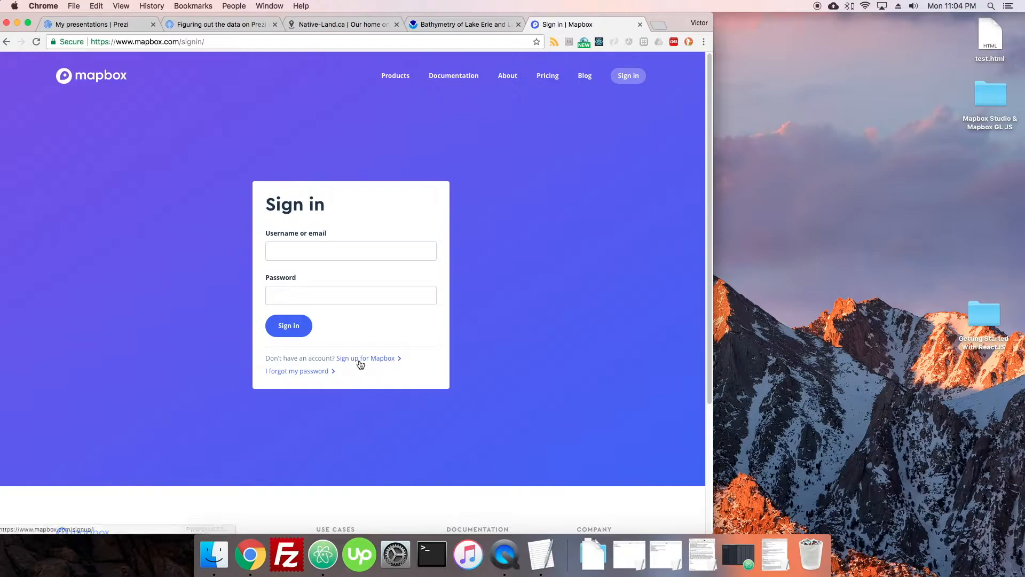
{"action": "left_click", "coordinate": [350, 251]}
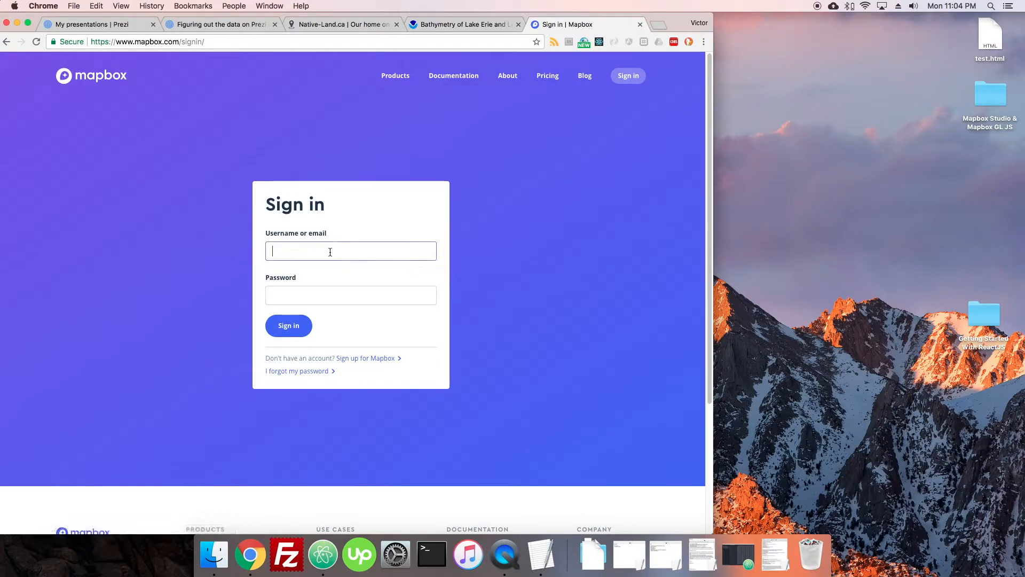
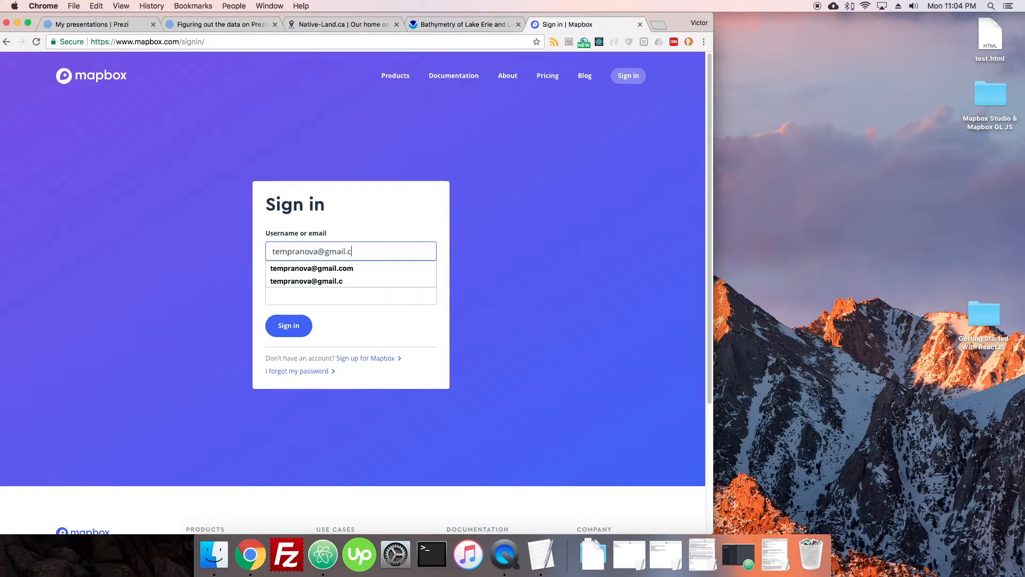
{"action": "type", "text": "••"}
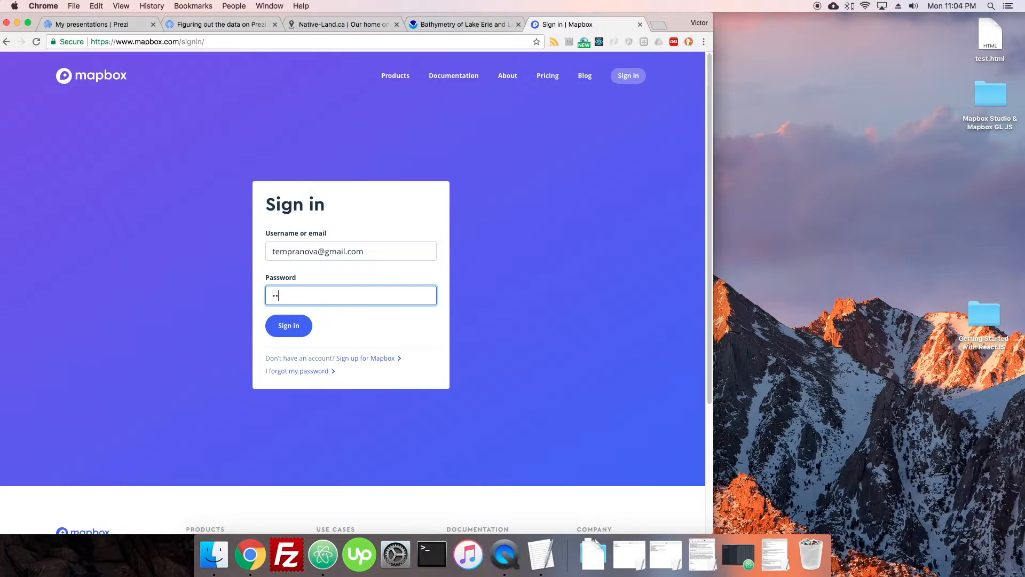
{"action": "left_click", "coordinate": [289, 325]}
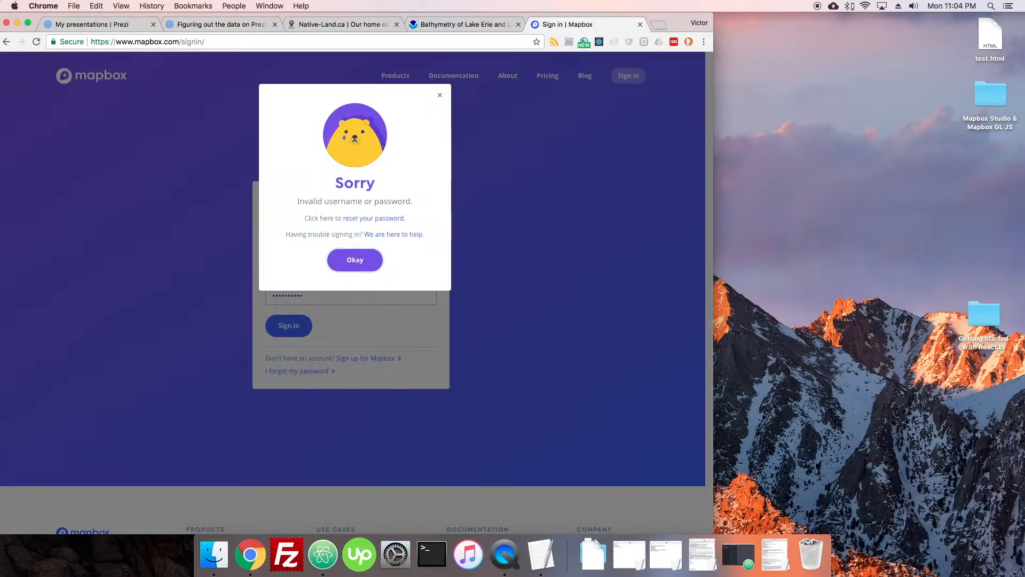
Dismiss the invalid-credentials message and sign in with the corrected password to reach Studio home.
{"action": "left_click", "coordinate": [355, 259]}
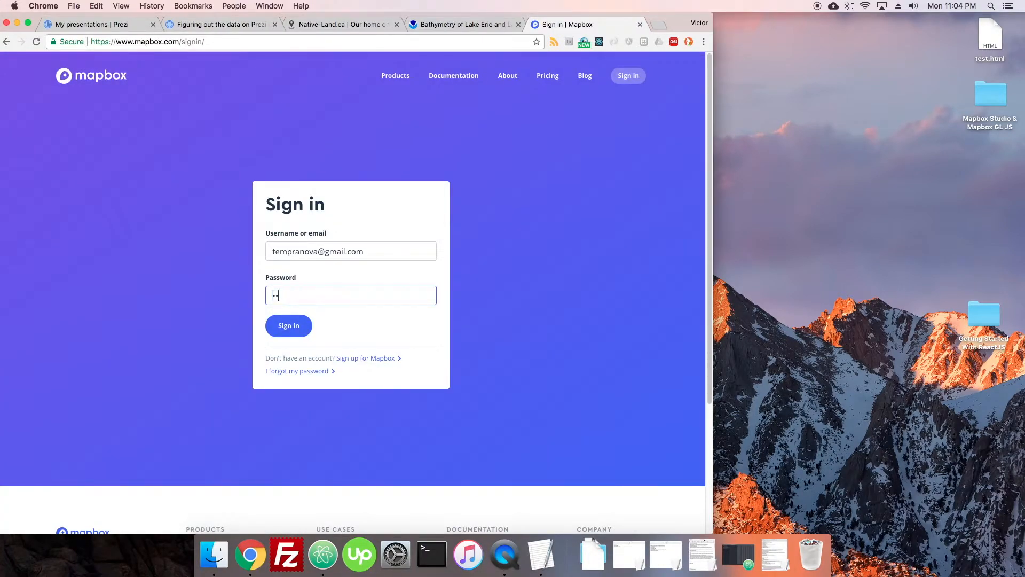
{"action": "type", "text": "password"}
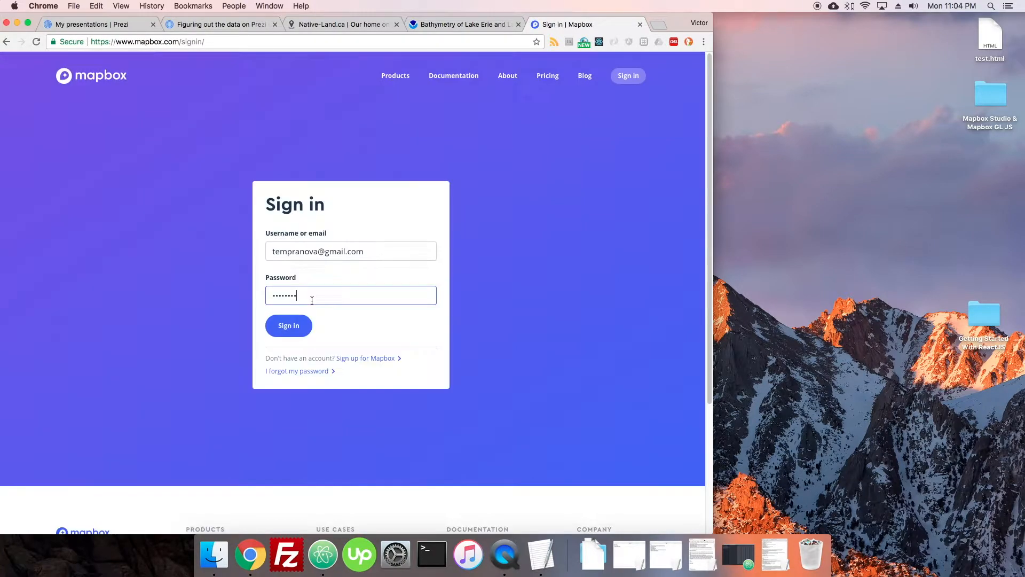
{"action": "left_click", "coordinate": [288, 324]}
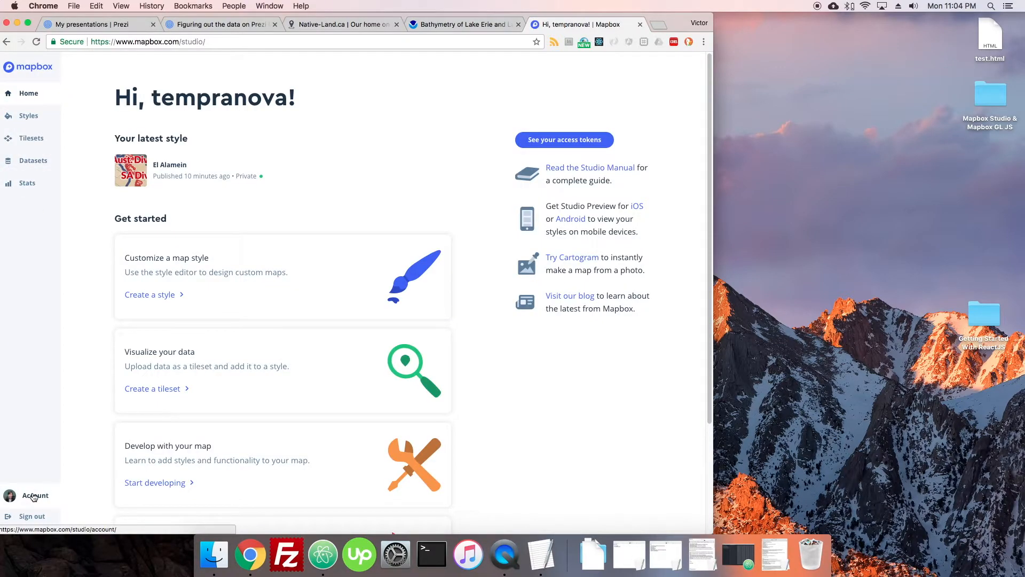
Reach the account's Access tokens page via Account and Security, listing the two tokens.
{"action": "left_click", "coordinate": [35, 495]}
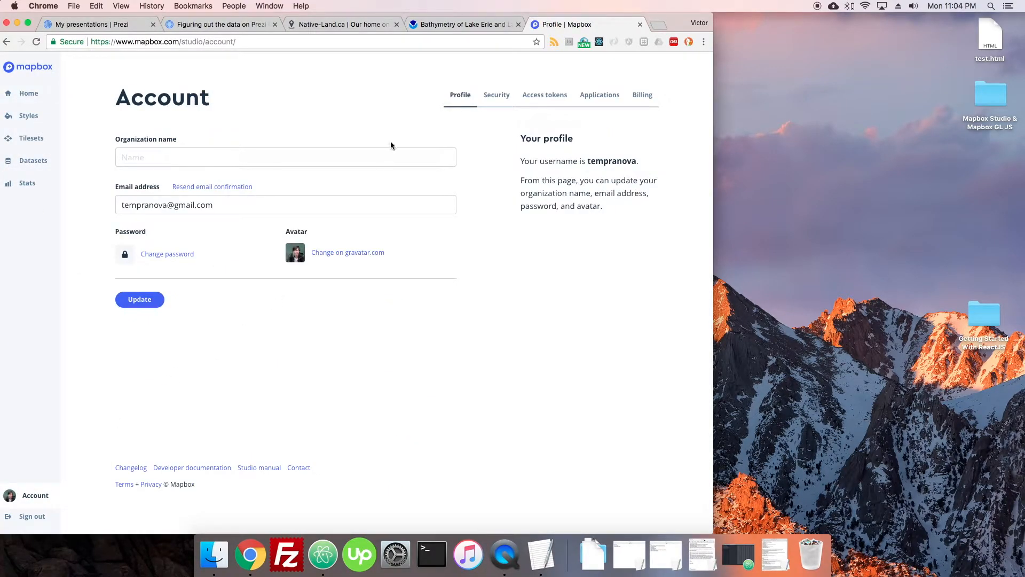
{"action": "left_click", "coordinate": [490, 94]}
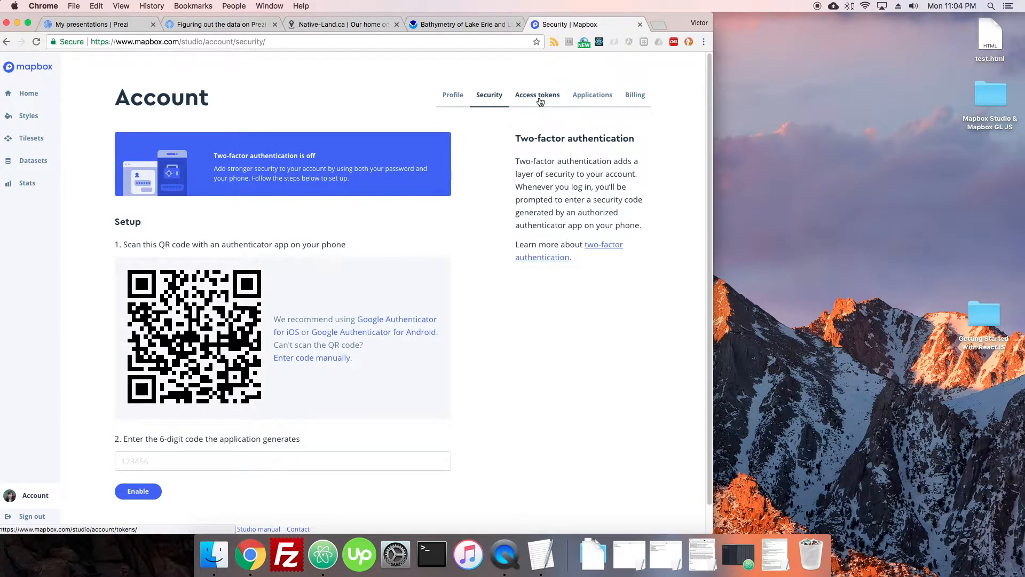
{"action": "left_click", "coordinate": [537, 95]}
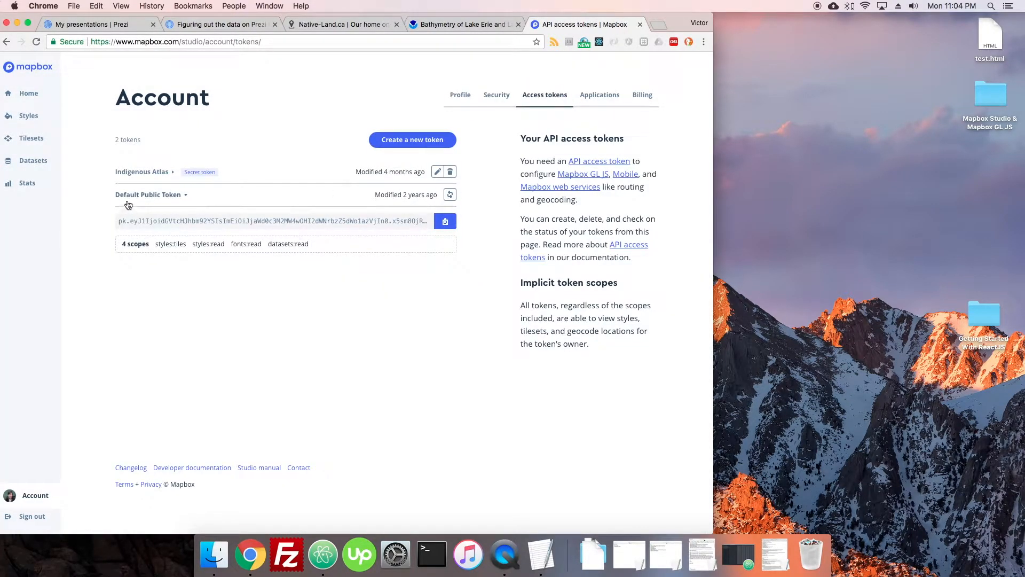
{"action": "mouse_move", "coordinate": [532, 104]}
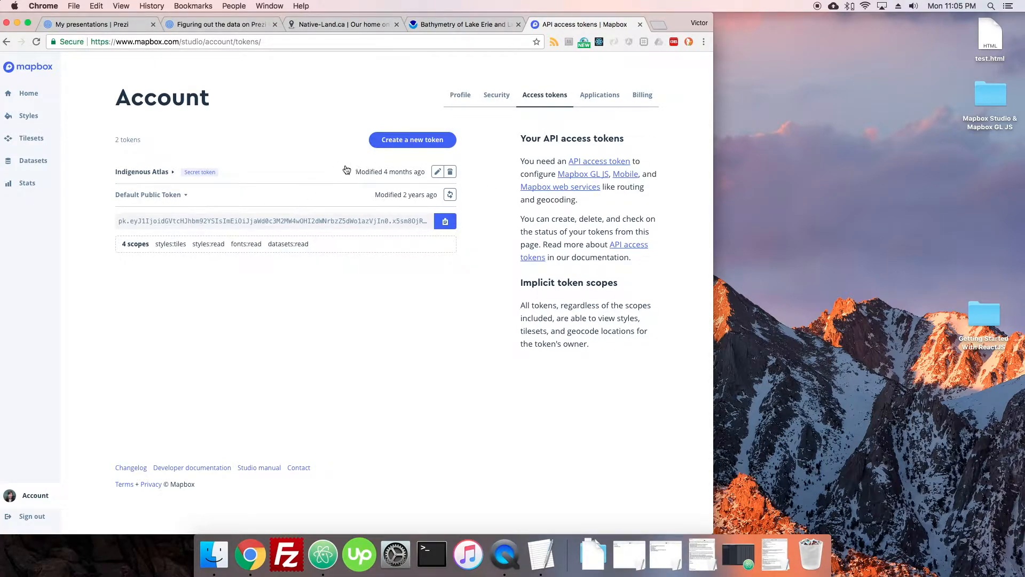
{"action": "mouse_move", "coordinate": [220, 241]}
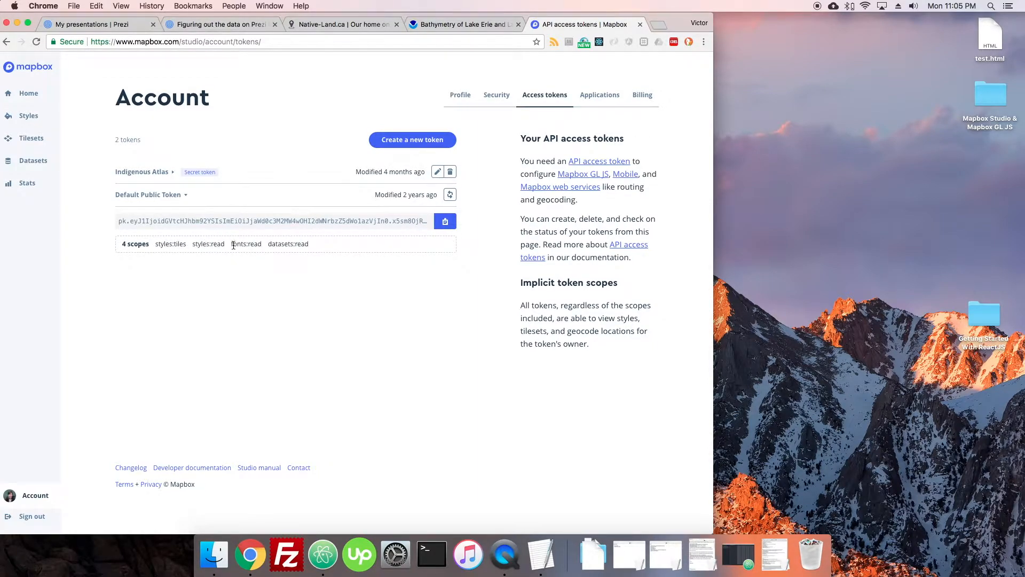
{"action": "mouse_move", "coordinate": [245, 255]}
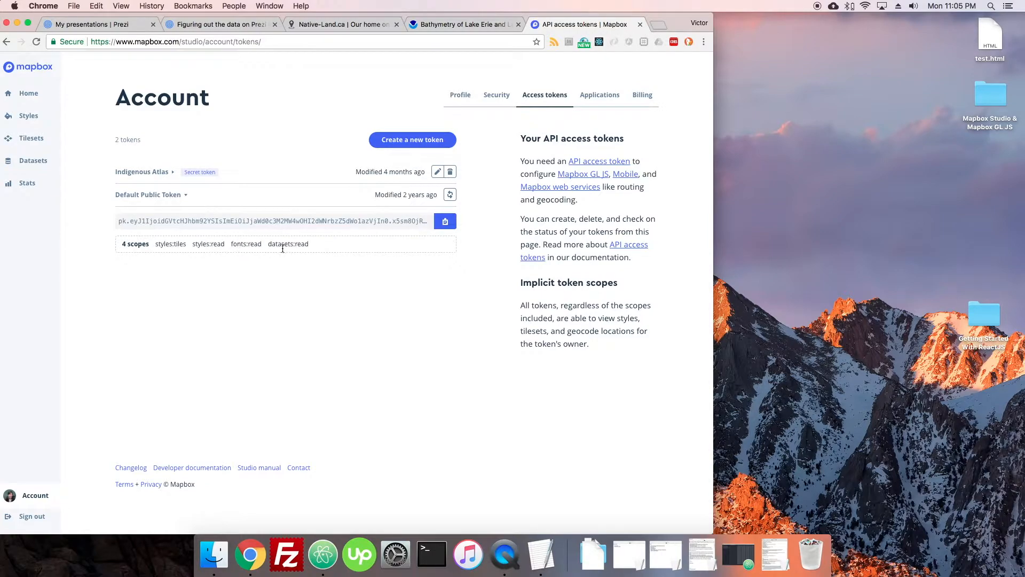
{"action": "left_click", "coordinate": [33, 160]}
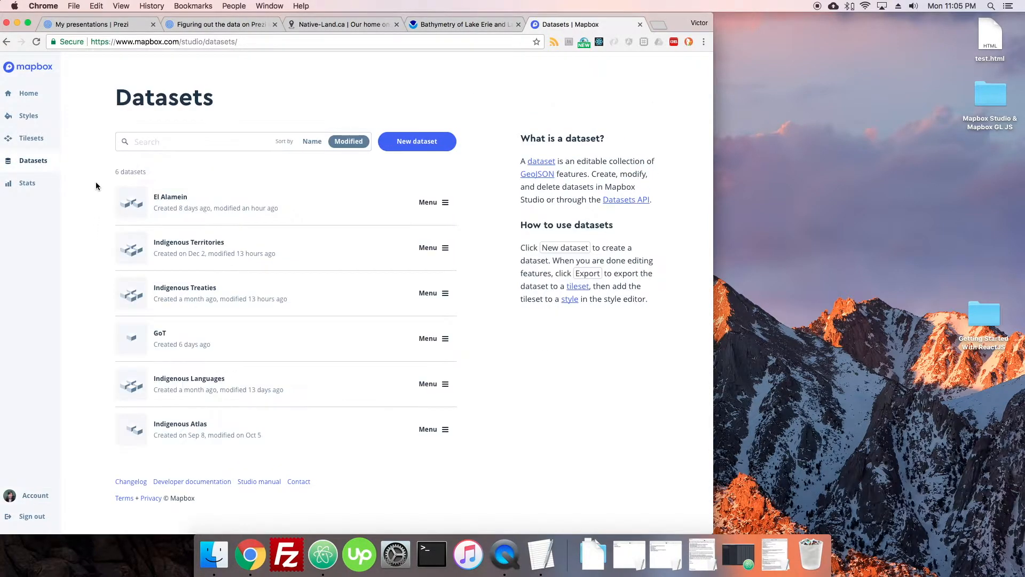
{"action": "mouse_move", "coordinate": [170, 395]}
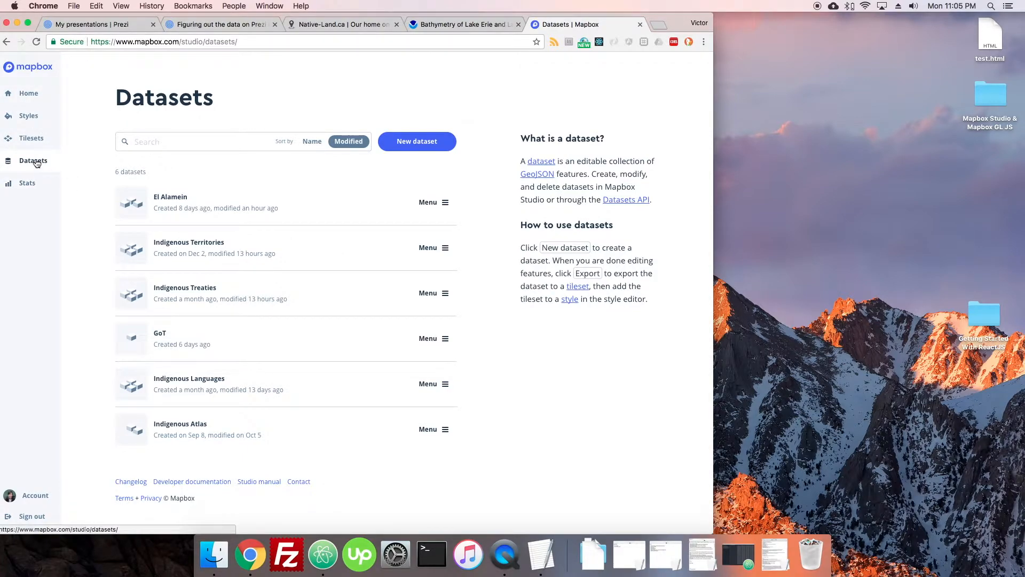
{"action": "mouse_move", "coordinate": [44, 113]}
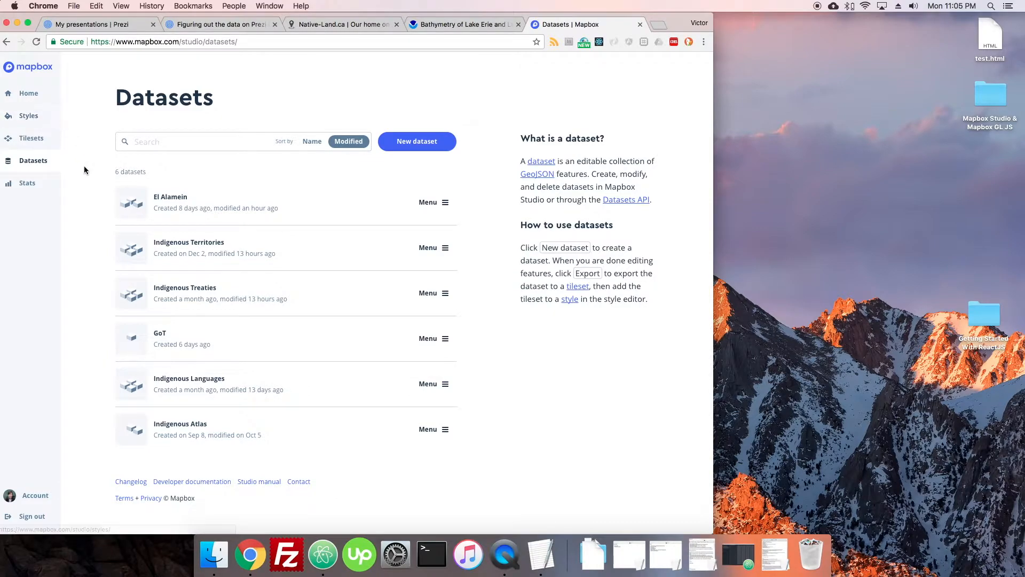
{"action": "mouse_move", "coordinate": [82, 246]}
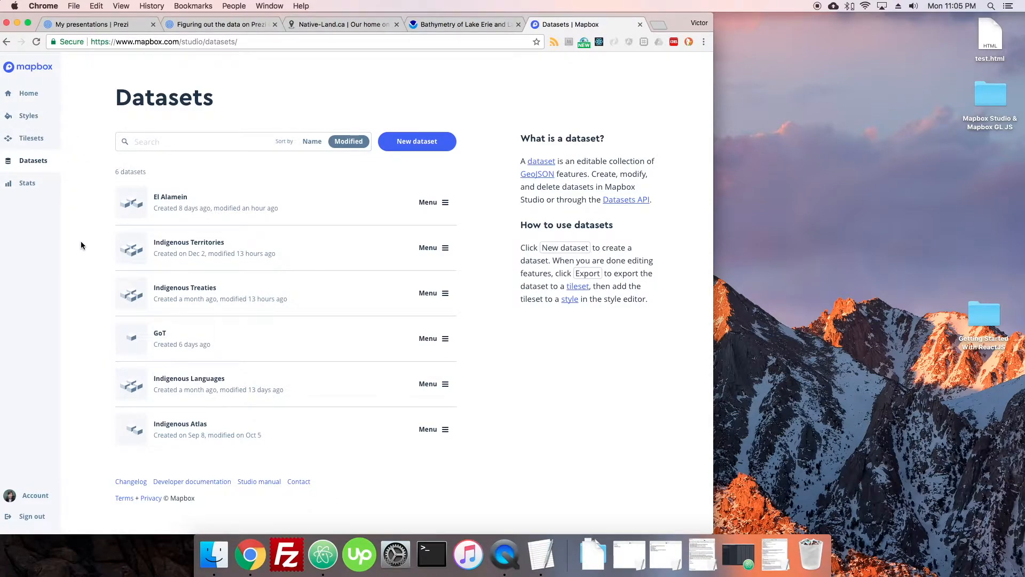
{"action": "mouse_move", "coordinate": [59, 166]}
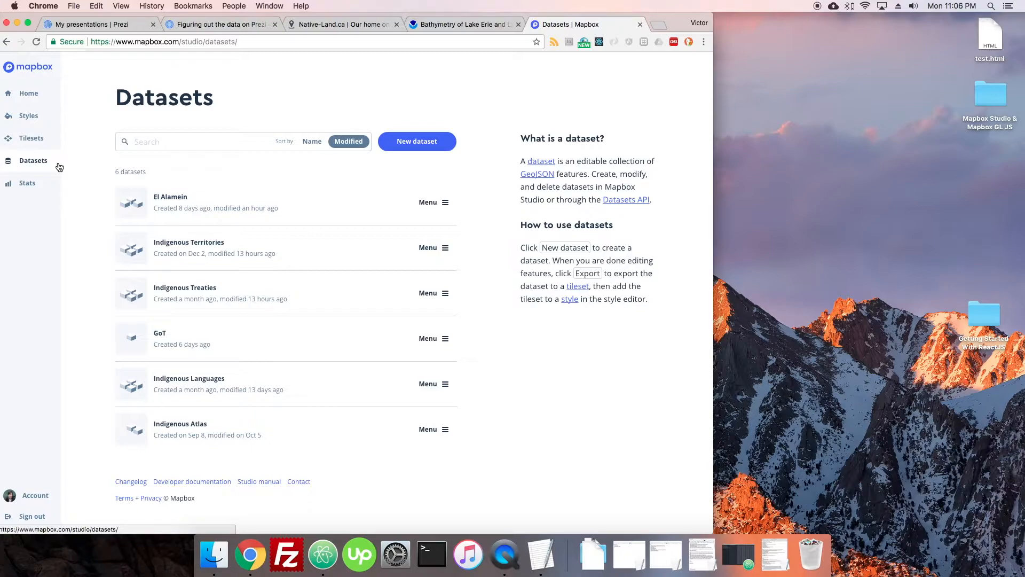
{"action": "mouse_move", "coordinate": [45, 145]}
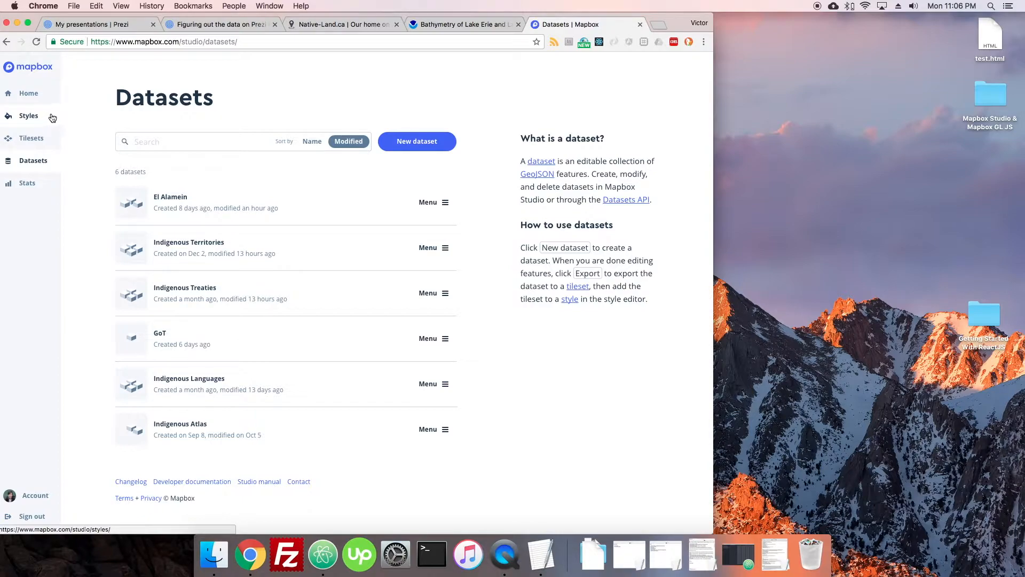
{"action": "double_click", "coordinate": [165, 97]}
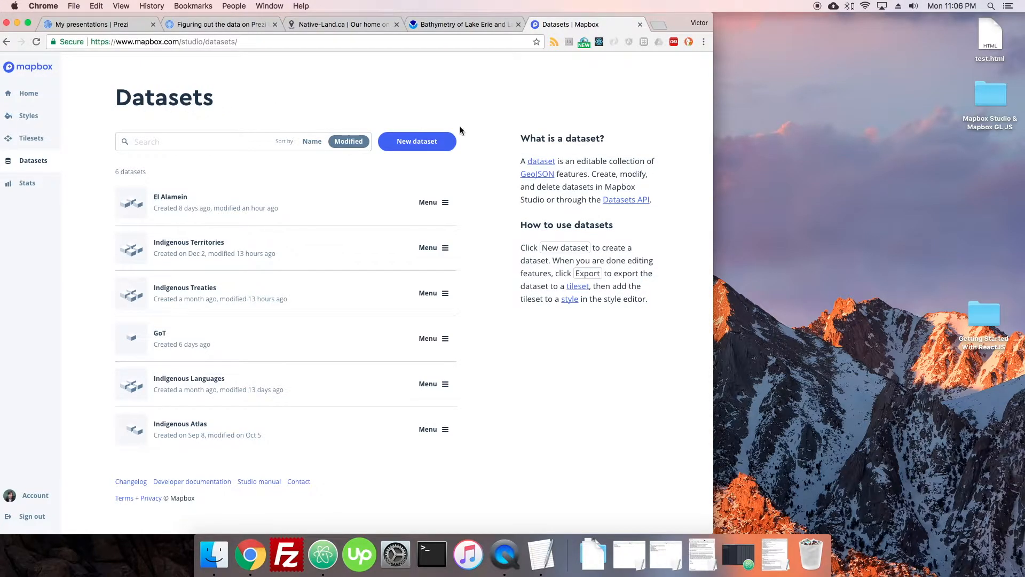
{"action": "mouse_move", "coordinate": [548, 180]}
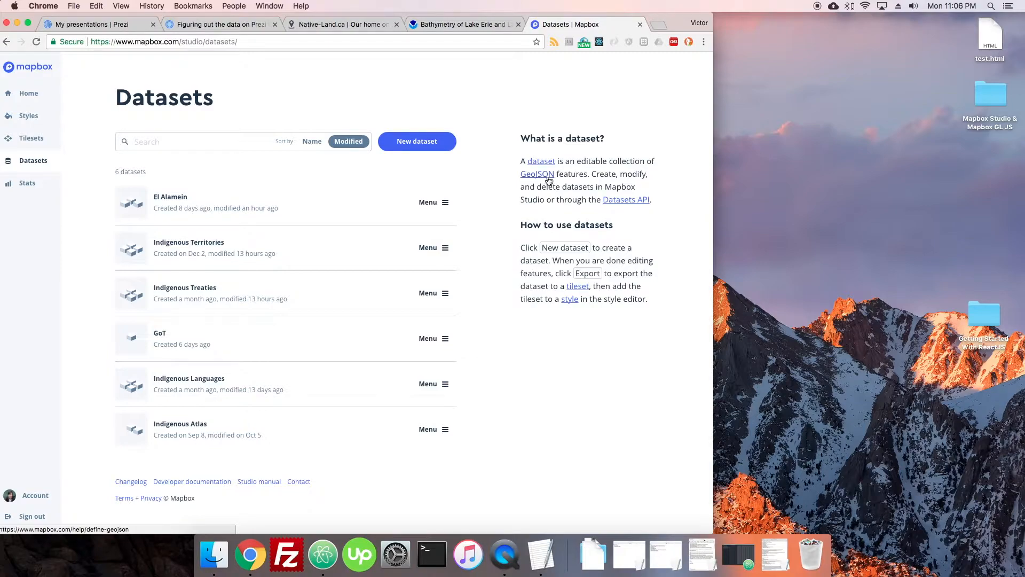
View the New Dataset upload form accepting GeoJSON, JSON or CSV, then close it.
{"action": "left_click", "coordinate": [417, 141]}
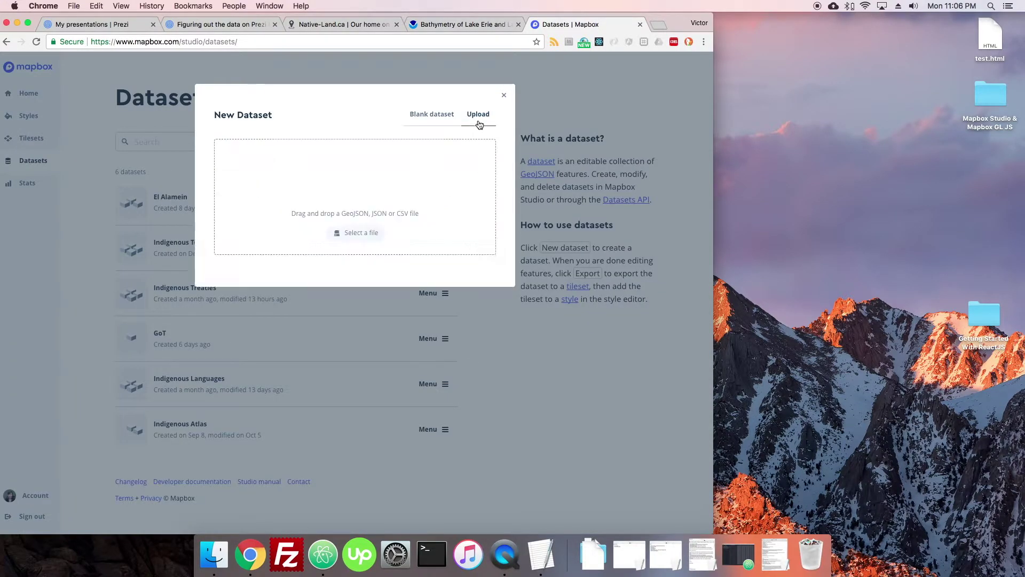
{"action": "left_click", "coordinate": [478, 113]}
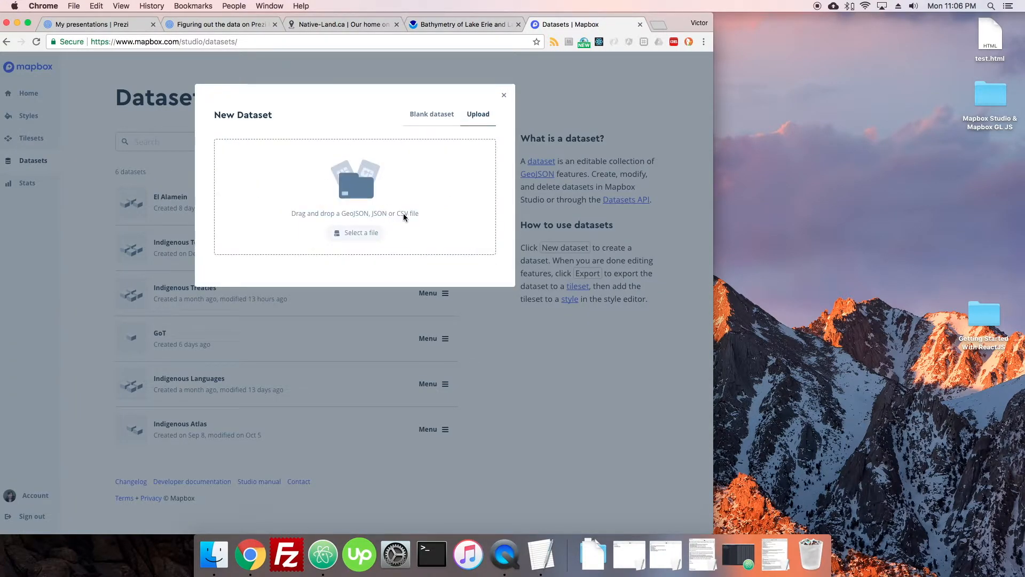
{"action": "mouse_move", "coordinate": [479, 97]}
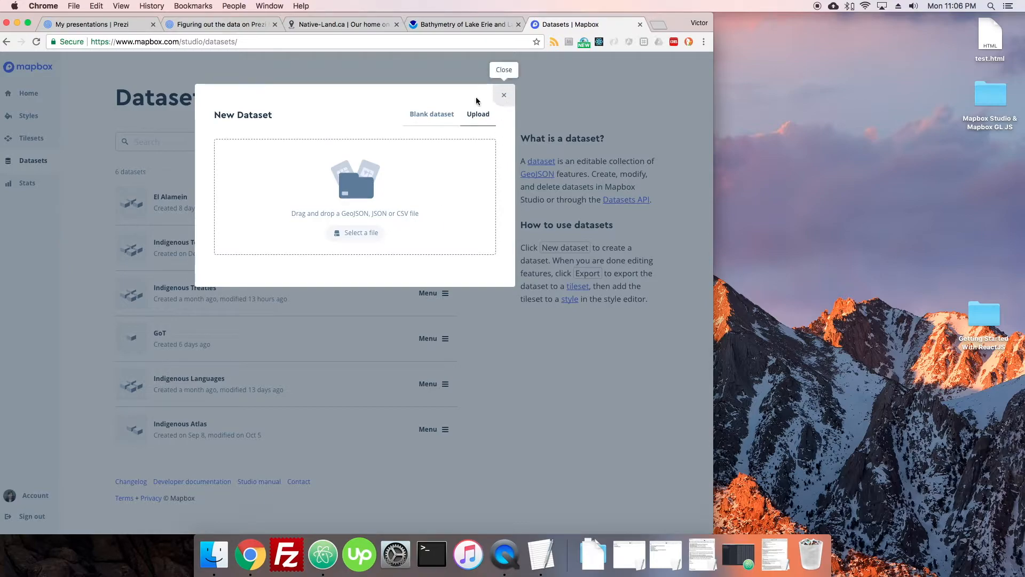
{"action": "mouse_move", "coordinate": [372, 222]}
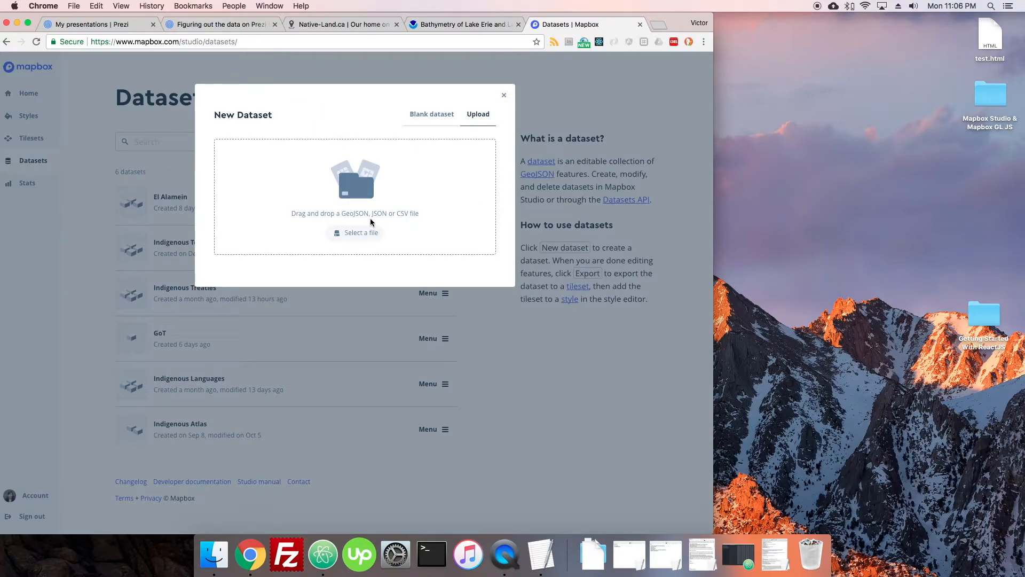
{"action": "mouse_move", "coordinate": [434, 218]}
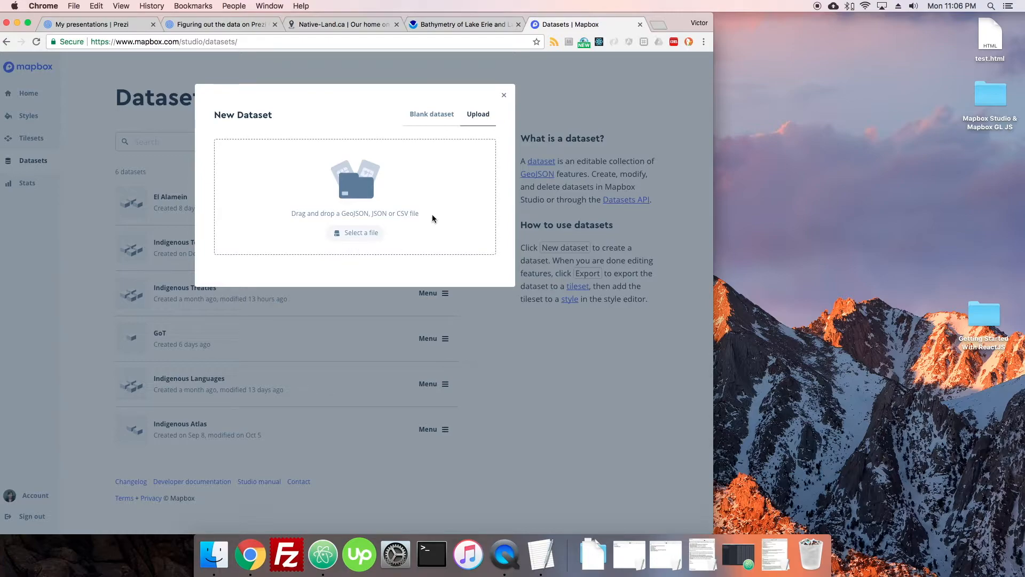
{"action": "mouse_move", "coordinate": [430, 156]}
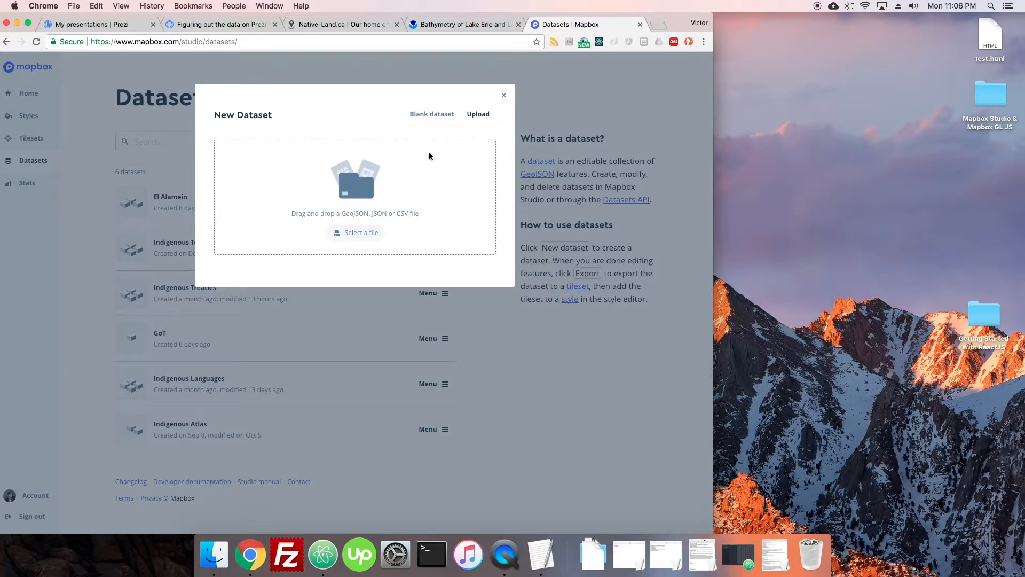
{"action": "mouse_move", "coordinate": [288, 220]}
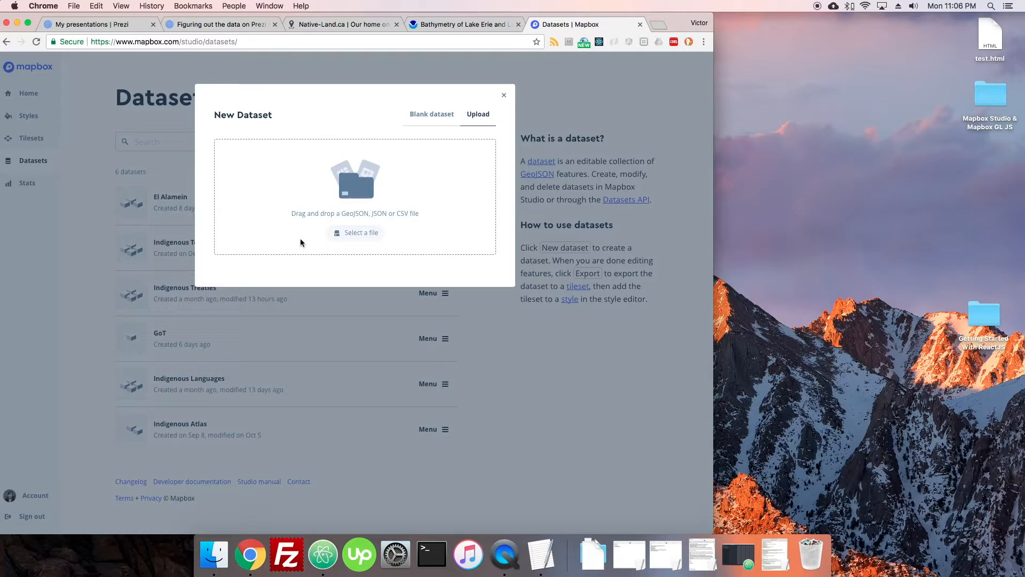
{"action": "mouse_move", "coordinate": [342, 207]}
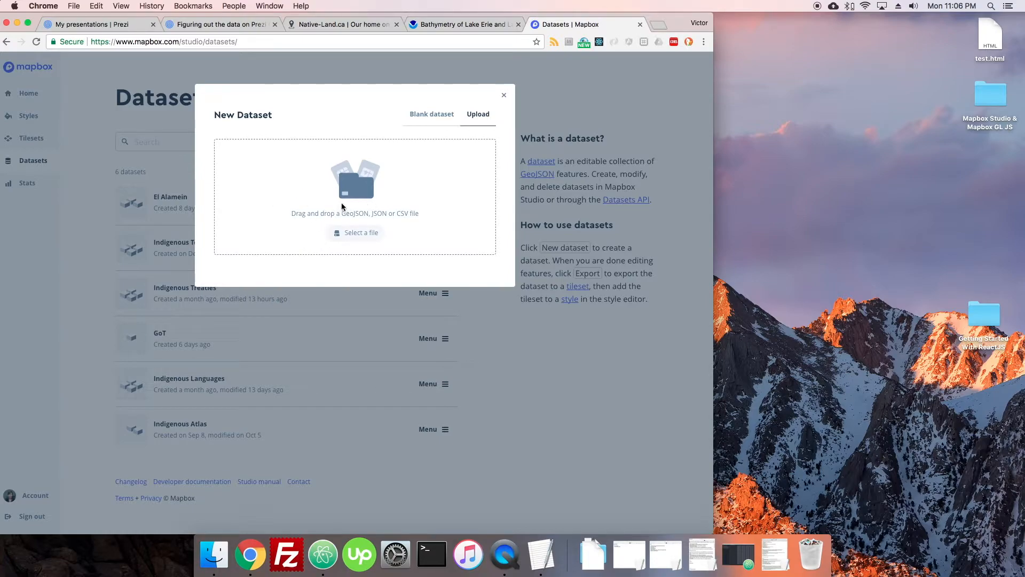
{"action": "mouse_move", "coordinate": [319, 207]}
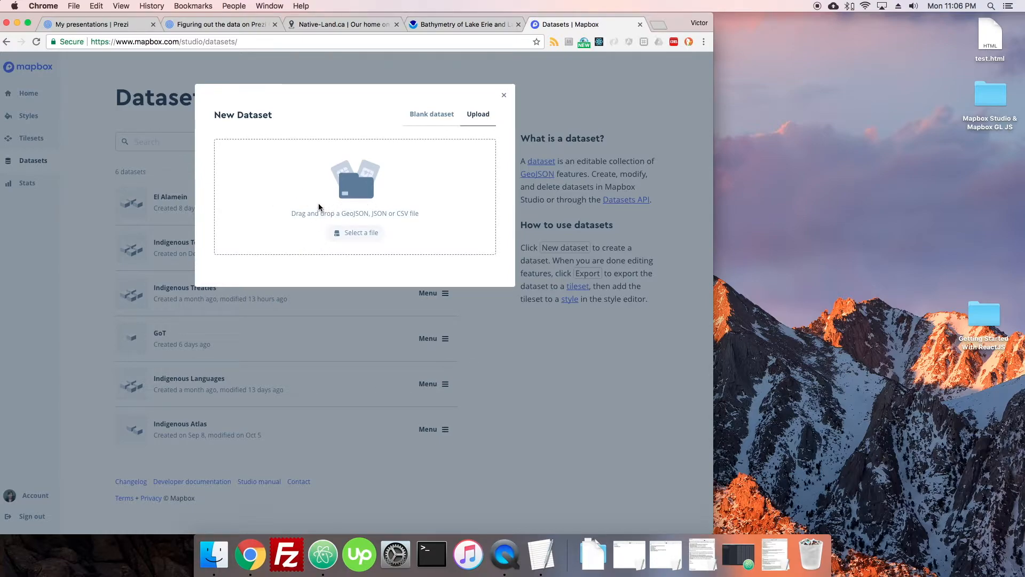
{"action": "mouse_move", "coordinate": [321, 219]}
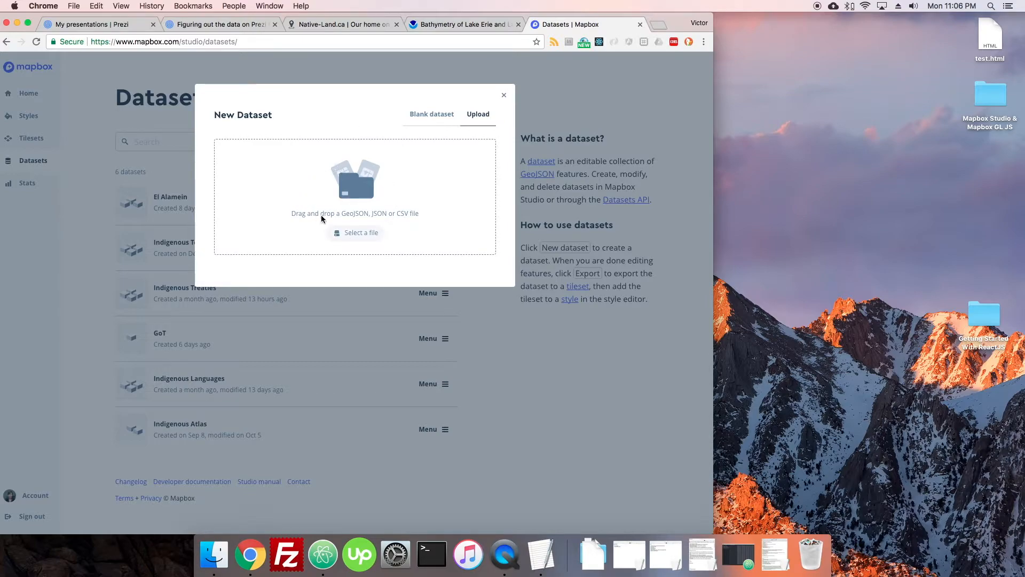
{"action": "mouse_move", "coordinate": [506, 177]}
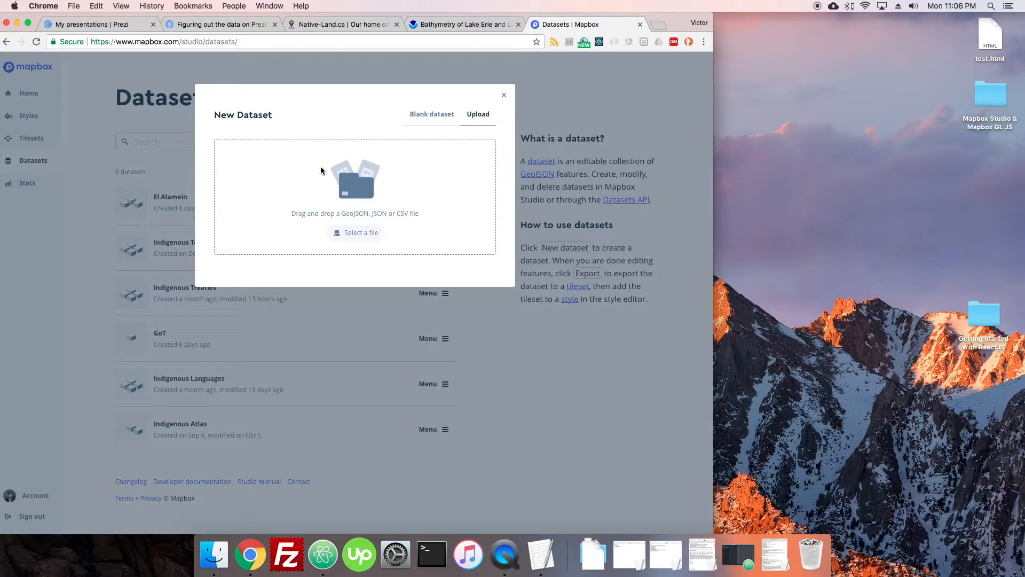
{"action": "mouse_move", "coordinate": [333, 171]}
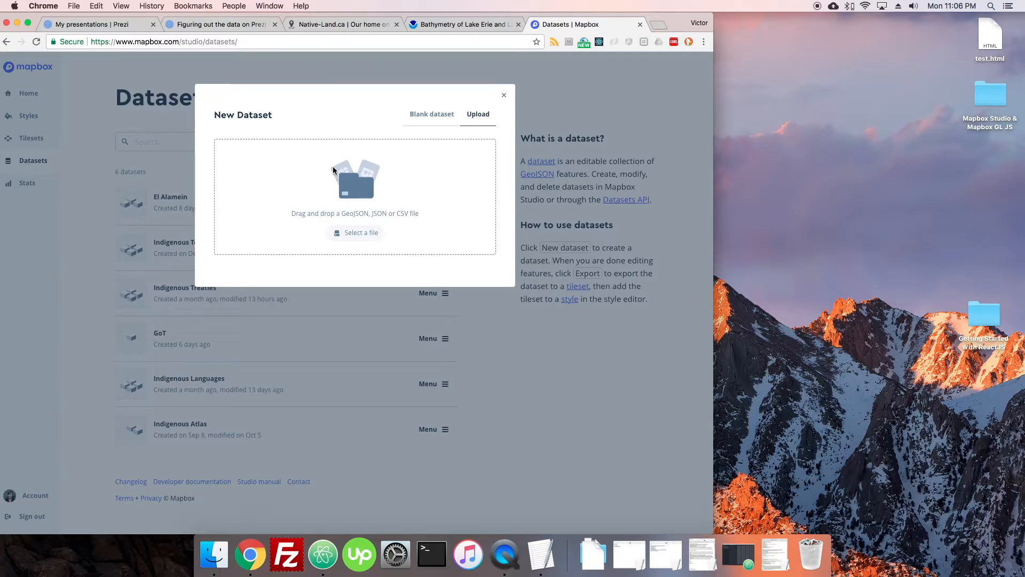
{"action": "mouse_move", "coordinate": [444, 134]}
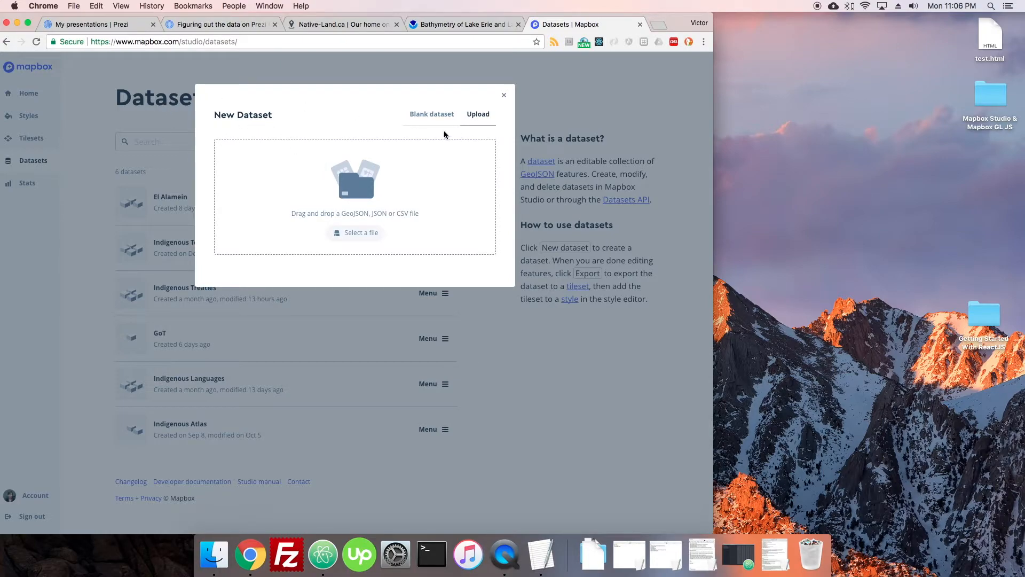
{"action": "mouse_move", "coordinate": [440, 196]}
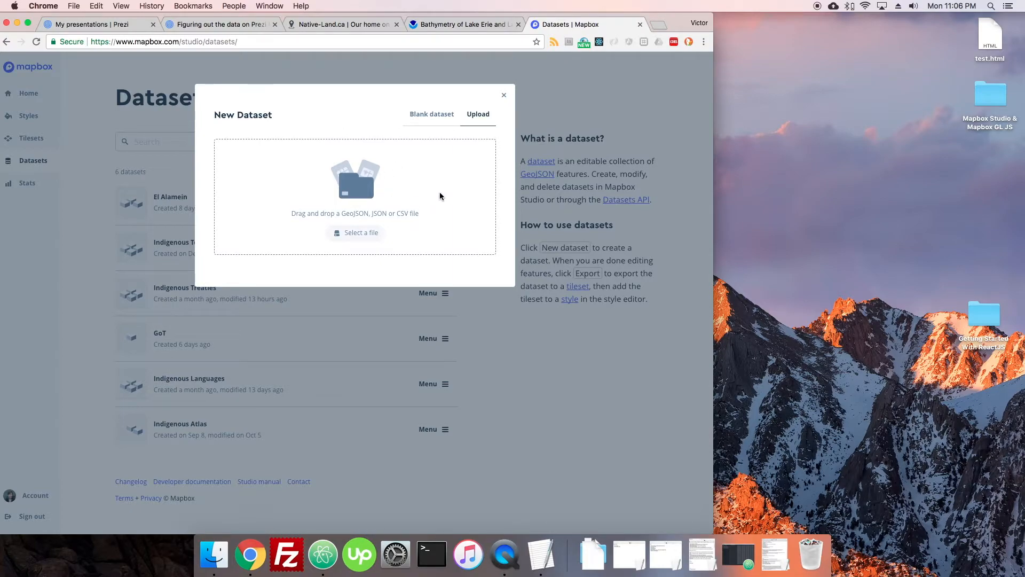
{"action": "mouse_move", "coordinate": [402, 192]}
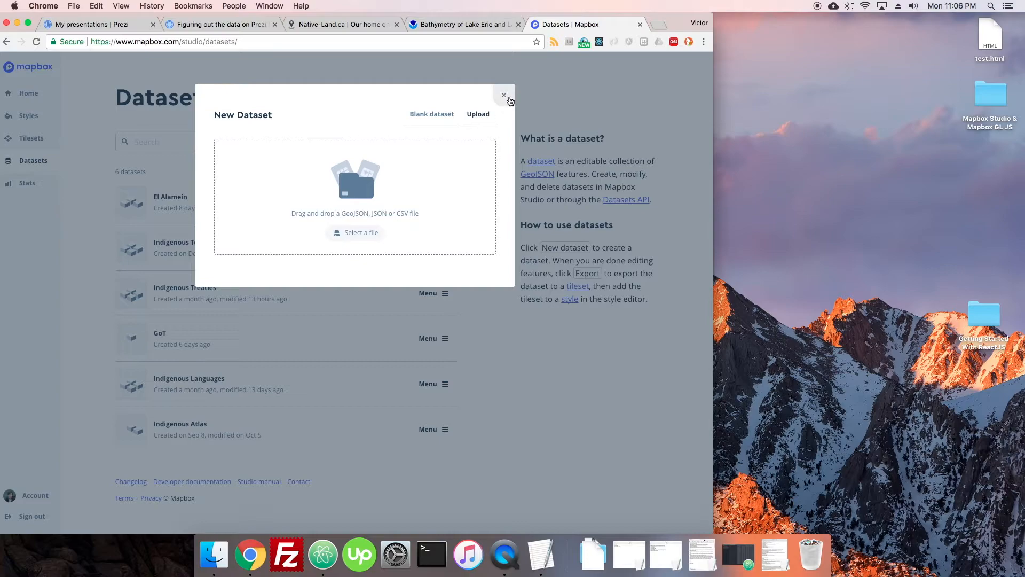
{"action": "mouse_move", "coordinate": [269, 124]}
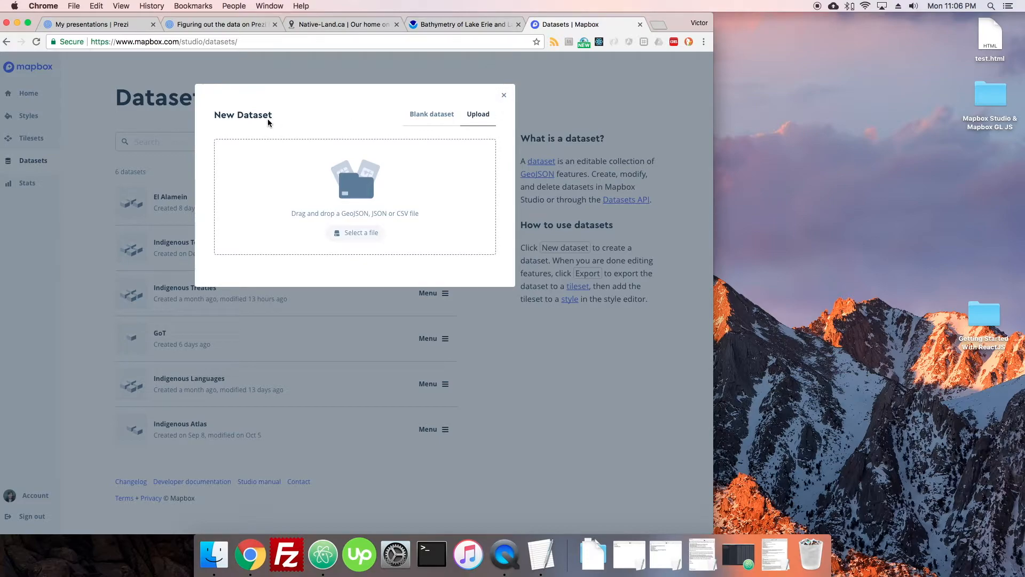
{"action": "mouse_move", "coordinate": [239, 132]}
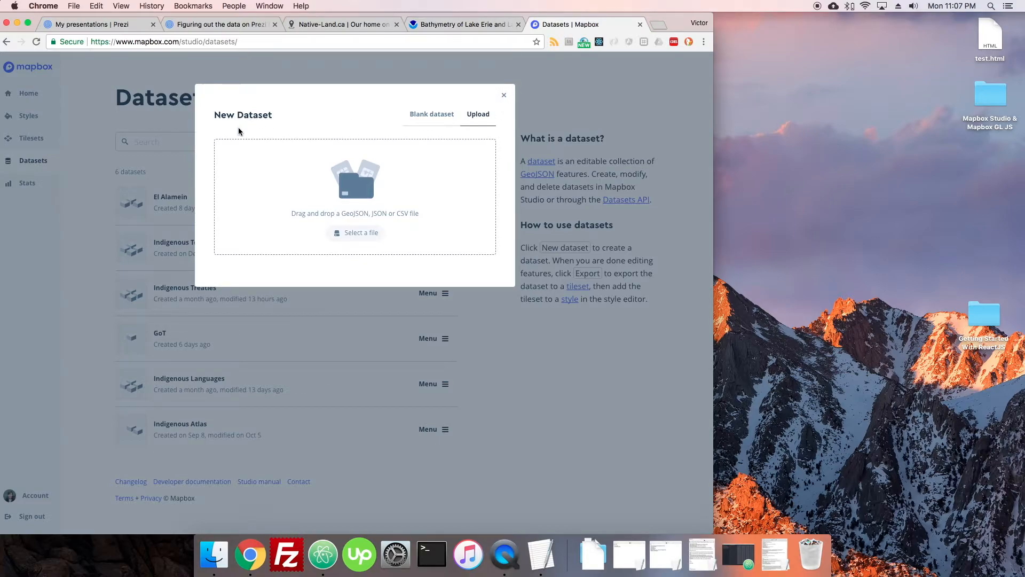
{"action": "mouse_move", "coordinate": [550, 167]}
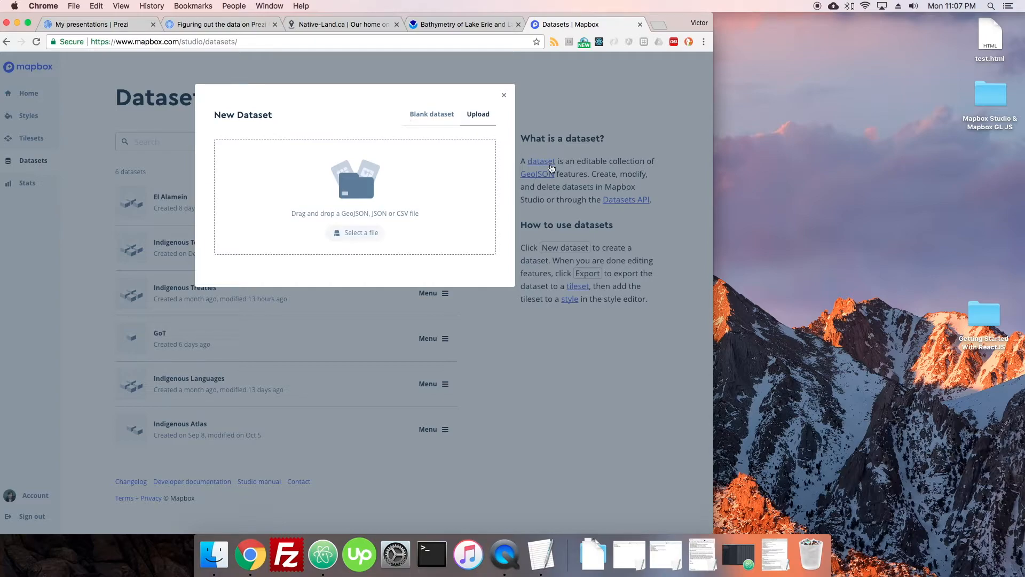
{"action": "mouse_move", "coordinate": [504, 95]}
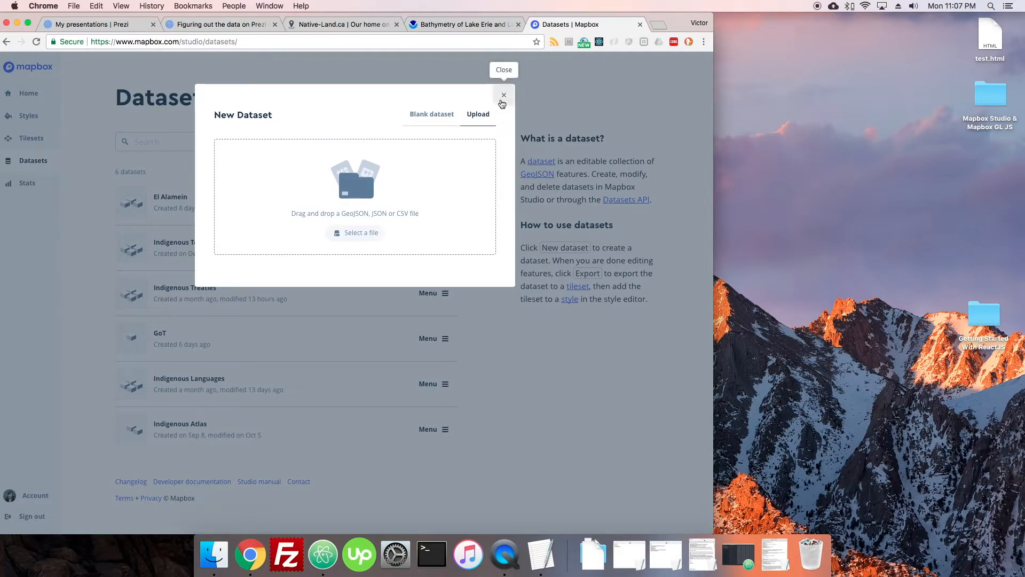
{"action": "left_click", "coordinate": [504, 95]}
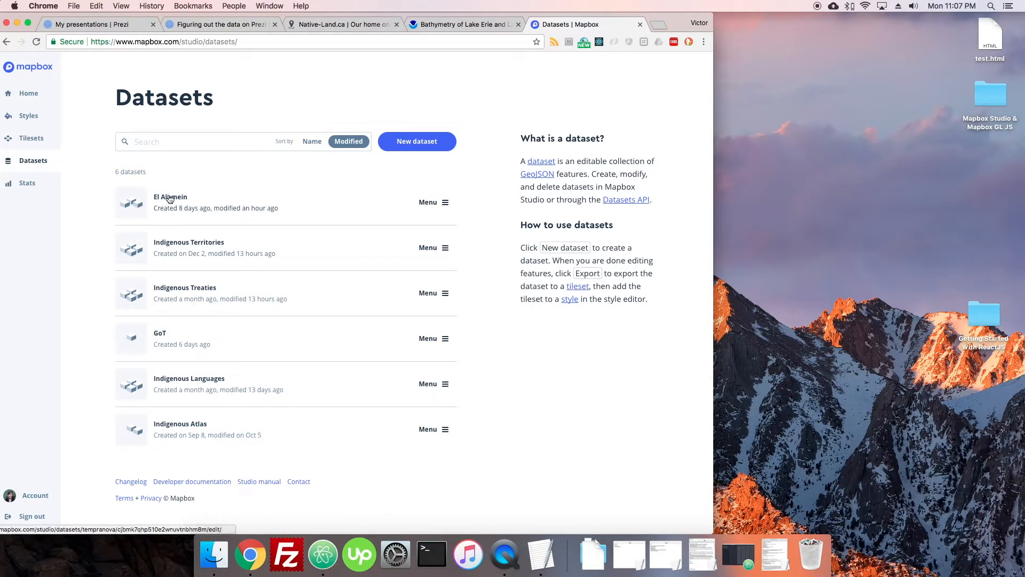
{"action": "mouse_move", "coordinate": [66, 179]}
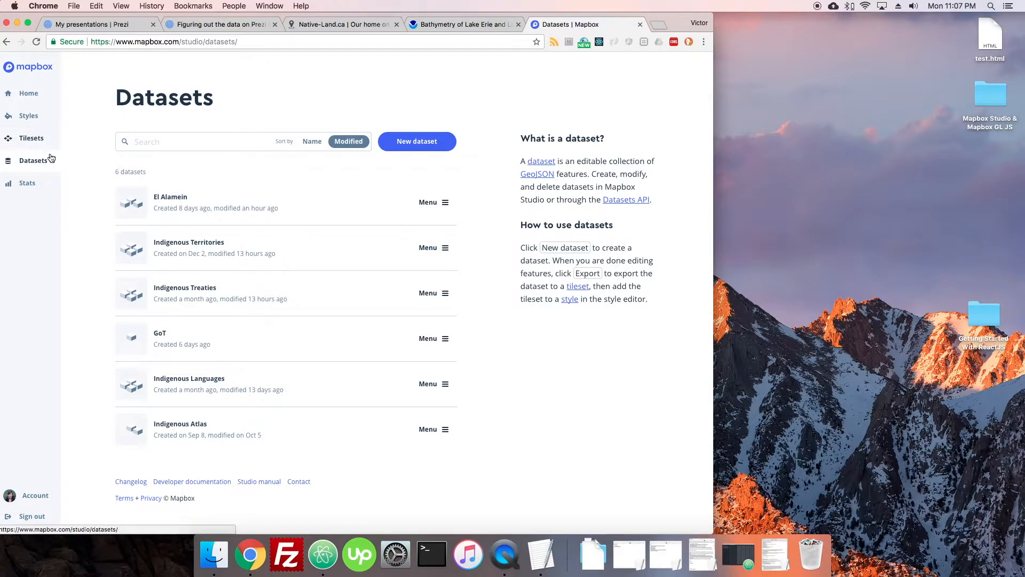
Head to the Tilesets page from the left sidebar.
{"action": "left_click", "coordinate": [32, 137]}
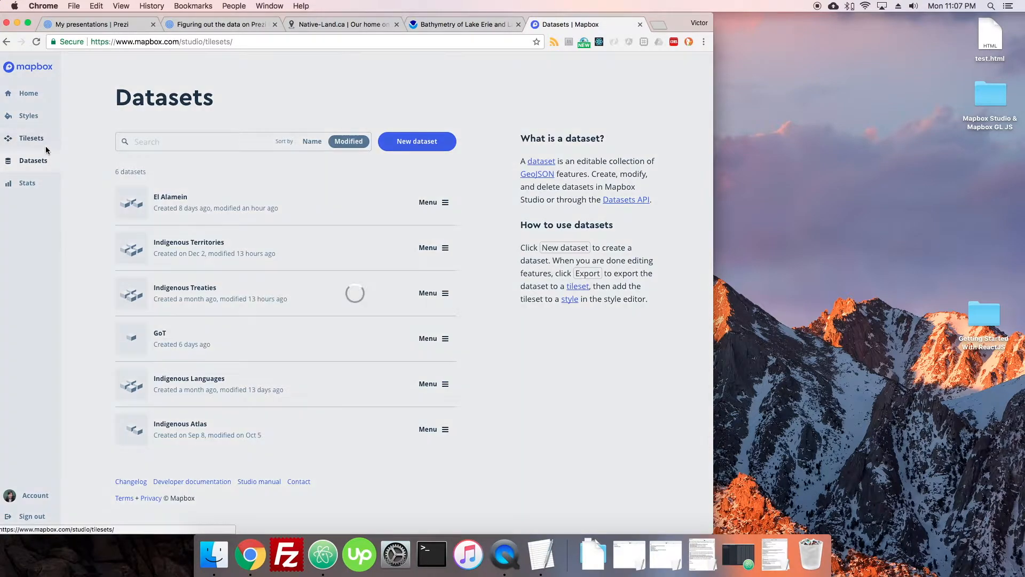
Load the Tilesets page showing four default and fourteen uploaded tilesets including El_Alamein.
{"action": "left_click", "coordinate": [30, 138]}
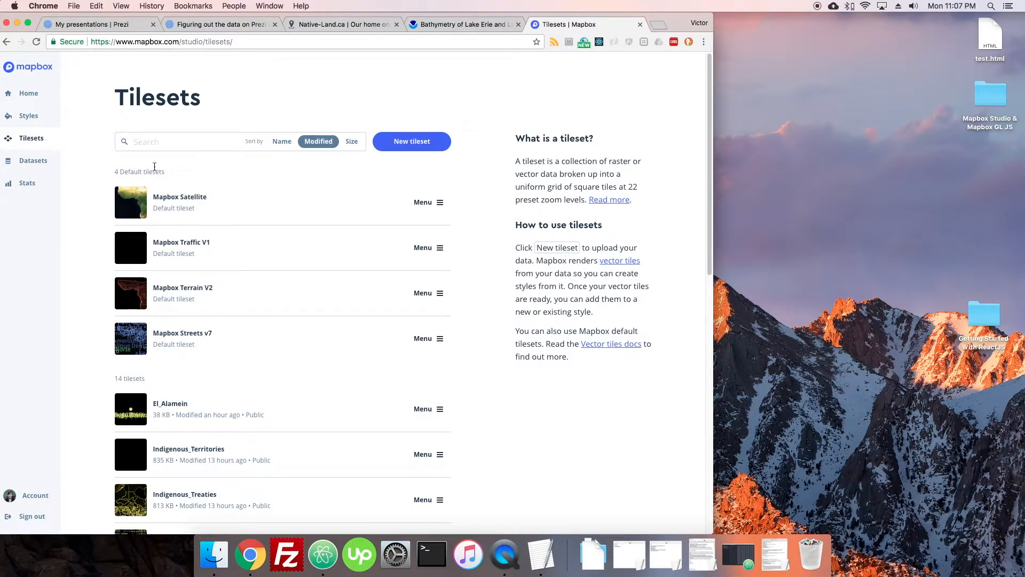
{"action": "mouse_move", "coordinate": [45, 147]}
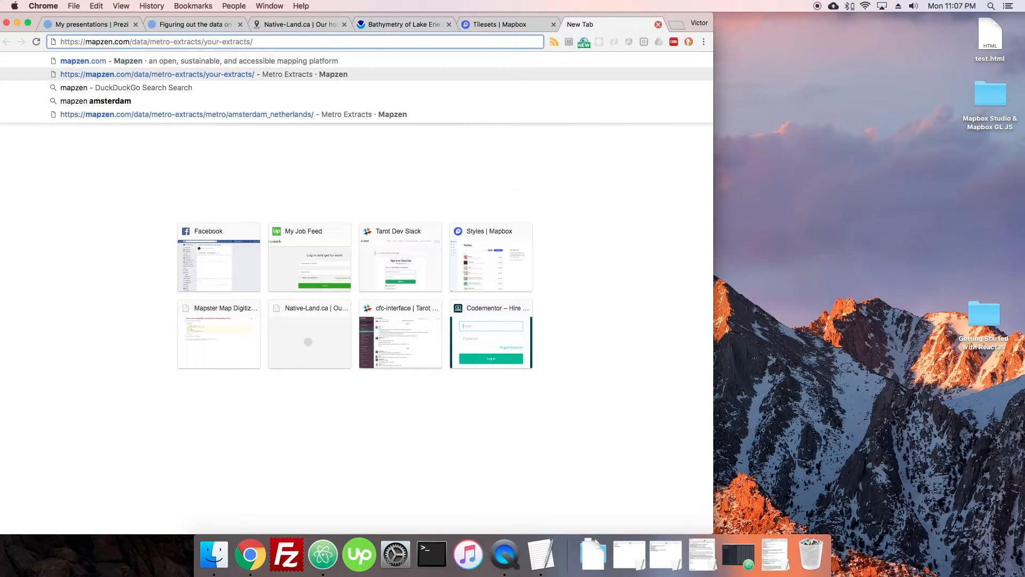
Visit the Mapzen Metro Extracts Amsterdam download page, then return to the Mapbox Tilesets tab.
{"action": "left_click", "coordinate": [186, 114]}
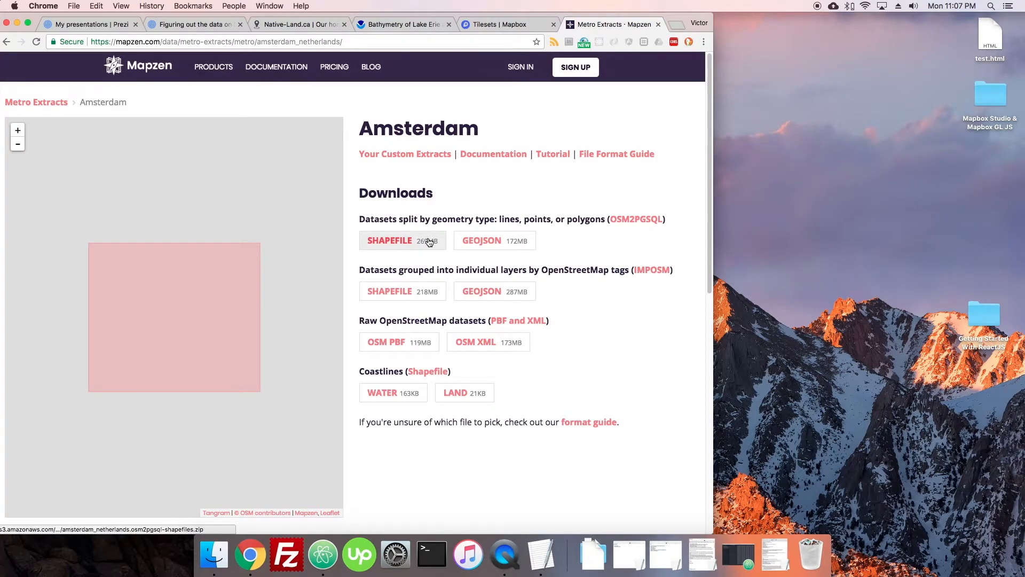
{"action": "mouse_move", "coordinate": [498, 245]}
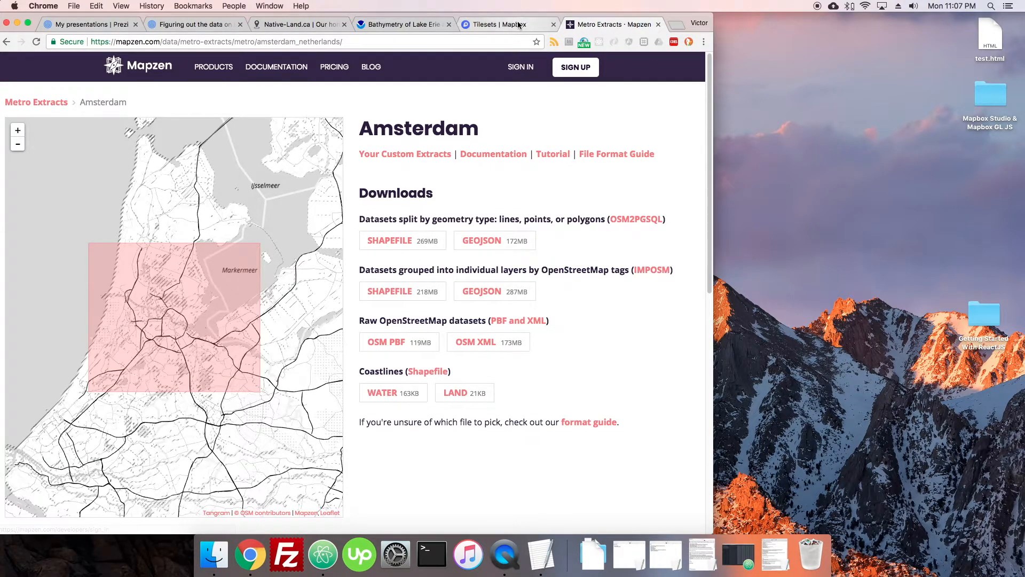
{"action": "left_click", "coordinate": [500, 25]}
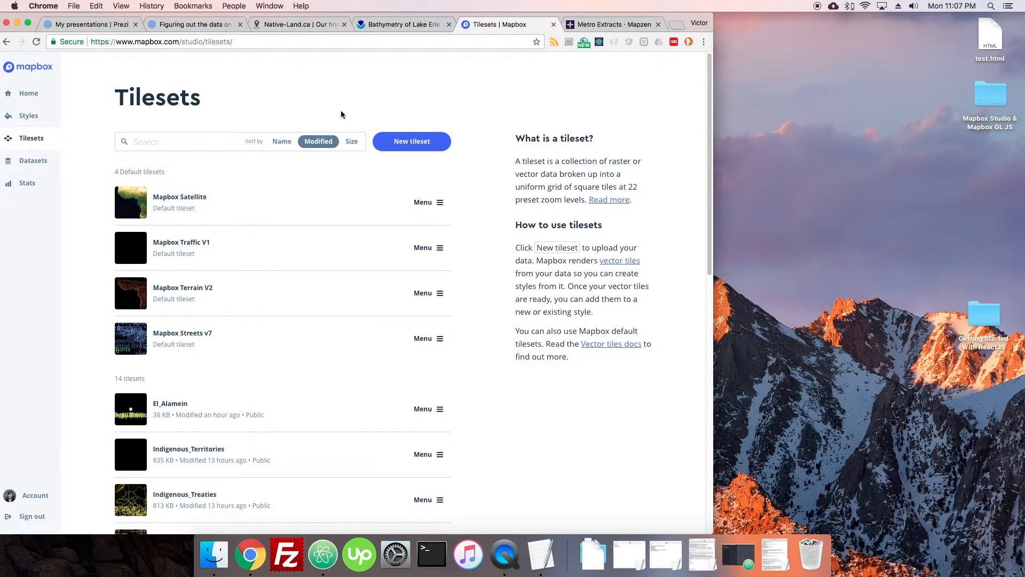
Browse the tilesets list and open the Mapbox Streets v7 default tileset details.
{"action": "scroll", "scroll_direction": "down", "scroll_amount": 3}
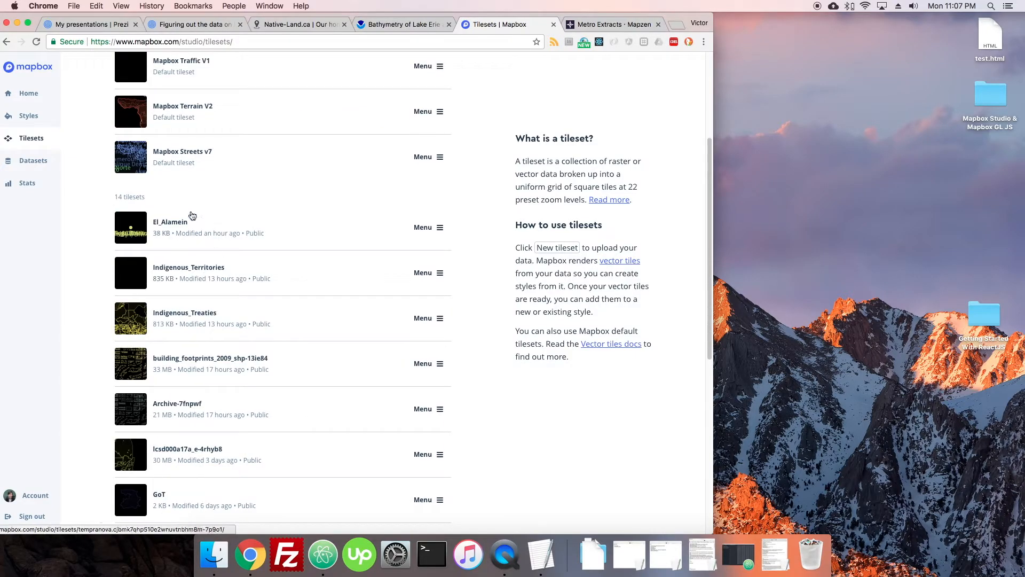
{"action": "scroll", "scroll_direction": "down", "scroll_amount": 3}
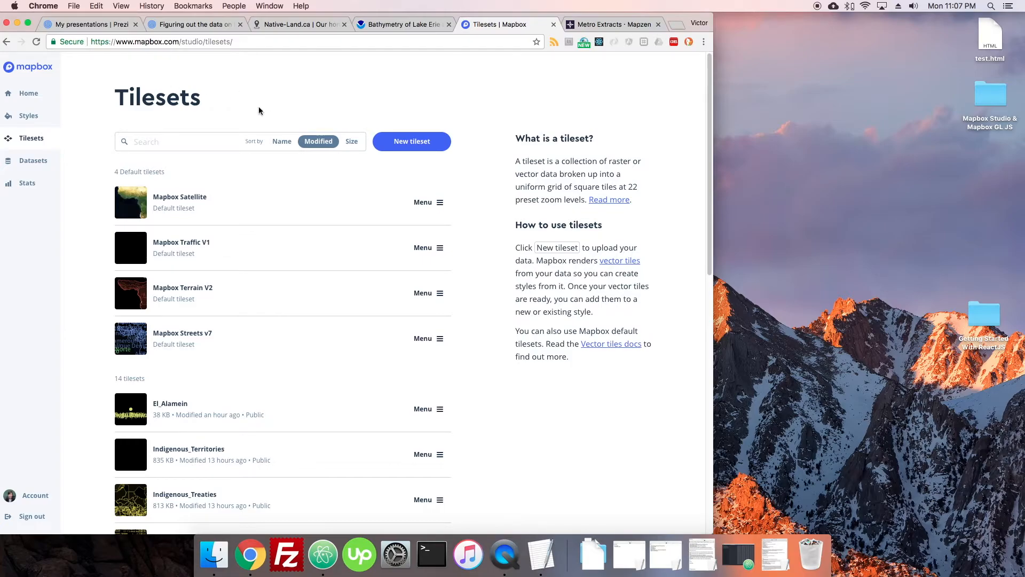
{"action": "mouse_move", "coordinate": [98, 188]}
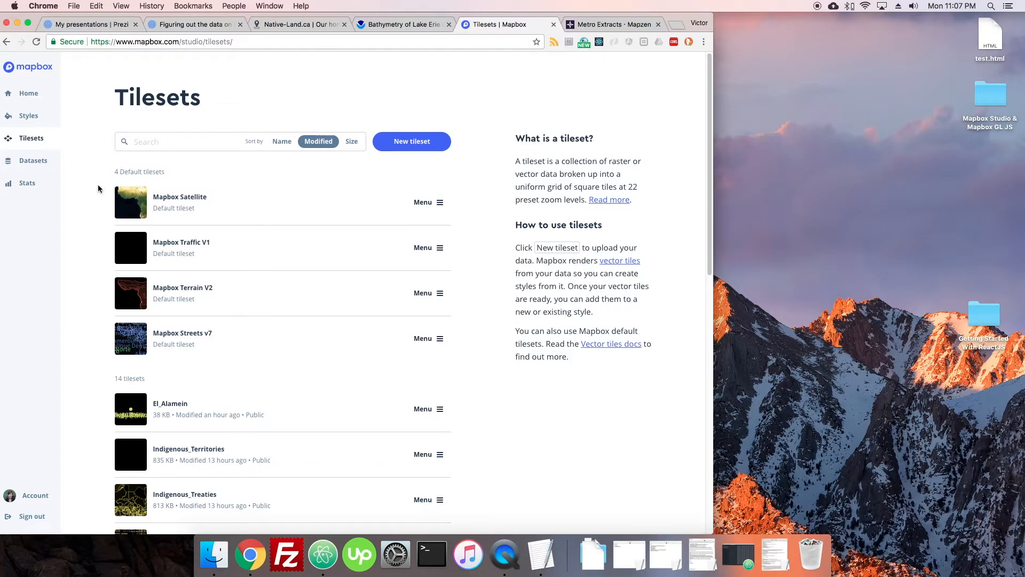
{"action": "mouse_move", "coordinate": [96, 196]}
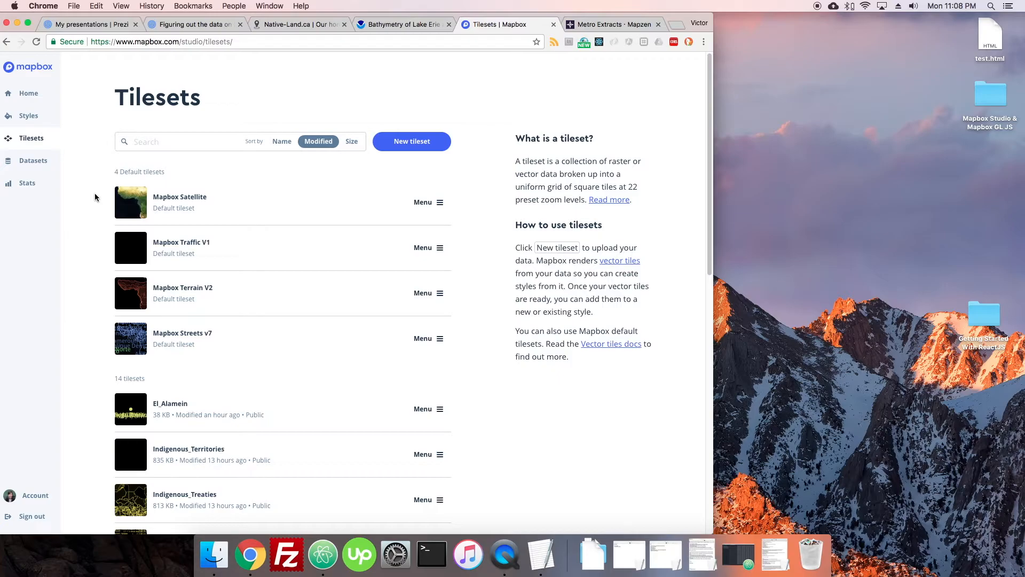
{"action": "mouse_move", "coordinate": [94, 224]}
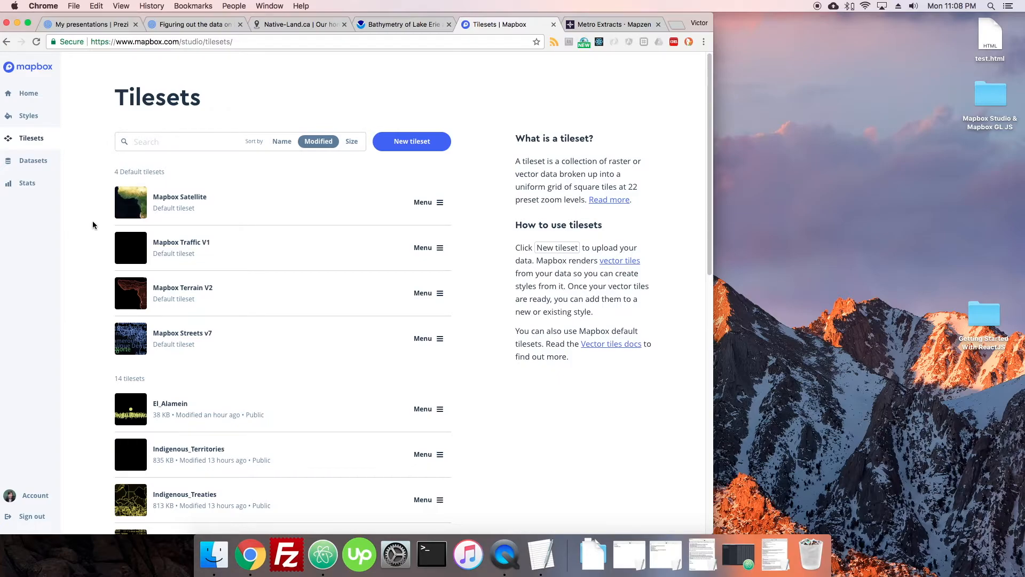
{"action": "scroll", "scroll_direction": "down", "scroll_amount": 3}
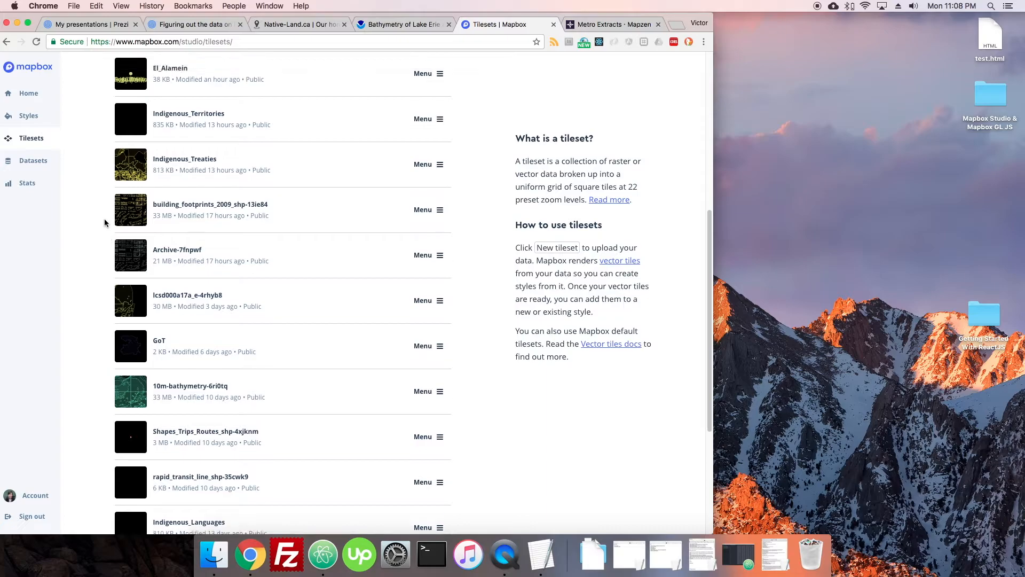
{"action": "scroll", "scroll_direction": "down", "scroll_amount": 3}
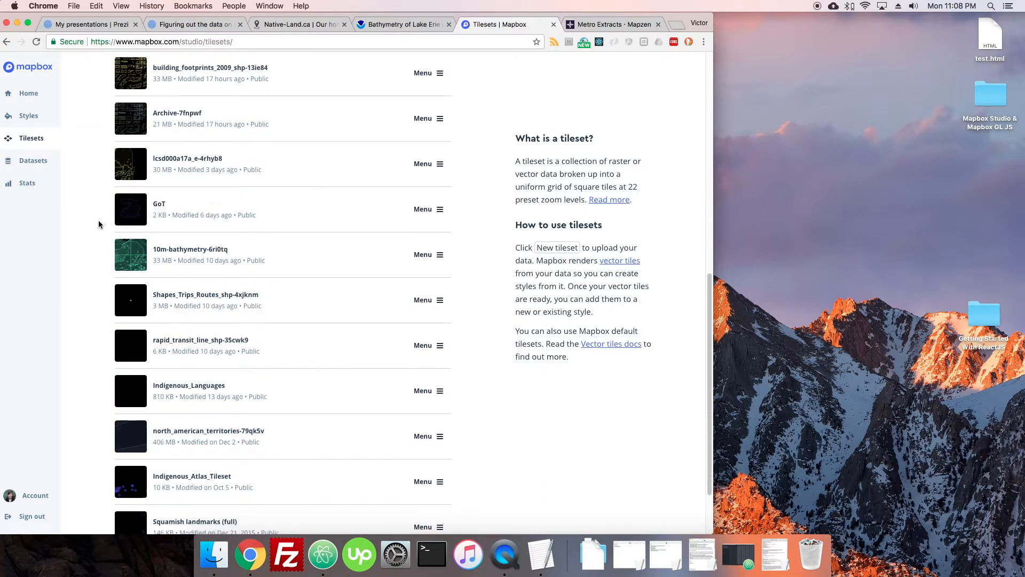
{"action": "scroll", "scroll_direction": "down", "scroll_amount": 3}
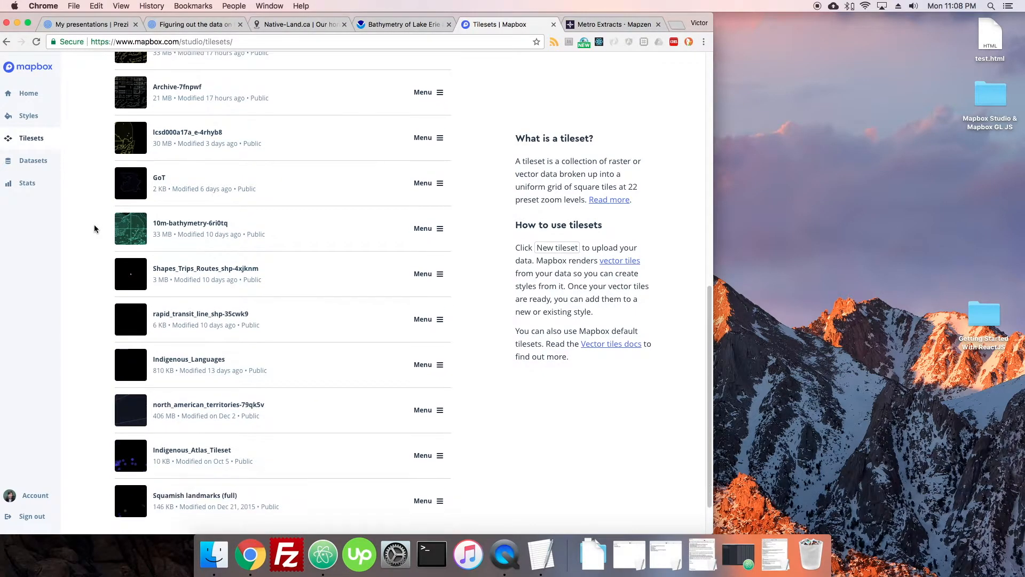
{"action": "mouse_move", "coordinate": [212, 146]}
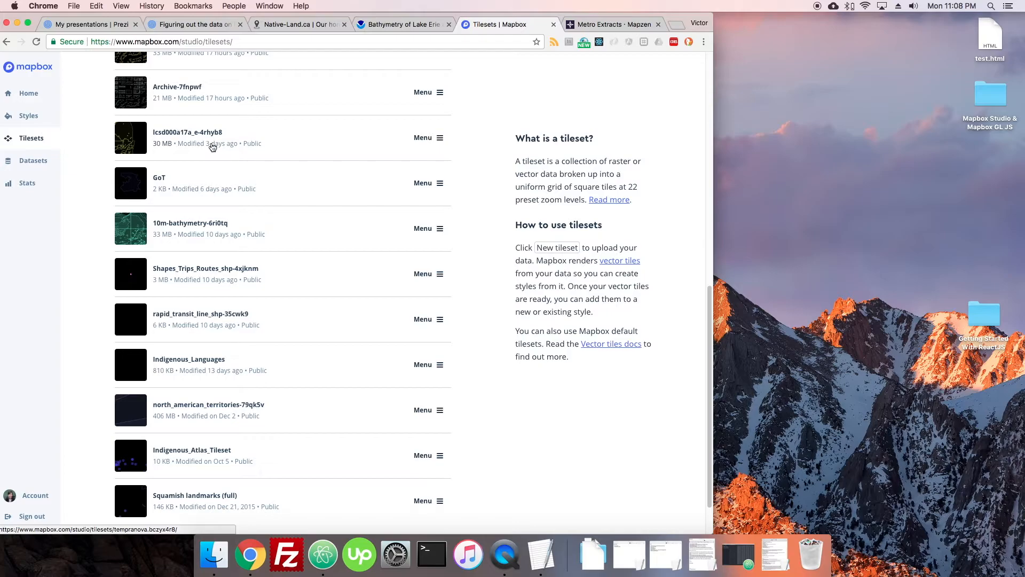
{"action": "scroll", "scroll_direction": "down", "scroll_amount": 3}
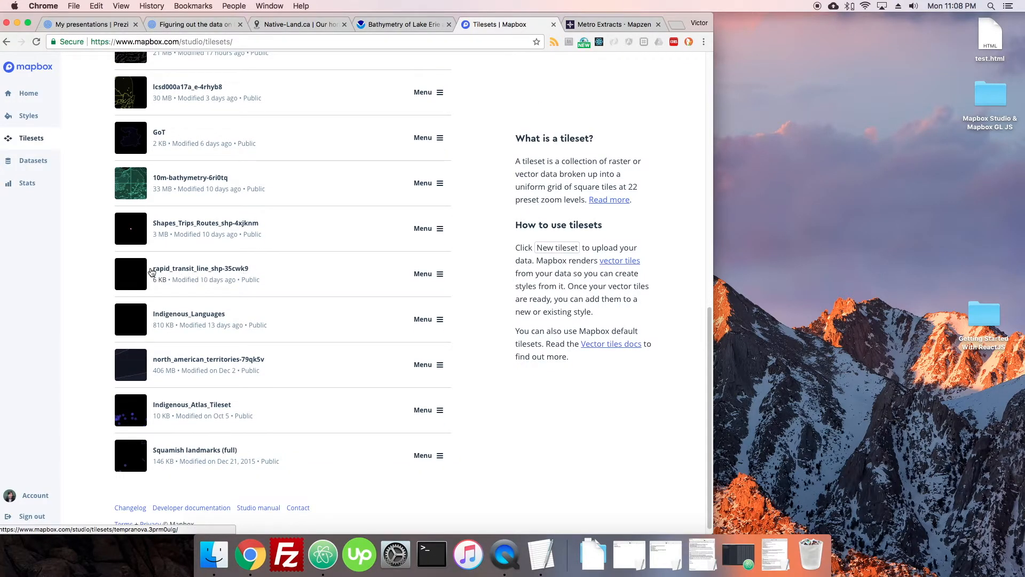
{"action": "scroll", "scroll_direction": "down", "scroll_amount": 3}
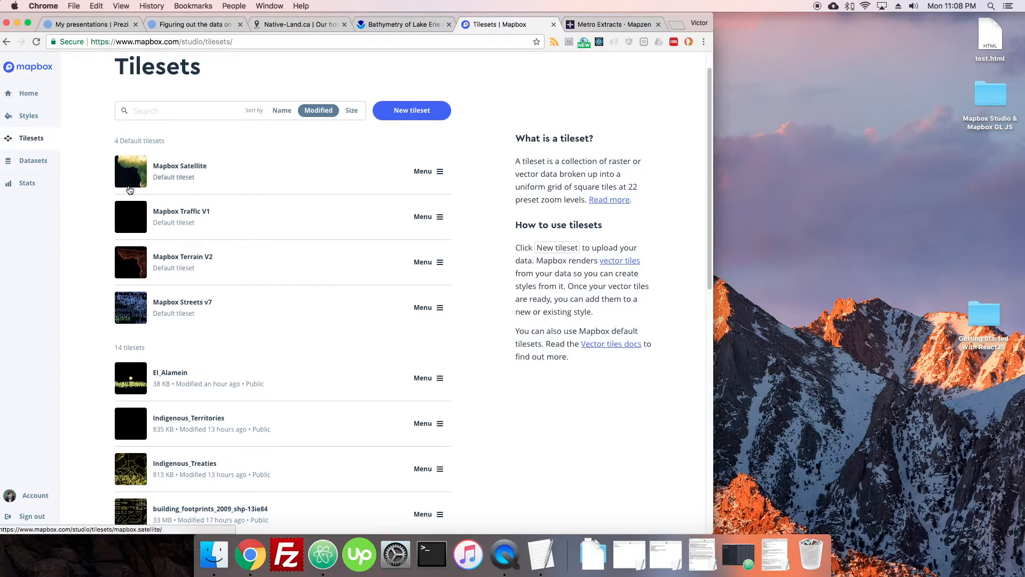
{"action": "mouse_move", "coordinate": [178, 368]}
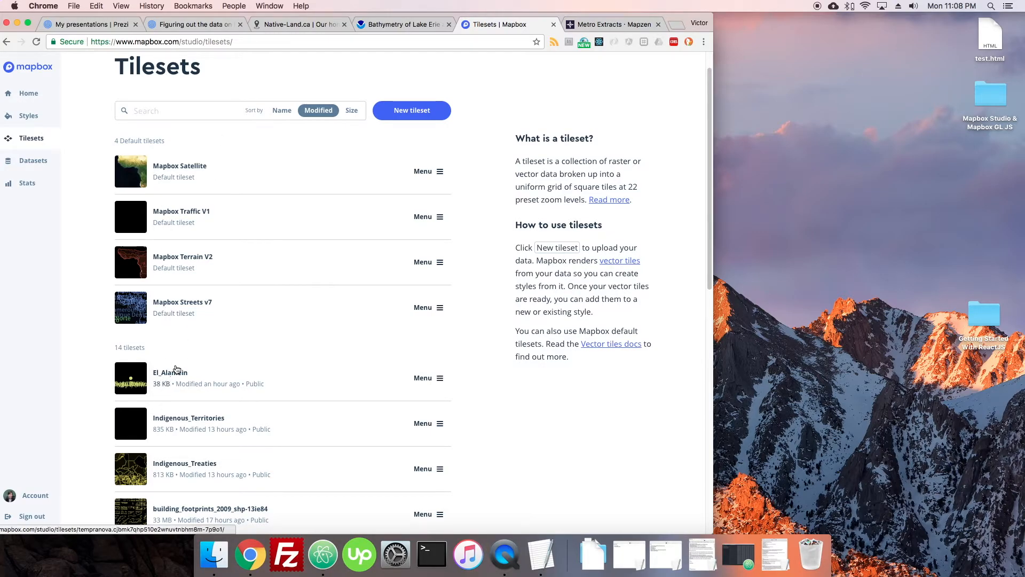
{"action": "mouse_move", "coordinate": [134, 342]}
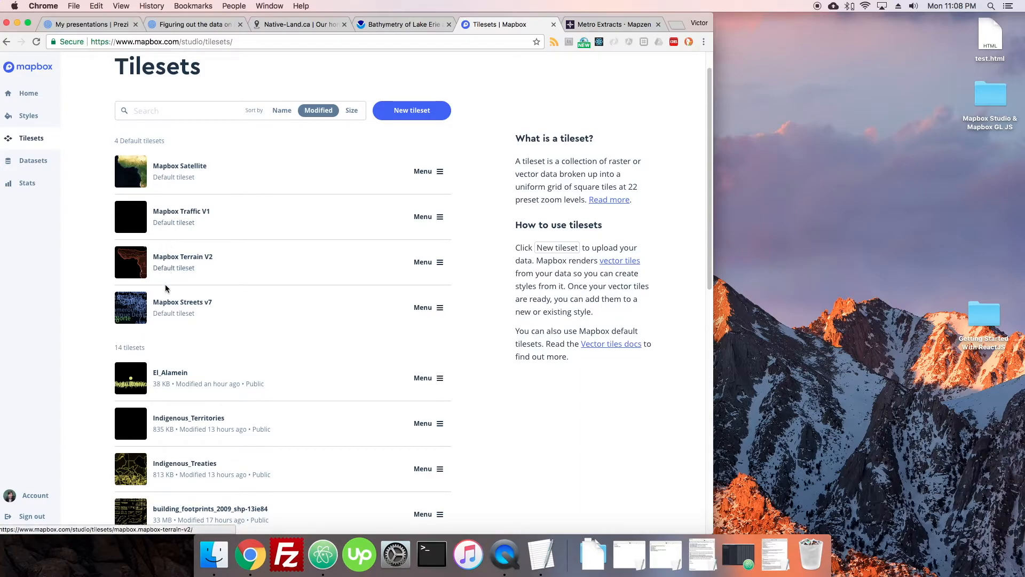
{"action": "mouse_move", "coordinate": [159, 312]}
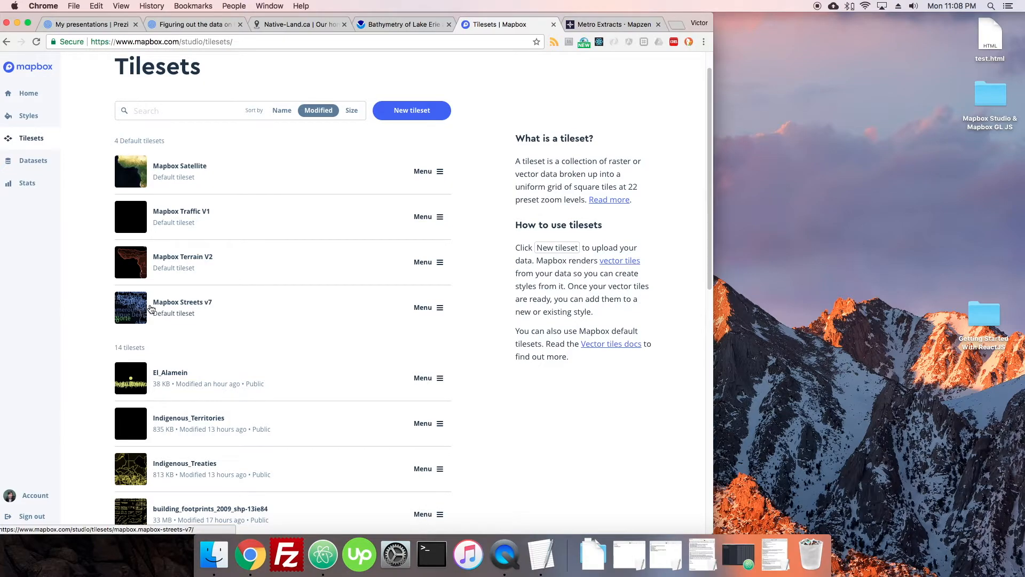
{"action": "mouse_move", "coordinate": [171, 167]}
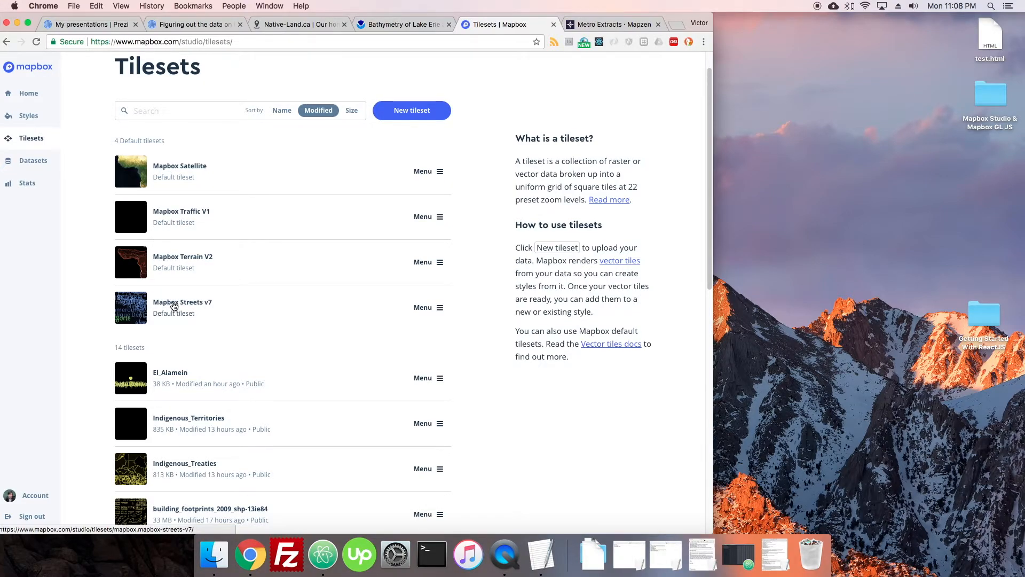
{"action": "left_click", "coordinate": [182, 301]}
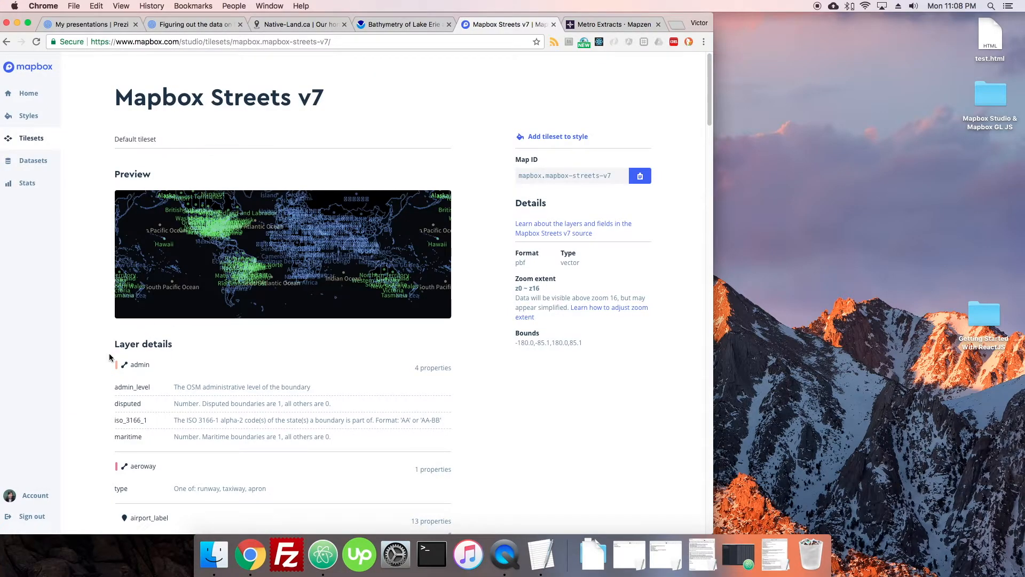
{"action": "mouse_move", "coordinate": [309, 288]}
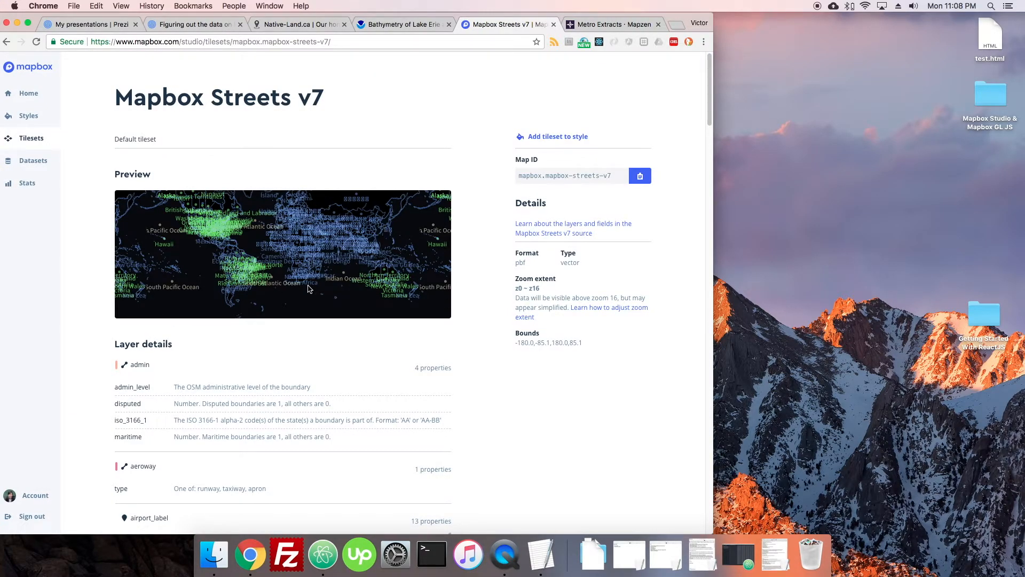
{"action": "mouse_move", "coordinate": [272, 283]}
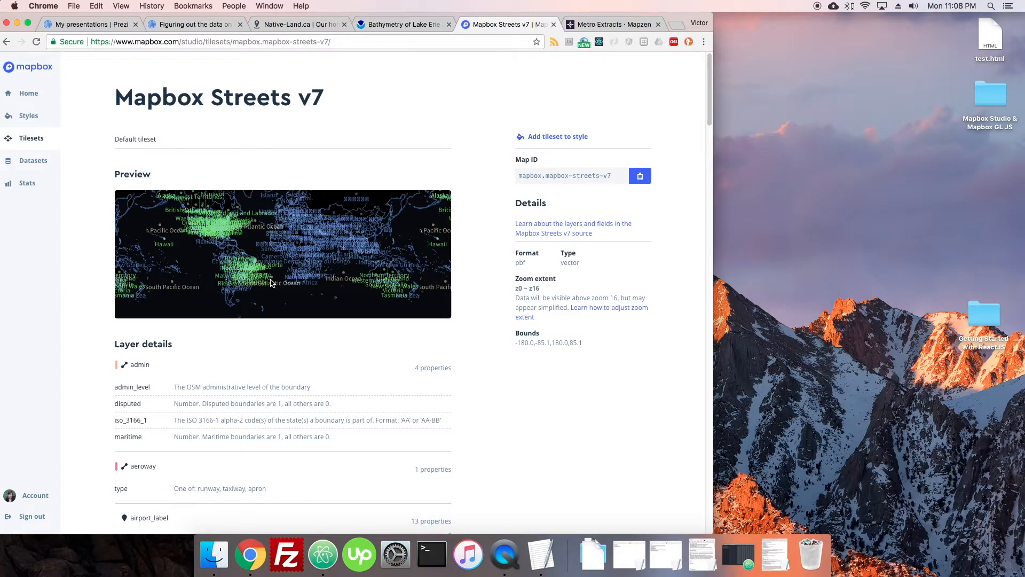
{"action": "mouse_move", "coordinate": [212, 250]}
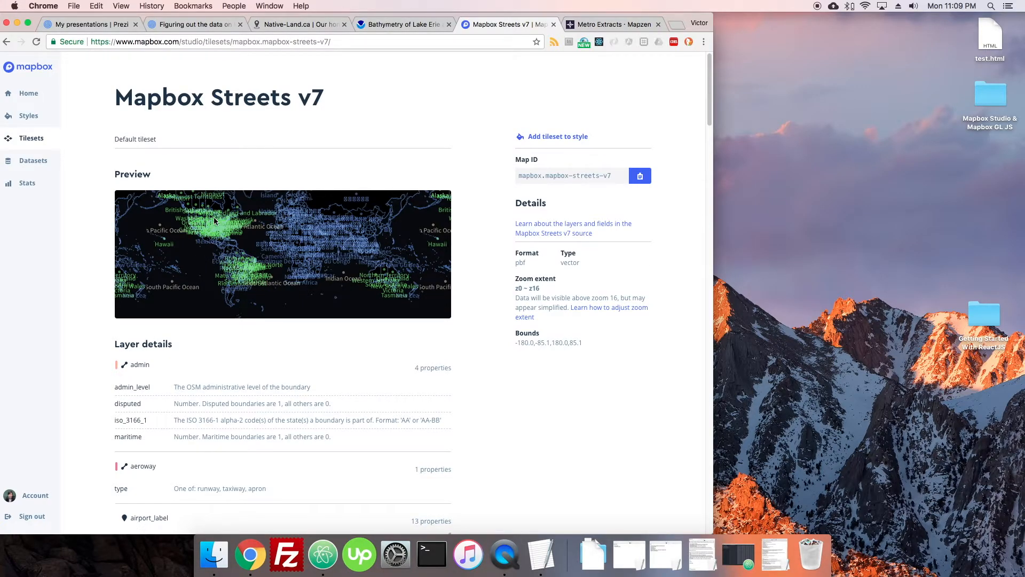
{"action": "mouse_move", "coordinate": [265, 231]}
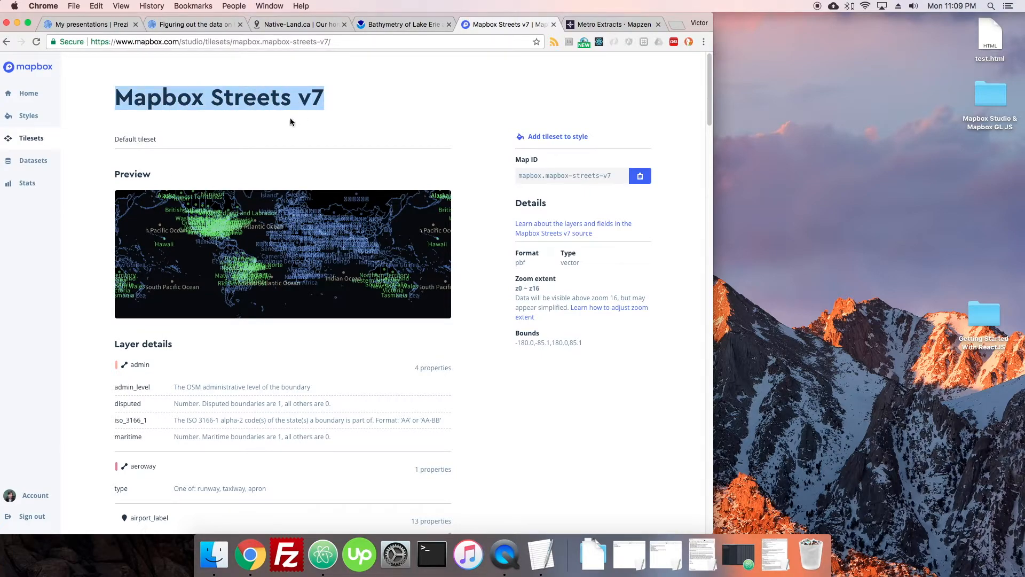
{"action": "left_click", "coordinate": [133, 118]}
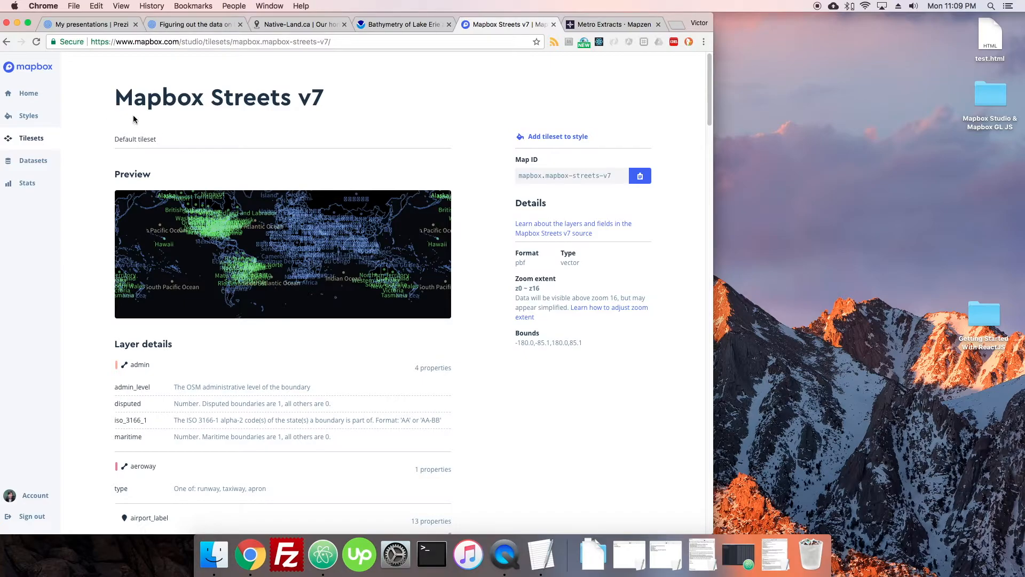
{"action": "mouse_move", "coordinate": [97, 227]}
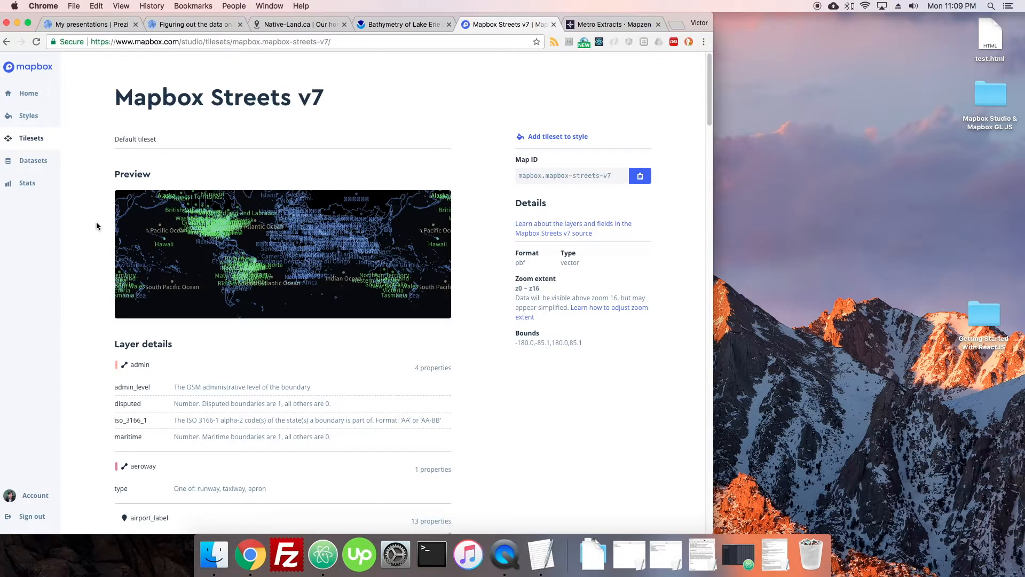
{"action": "scroll", "scroll_direction": "down", "scroll_amount": 3}
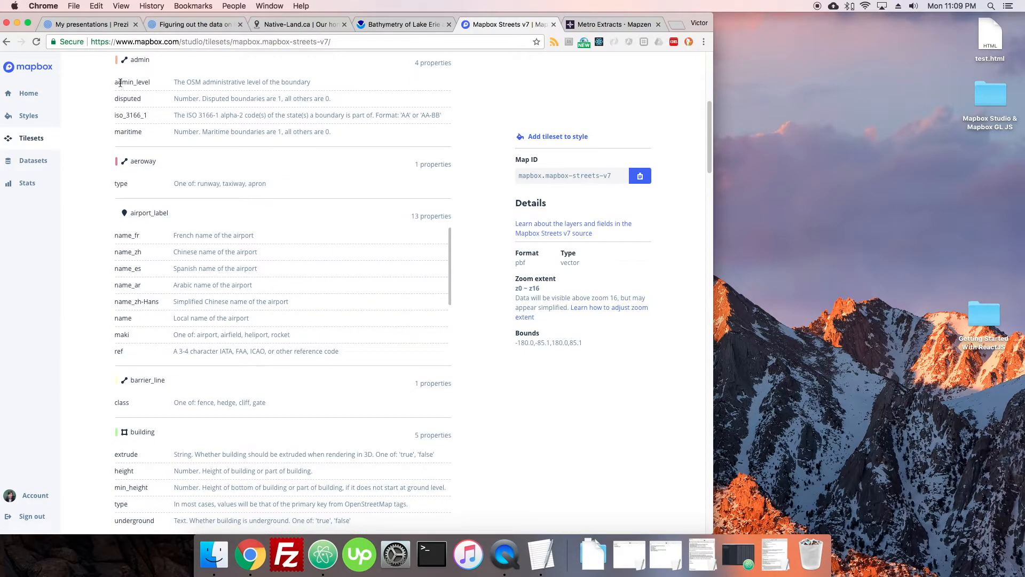
{"action": "scroll", "scroll_direction": "down", "scroll_amount": 3}
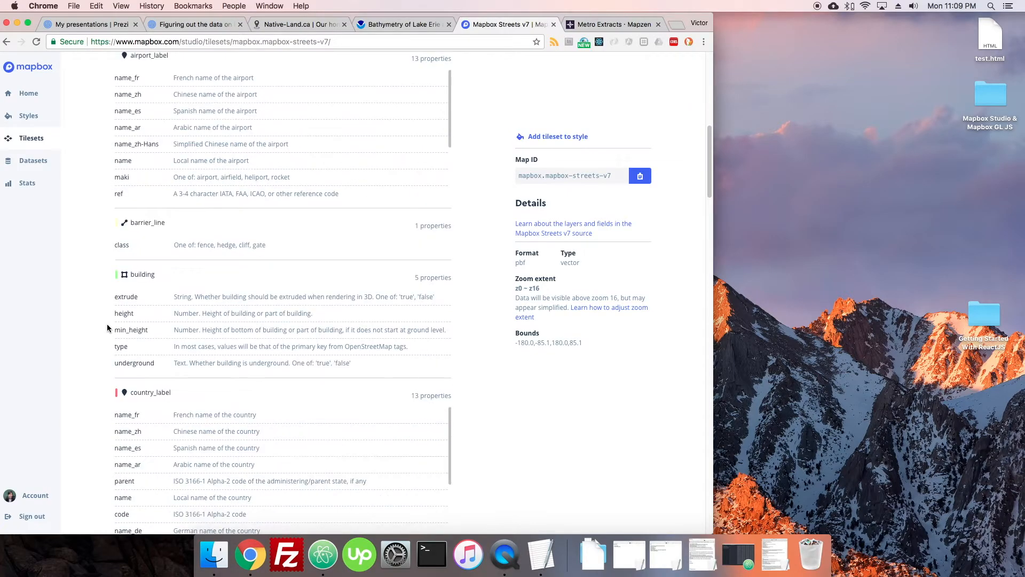
{"action": "scroll", "scroll_direction": "down", "scroll_amount": 3}
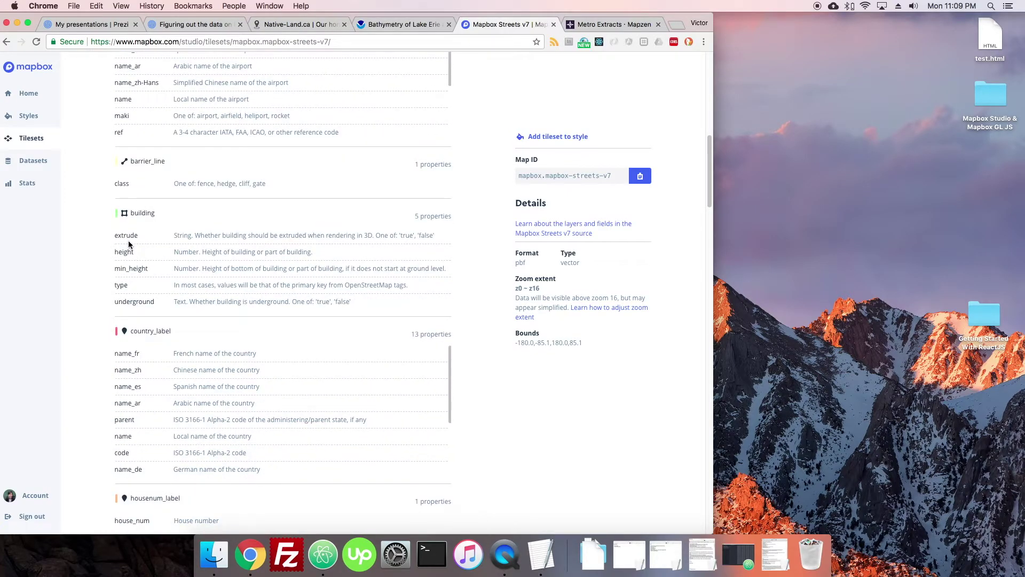
{"action": "double_click", "coordinate": [124, 251]}
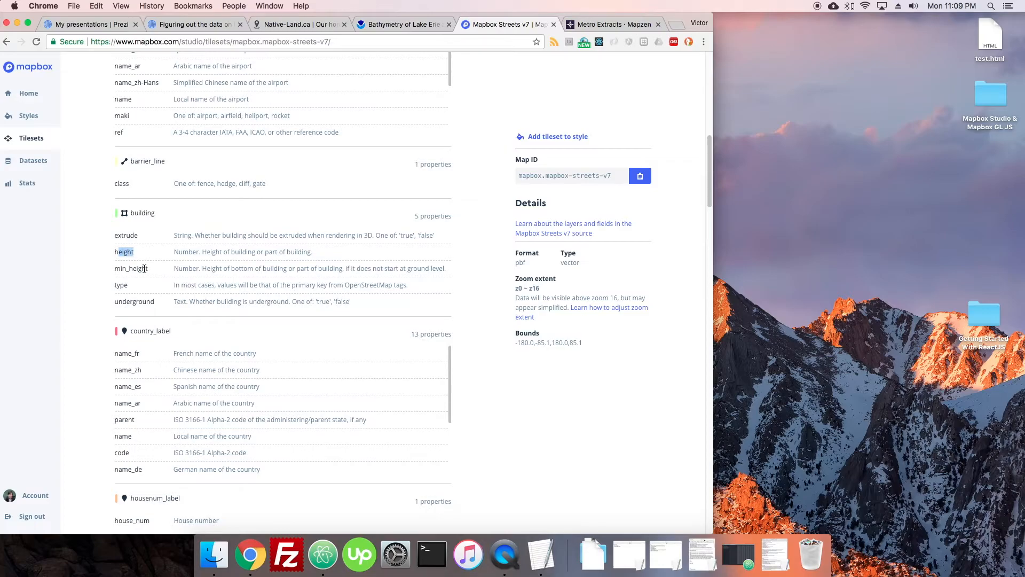
{"action": "double_click", "coordinate": [133, 301]}
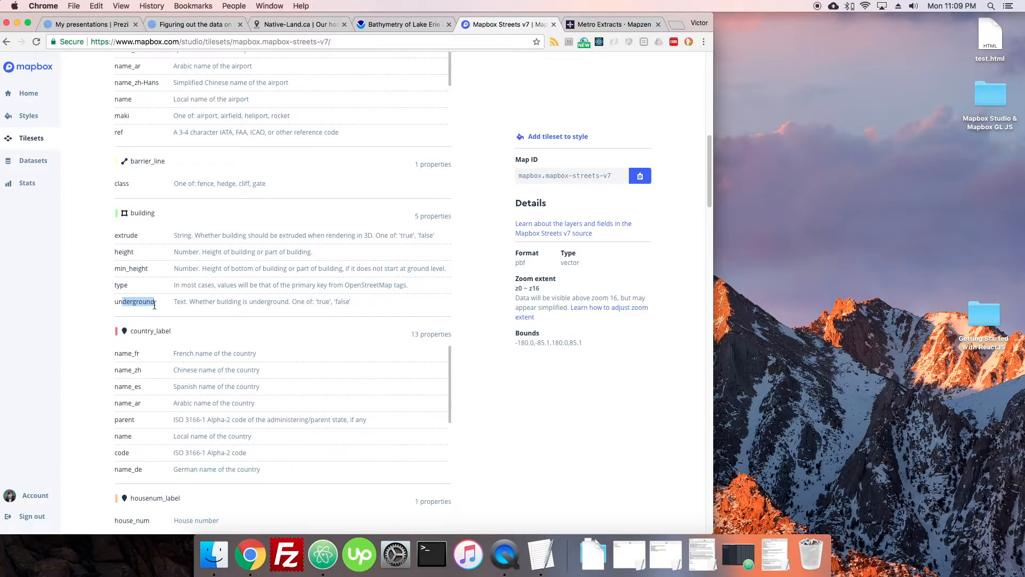
{"action": "scroll", "scroll_direction": "down", "scroll_amount": 3}
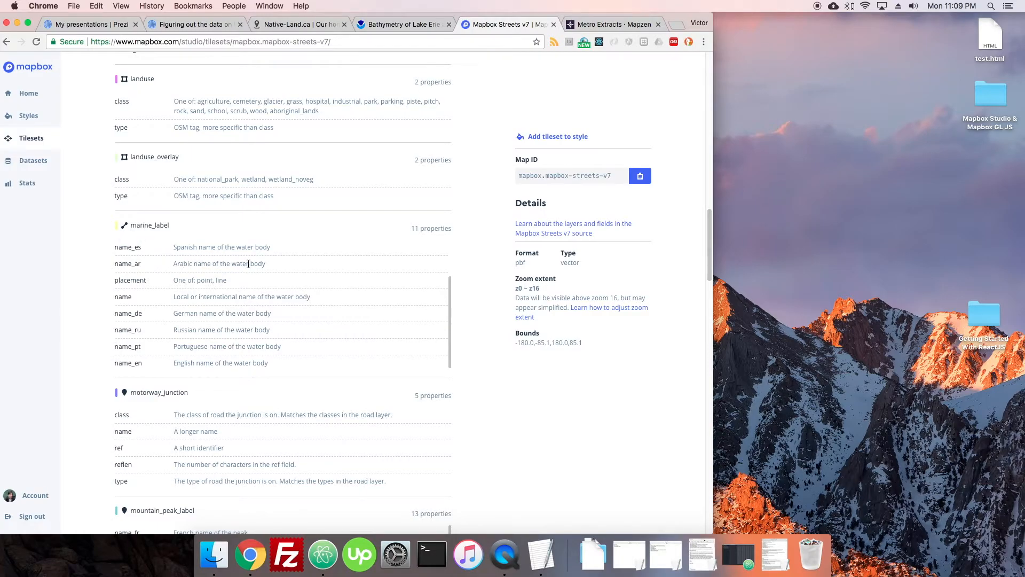
{"action": "scroll", "scroll_direction": "down", "scroll_amount": 3}
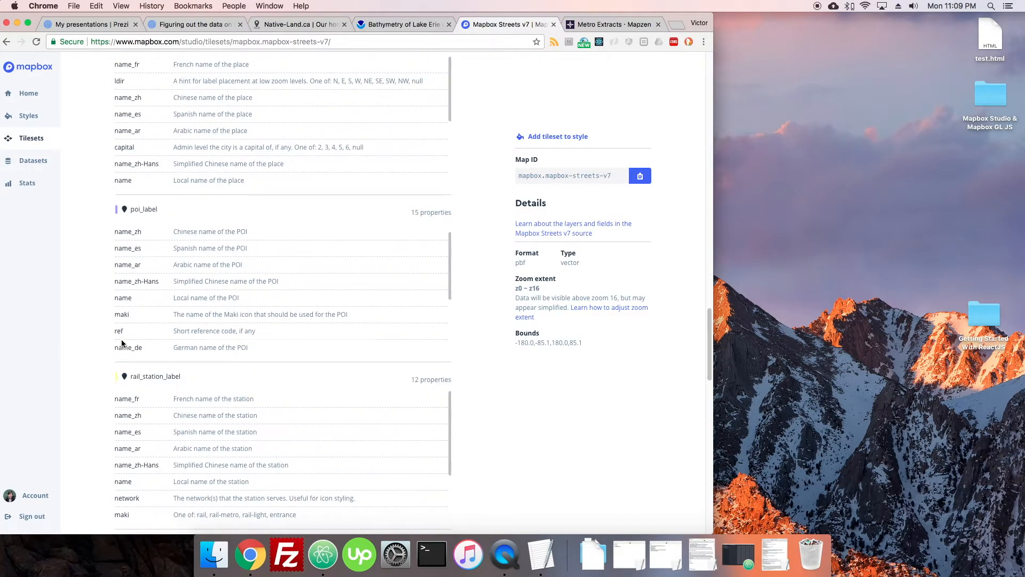
{"action": "scroll", "scroll_direction": "down", "scroll_amount": 3}
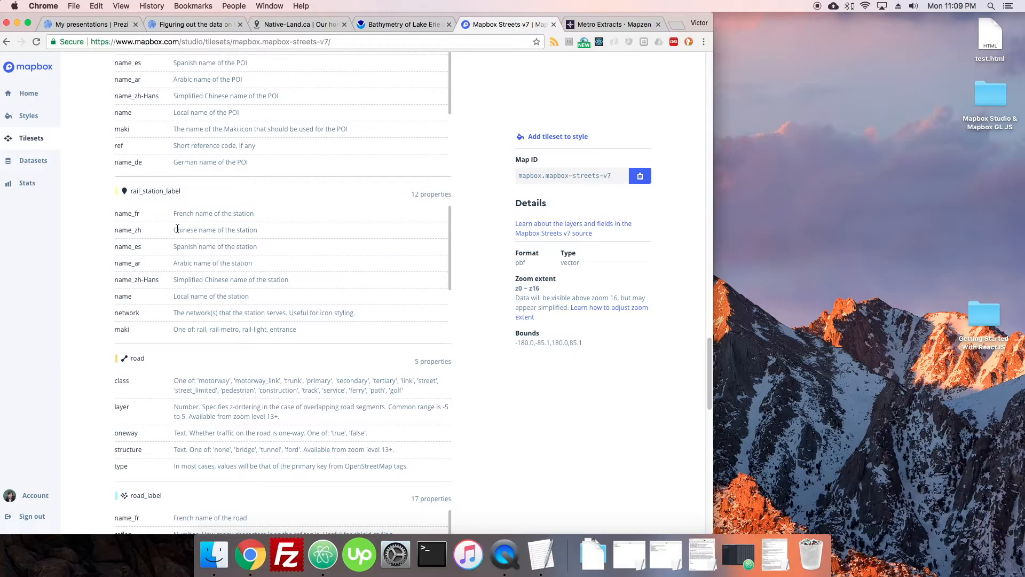
{"action": "mouse_move", "coordinate": [82, 318]}
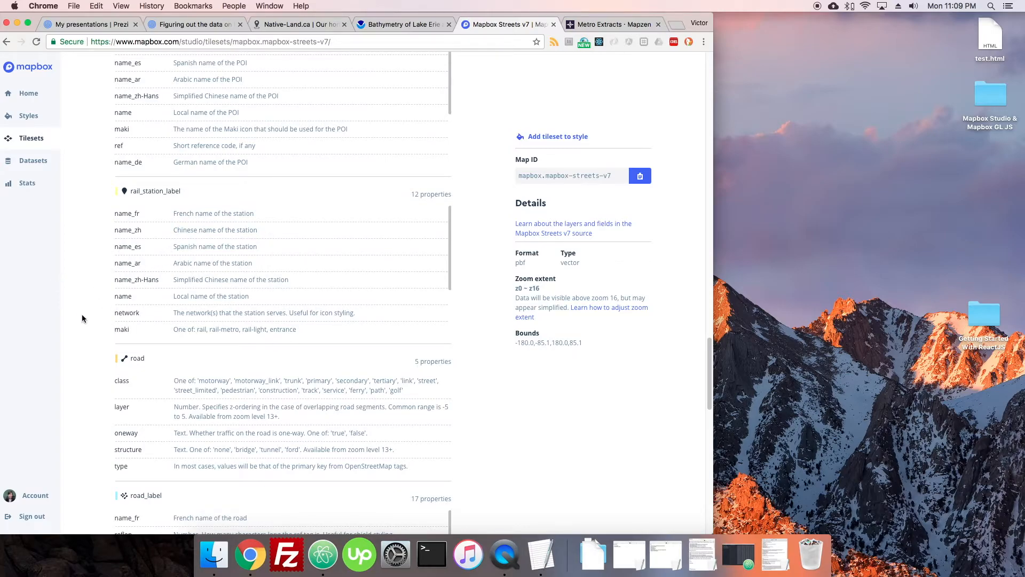
{"action": "scroll", "scroll_direction": "down", "scroll_amount": 3}
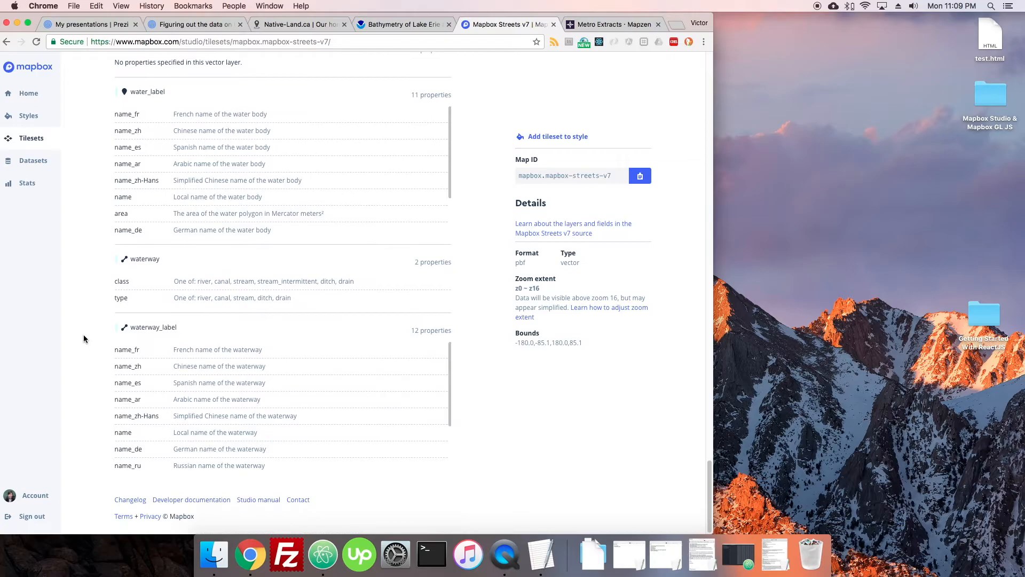
{"action": "scroll", "scroll_direction": "down", "scroll_amount": 3}
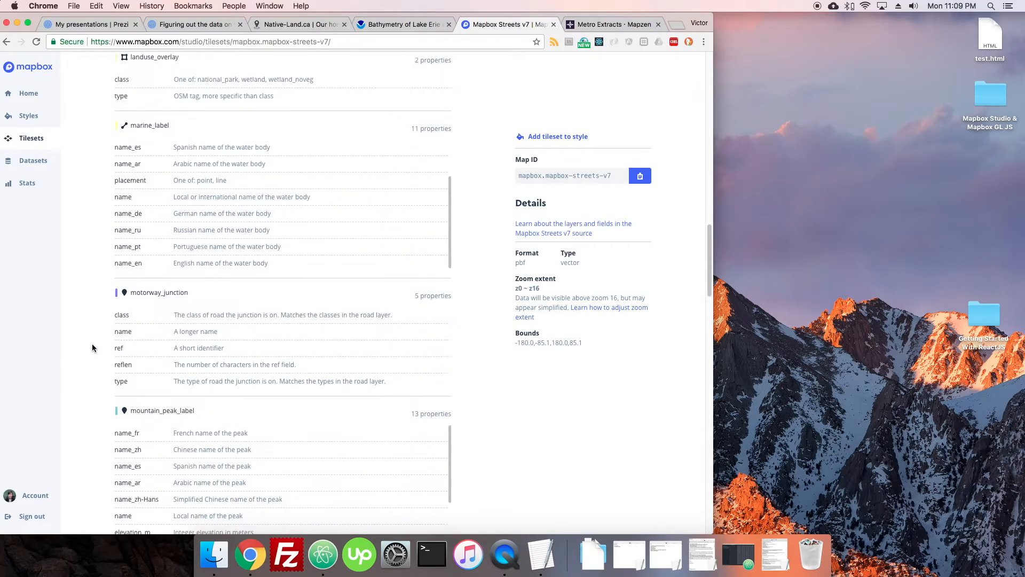
{"action": "scroll", "scroll_direction": "up", "scroll_amount": 3}
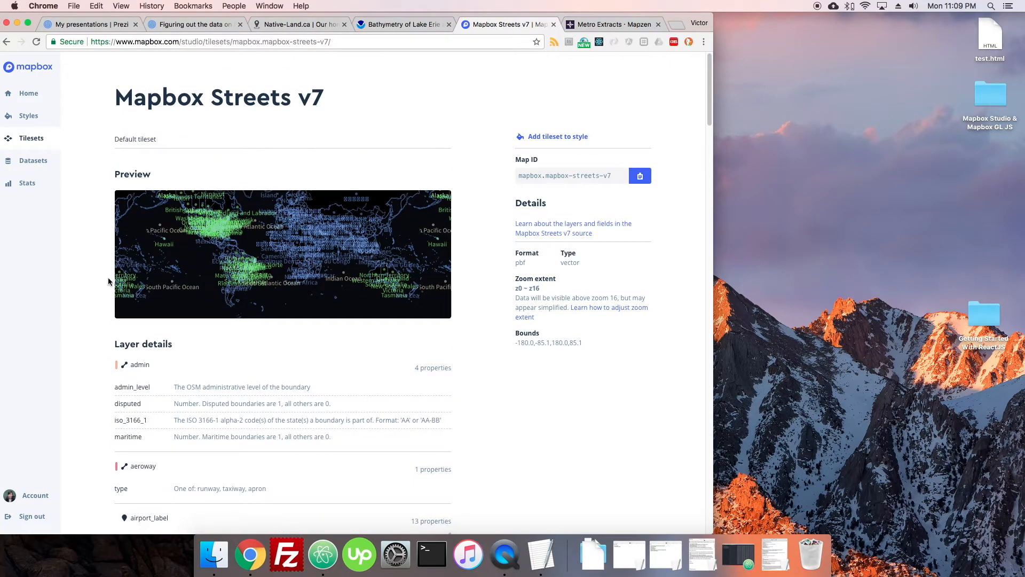
{"action": "mouse_move", "coordinate": [9, 19]}
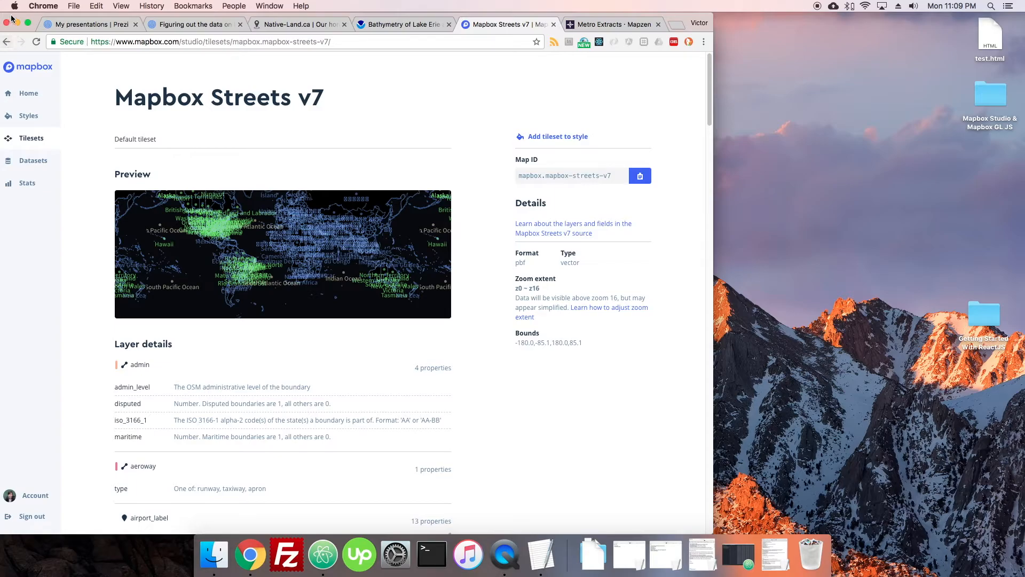
Go back from the tileset details to the Tilesets list.
{"action": "left_click", "coordinate": [32, 138]}
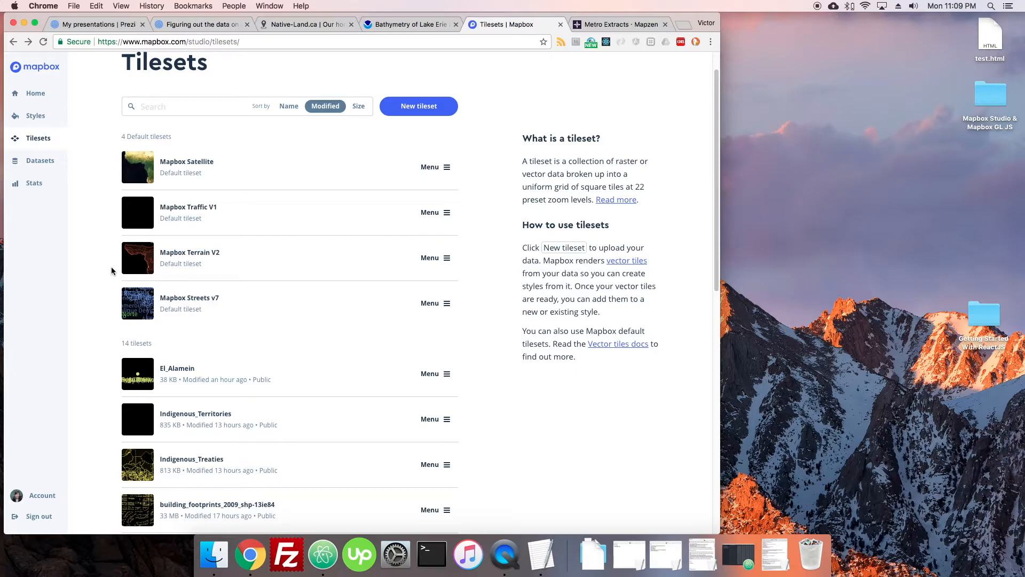
{"action": "mouse_move", "coordinate": [109, 270]}
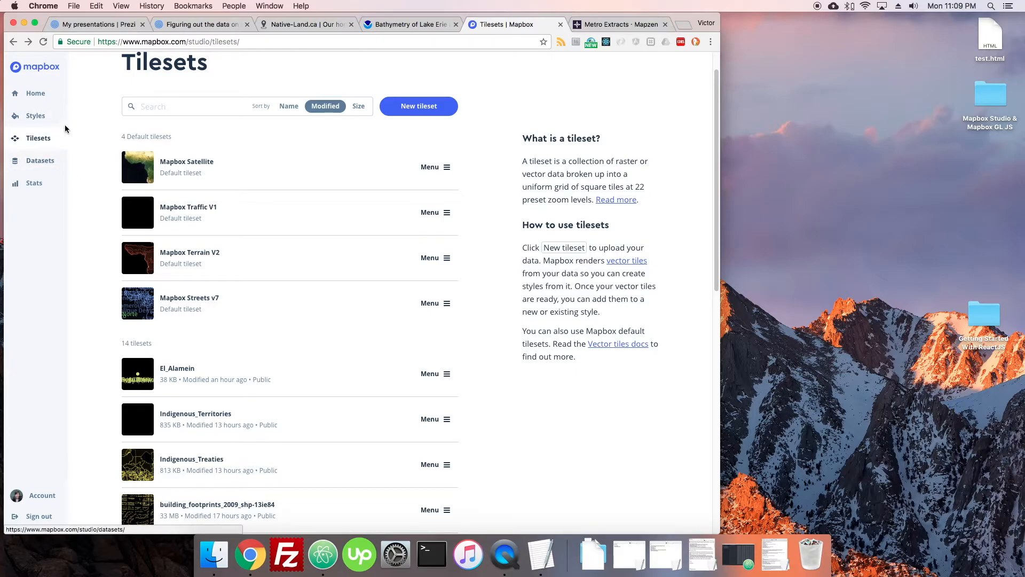
{"action": "mouse_move", "coordinate": [79, 164]}
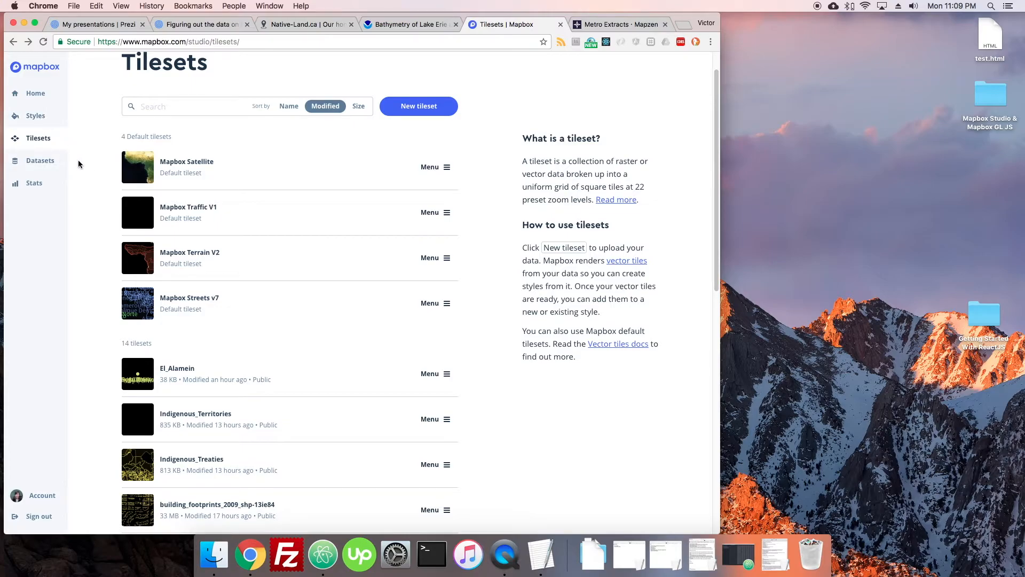
{"action": "mouse_move", "coordinate": [94, 158]}
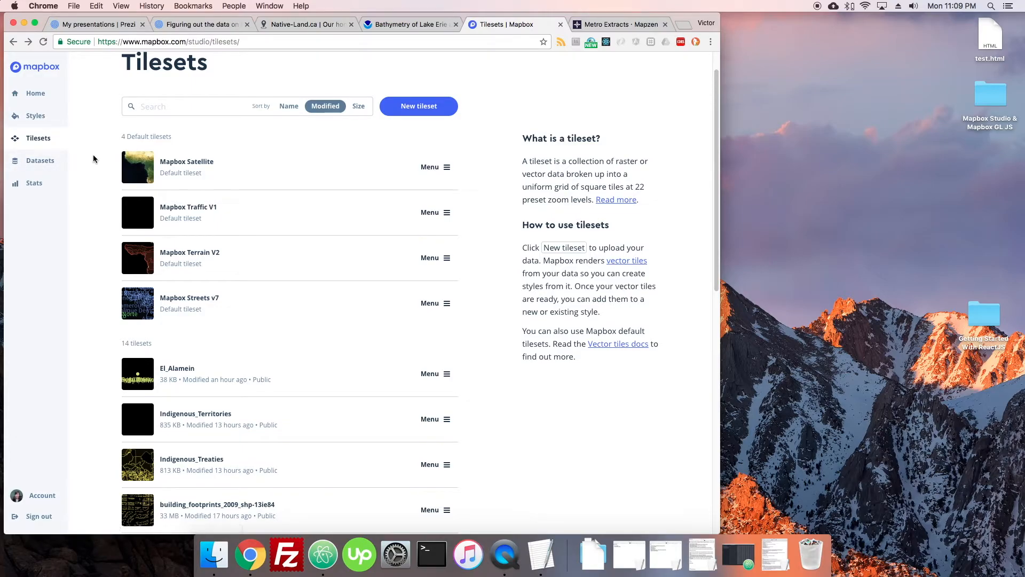
{"action": "mouse_move", "coordinate": [85, 164]}
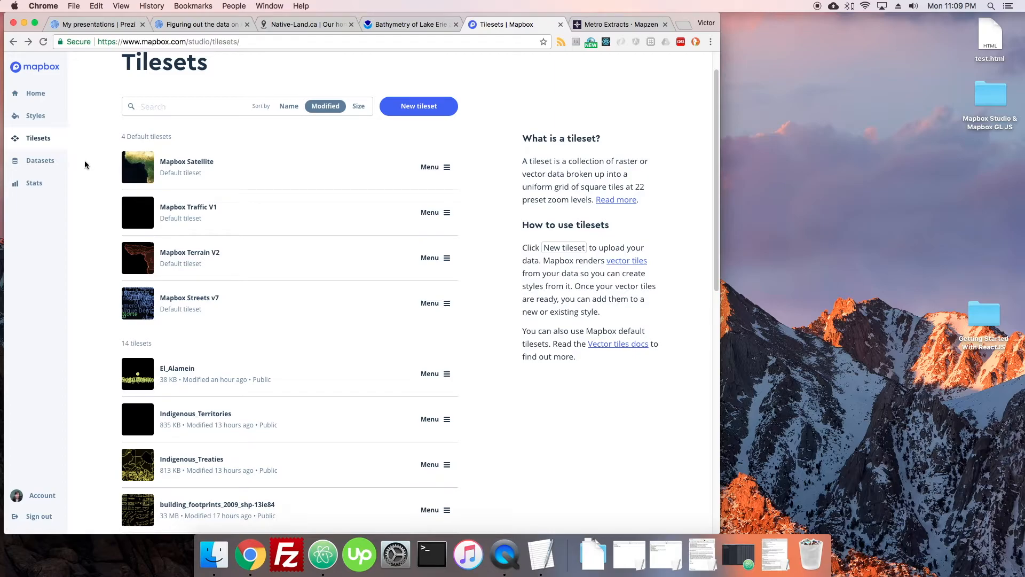
{"action": "mouse_move", "coordinate": [97, 198]}
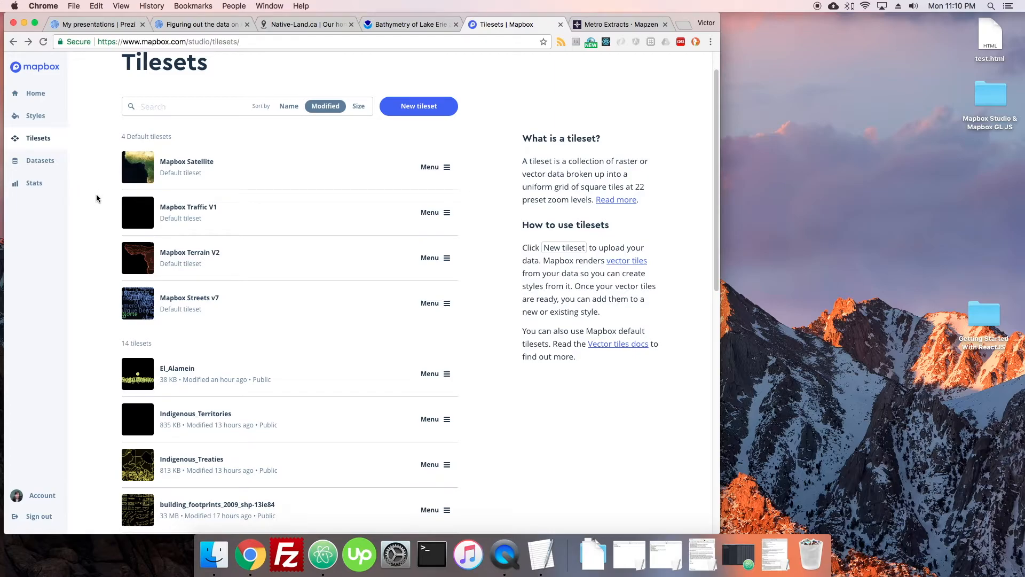
{"action": "mouse_move", "coordinate": [205, 158]}
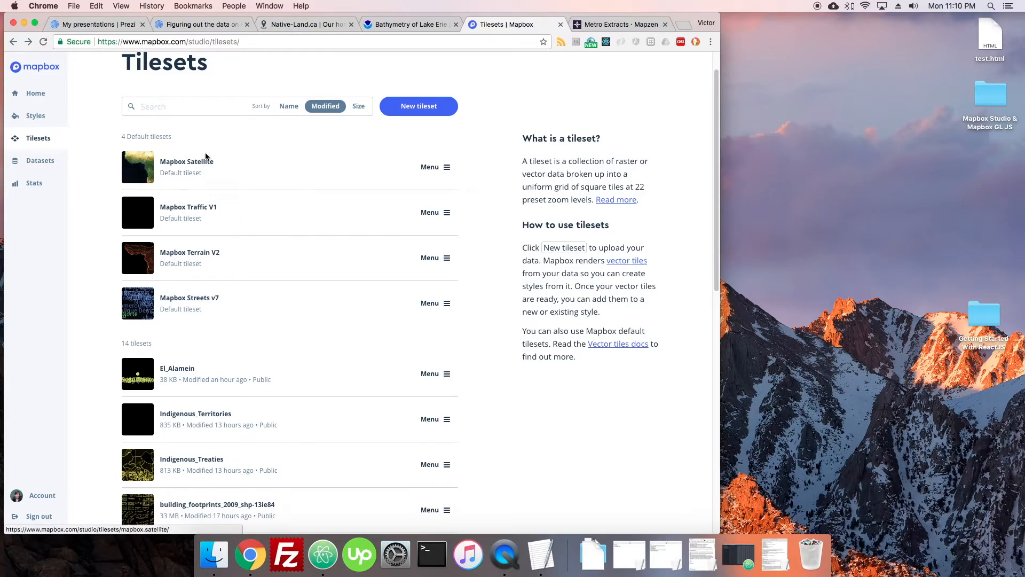
{"action": "mouse_move", "coordinate": [167, 154]}
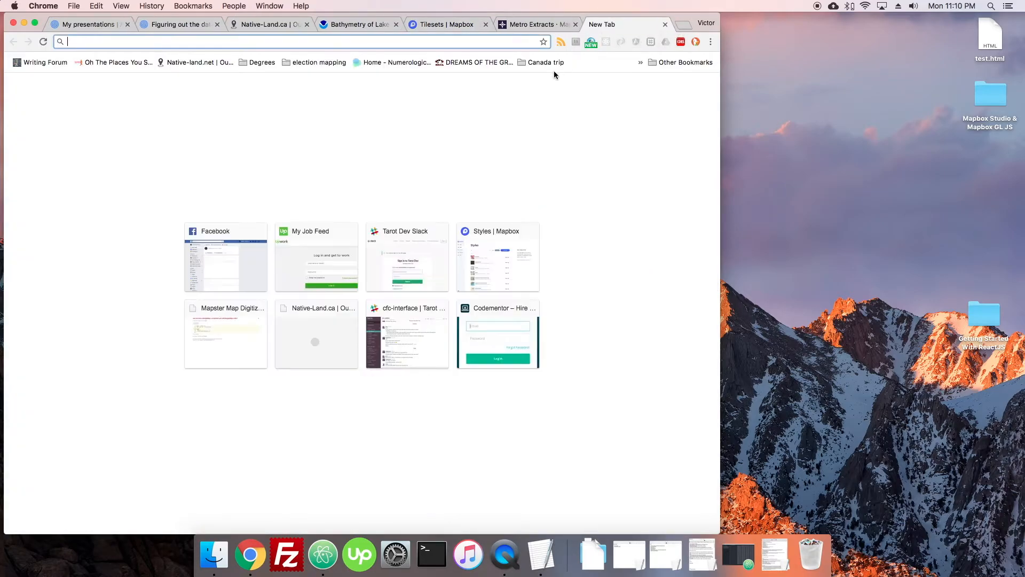
Search 'gogole maps', open Google Maps showing Vancouver, then return to the Mapbox Tilesets page.
{"action": "type", "text": "gogole+maps&atb=v86-1&ia=web"}
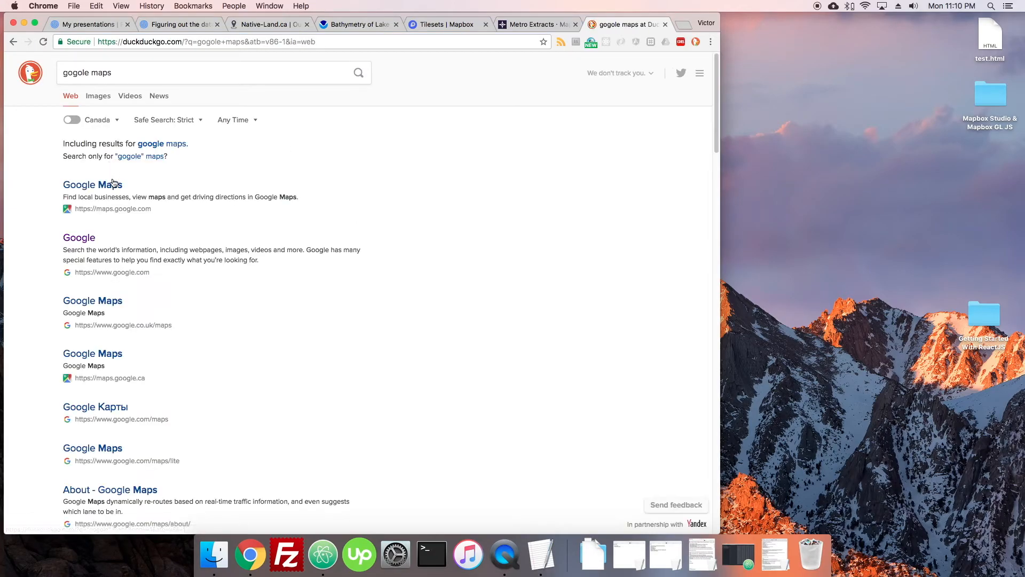
{"action": "left_click", "coordinate": [91, 184]}
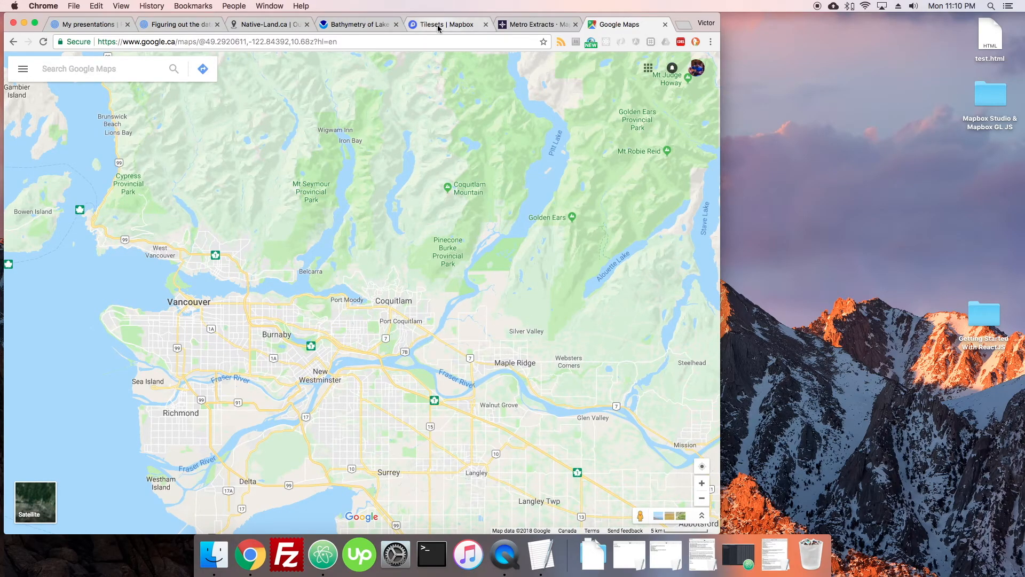
{"action": "left_click", "coordinate": [445, 25]}
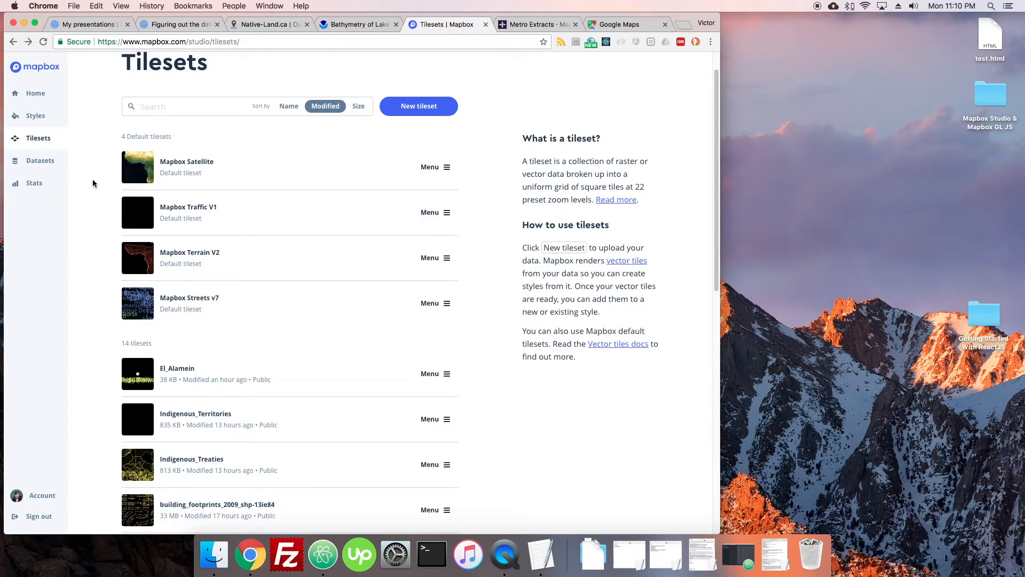
{"action": "mouse_move", "coordinate": [64, 170]}
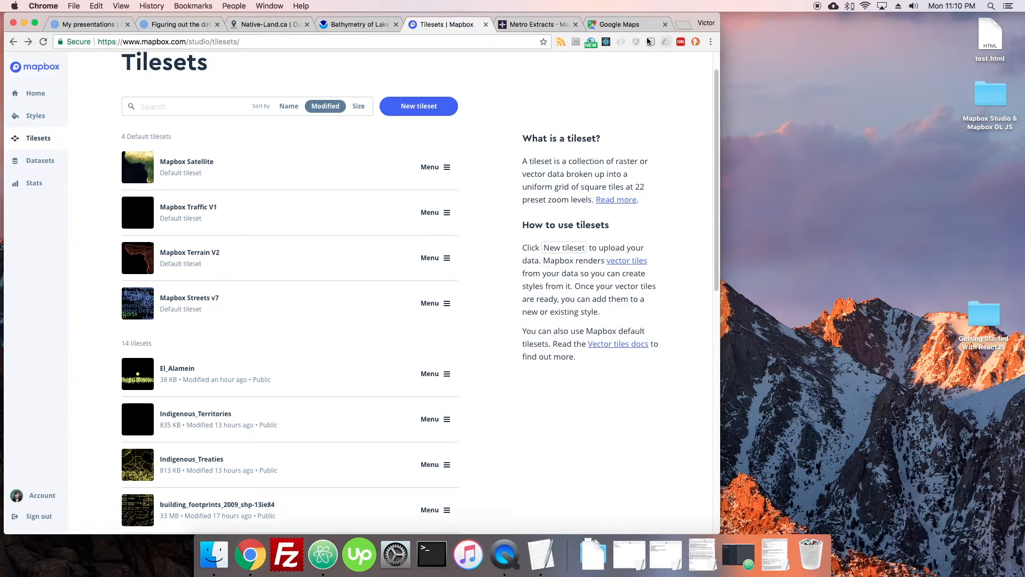
Bring the Google Maps view of Alberta and British Columbia back to the front.
{"action": "left_click", "coordinate": [622, 23]}
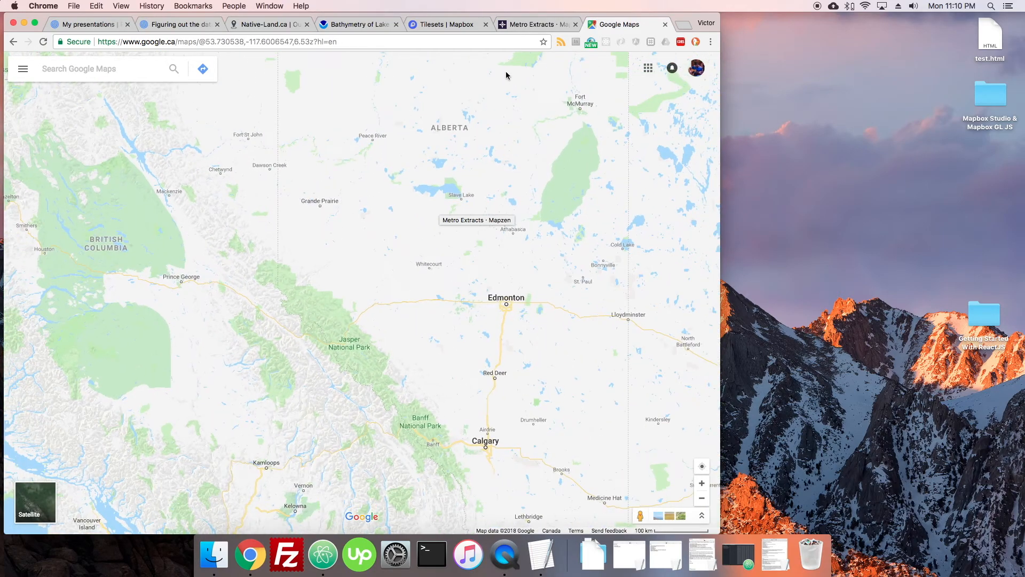
Return to the Tilesets page and scroll through the 14 uploaded tilesets below the defaults.
{"action": "left_click", "coordinate": [445, 25]}
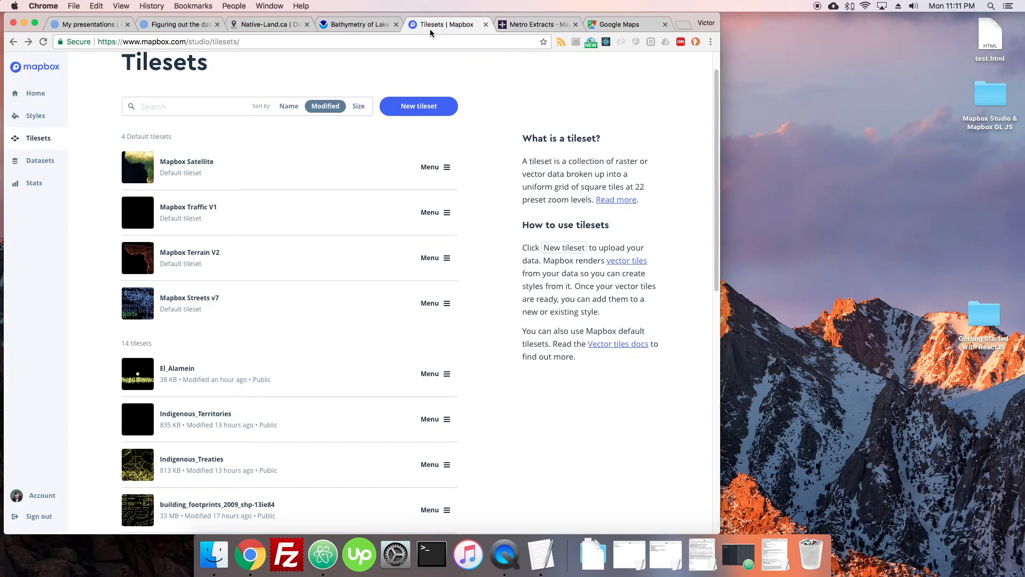
{"action": "mouse_move", "coordinate": [165, 250]}
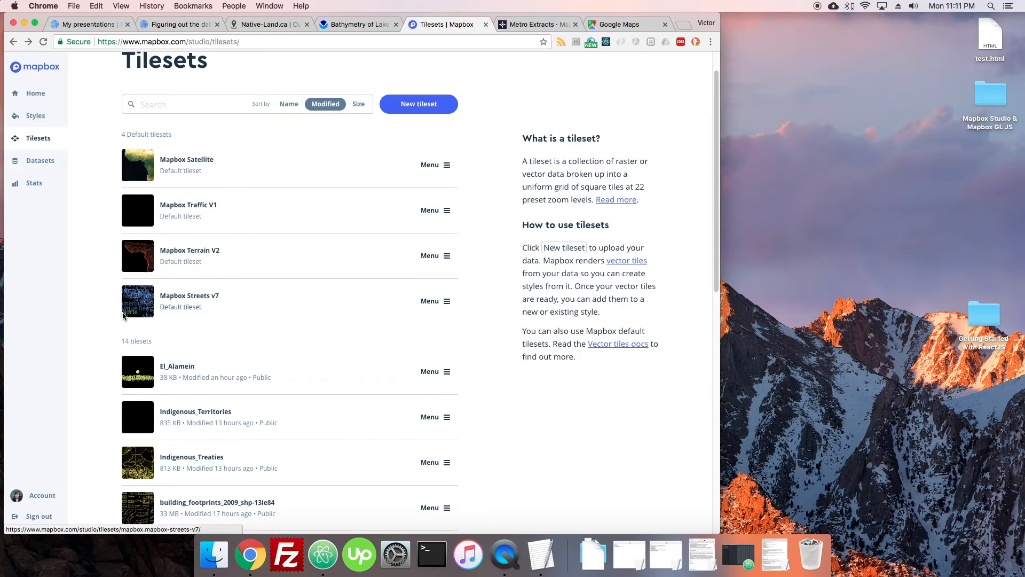
{"action": "scroll", "scroll_direction": "down", "scroll_amount": 3}
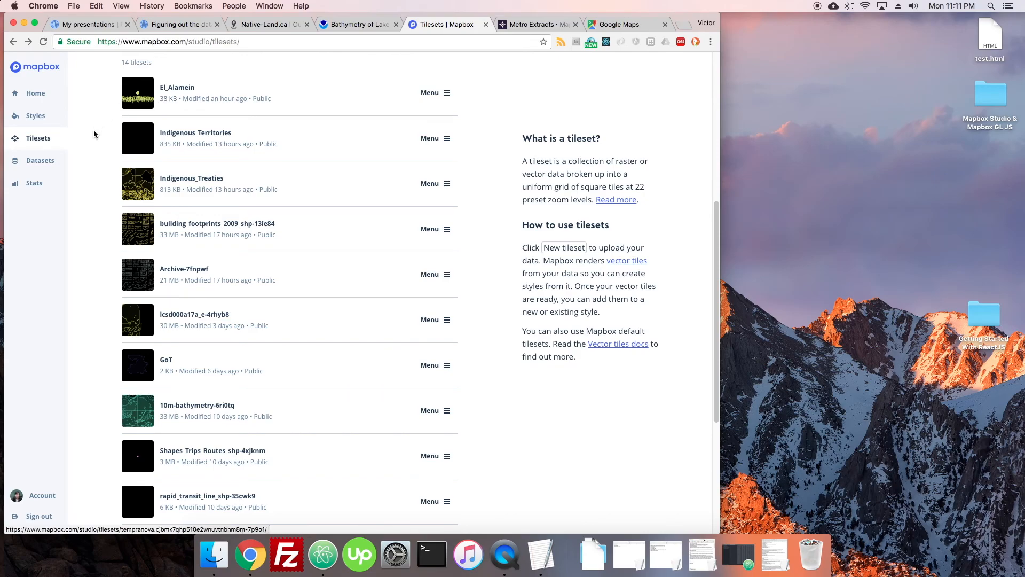
{"action": "mouse_move", "coordinate": [79, 148]}
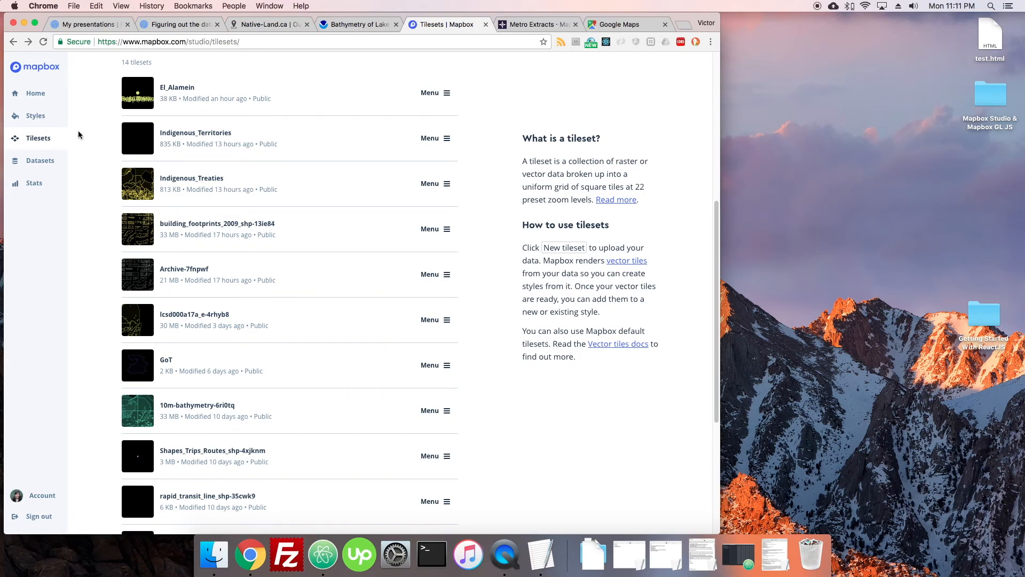
{"action": "mouse_move", "coordinate": [108, 168]}
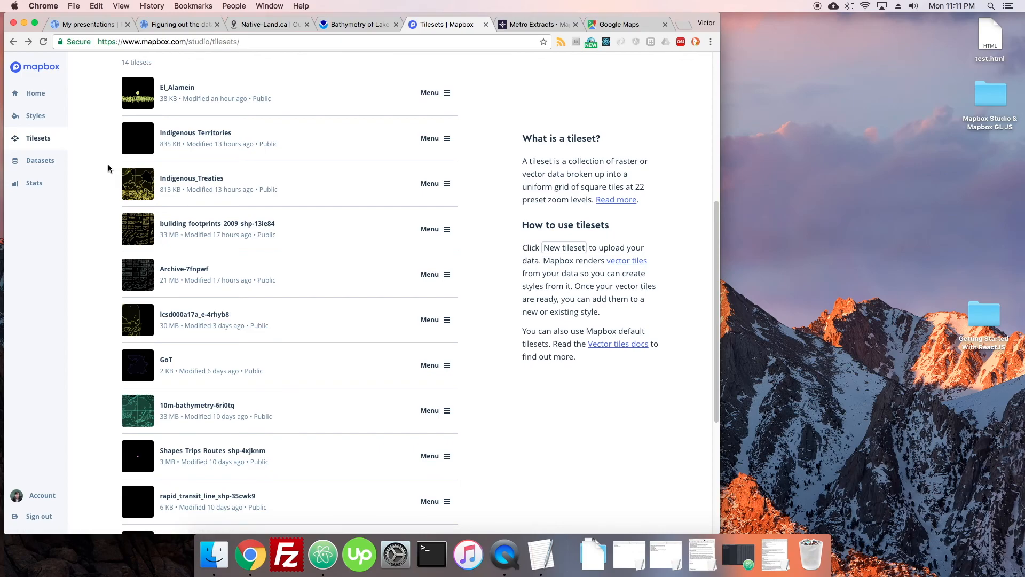
{"action": "mouse_move", "coordinate": [73, 177]}
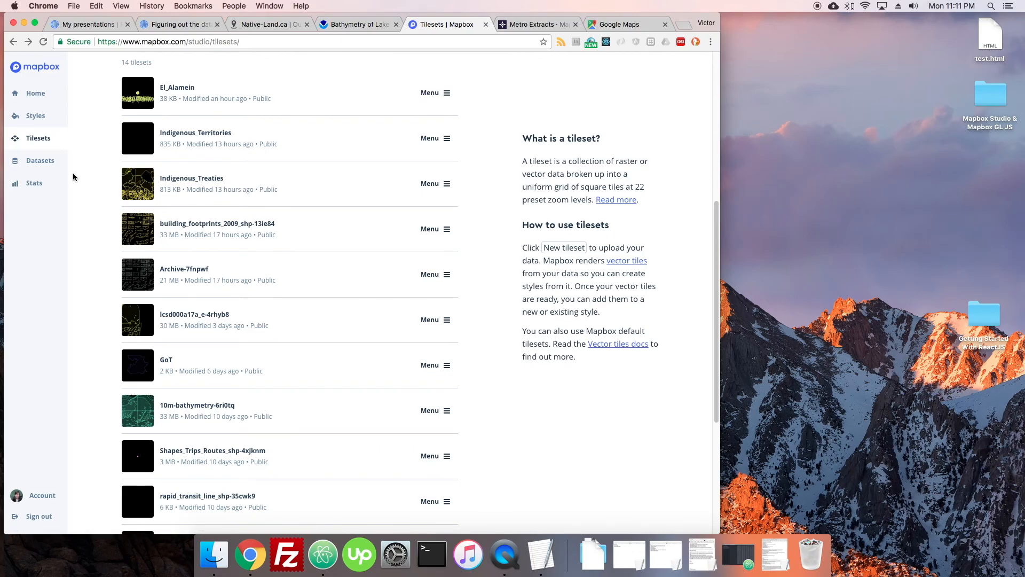
{"action": "mouse_move", "coordinate": [122, 186]}
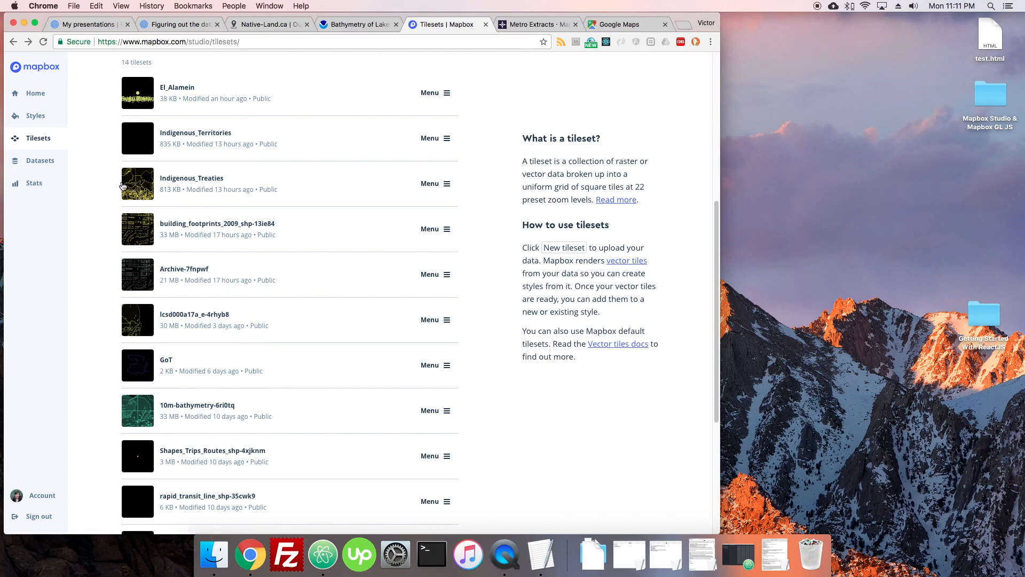